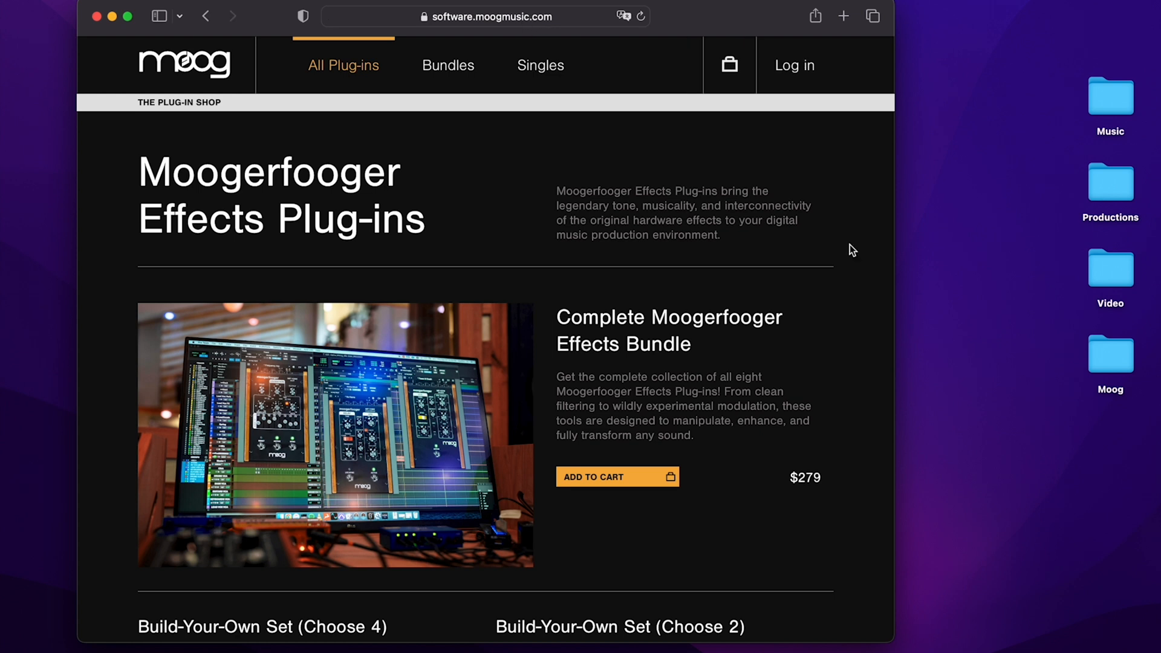
pyautogui.moveTo(795, 70)
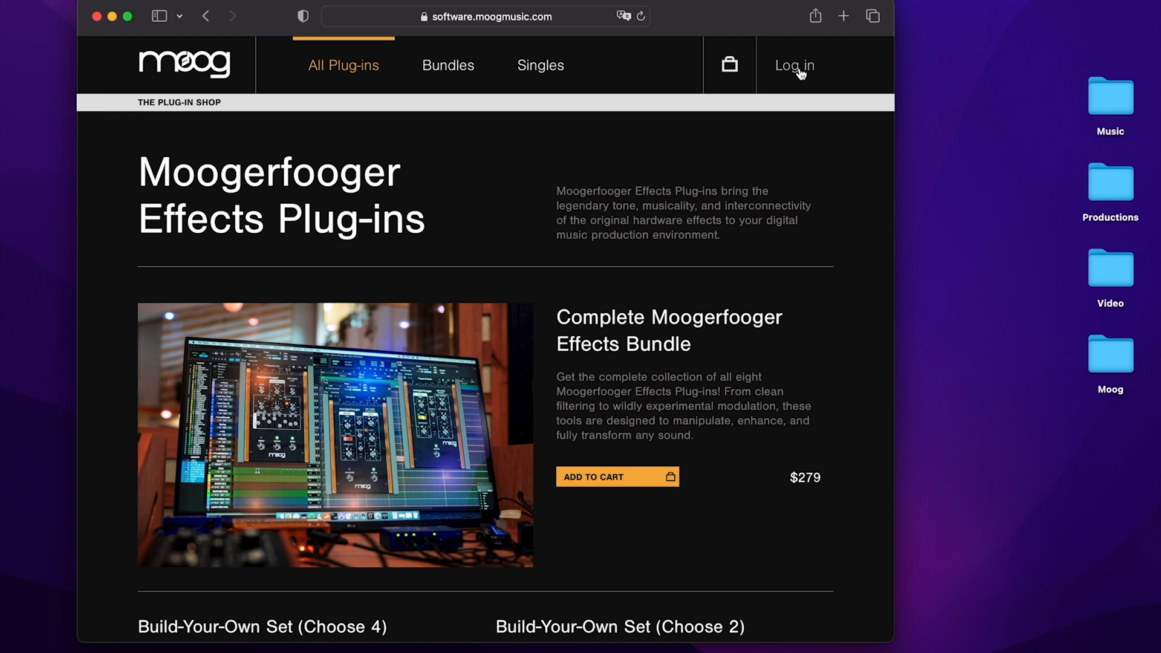
# Log in to the Moog software account using the saved autofill username
pyautogui.click(793, 65)
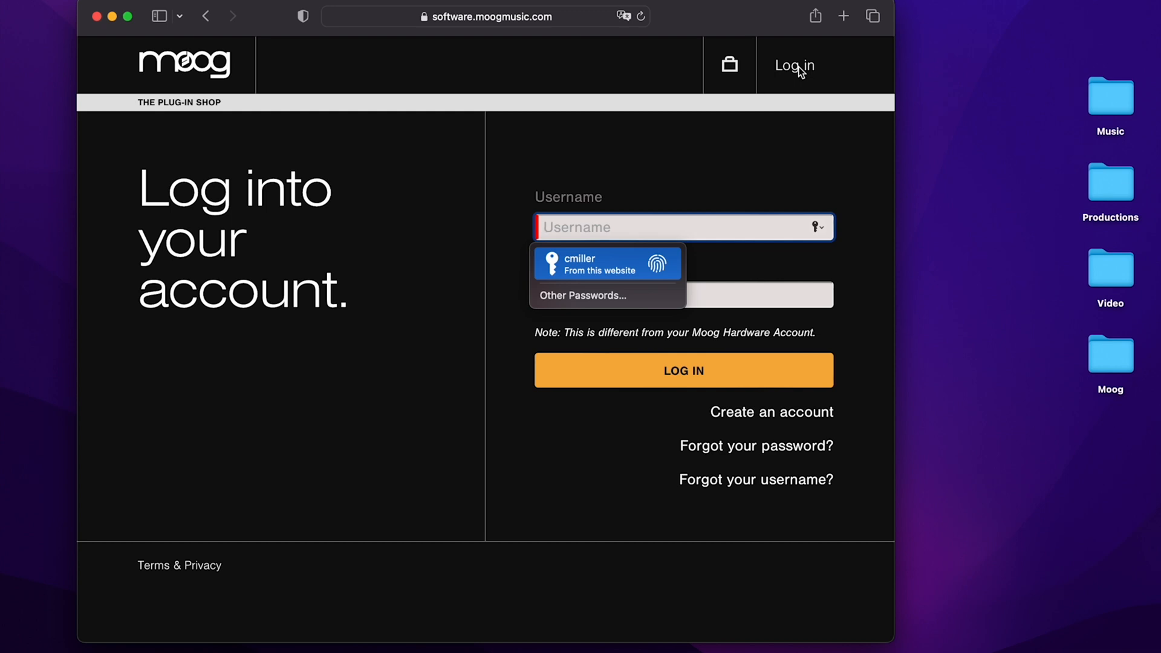
pyautogui.moveTo(472, 26)
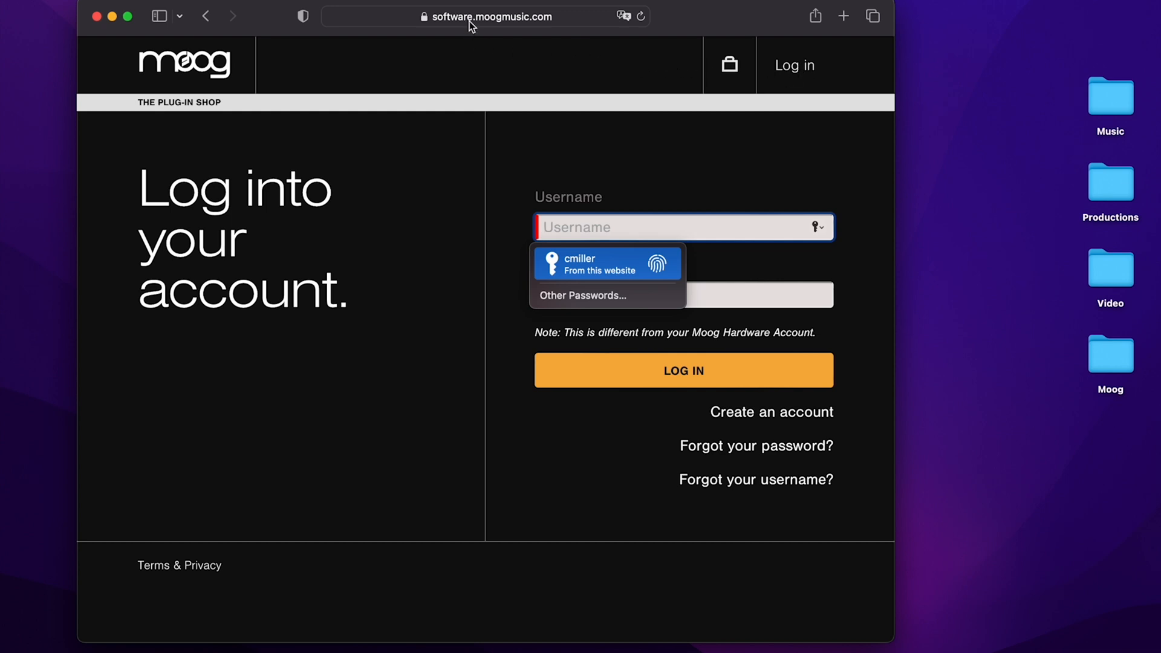
pyautogui.moveTo(321, 104)
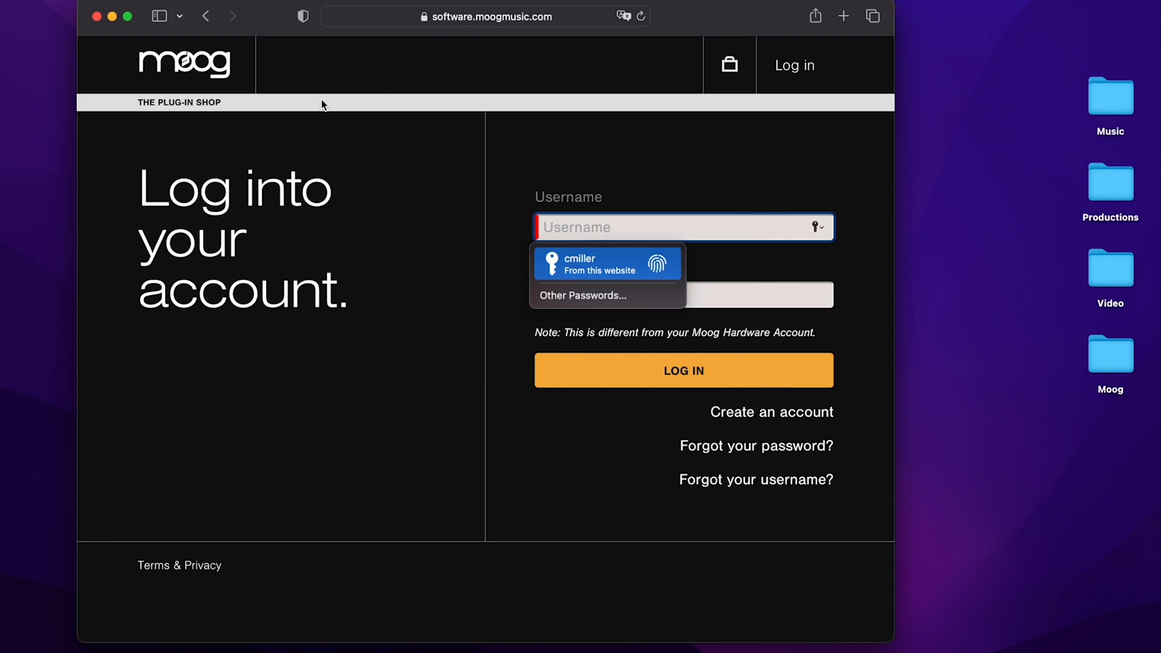
pyautogui.click(607, 263)
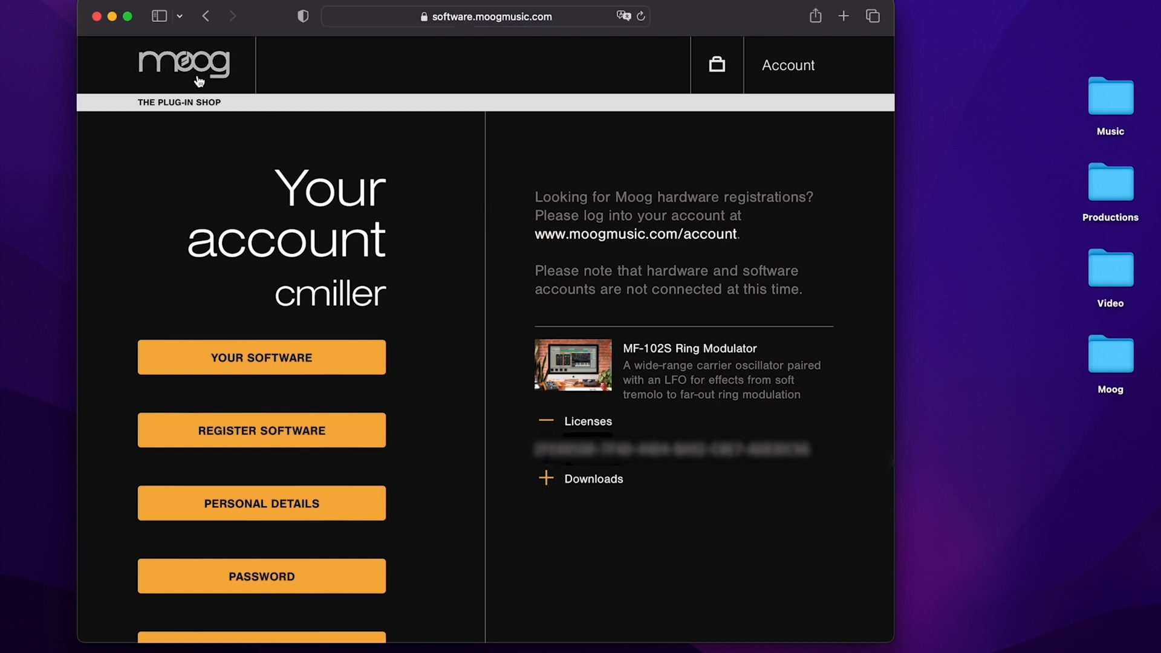
# Return to All Plug-ins and browse the Build-Your-Own sets and single effects
pyautogui.click(184, 63)
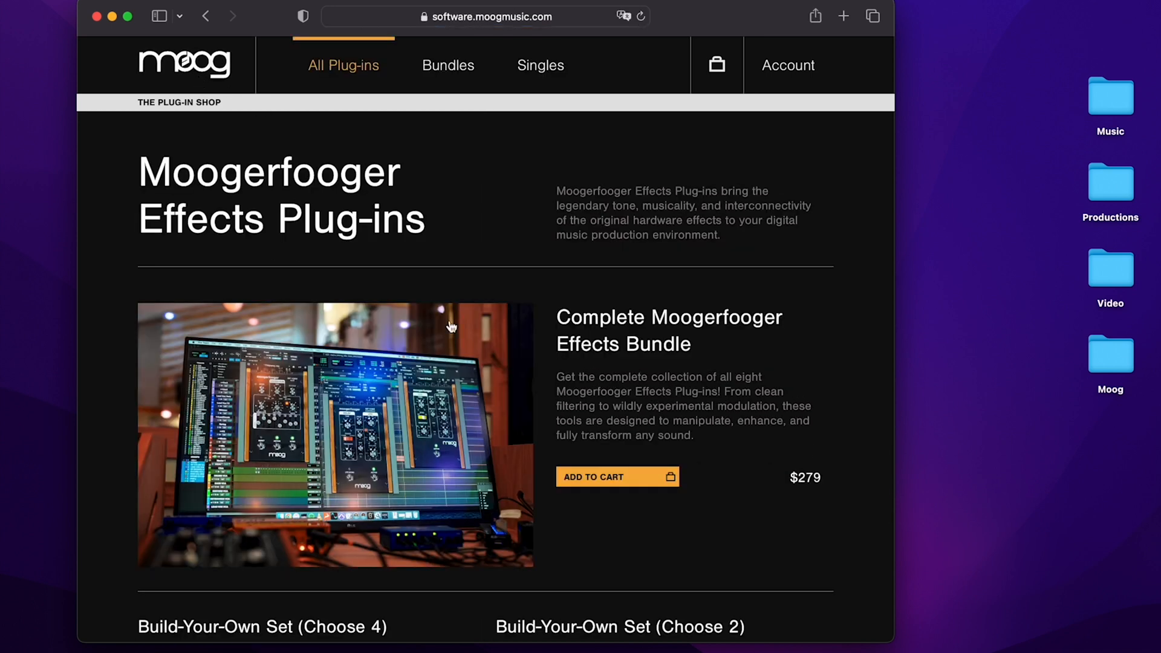
pyautogui.moveTo(245, 141)
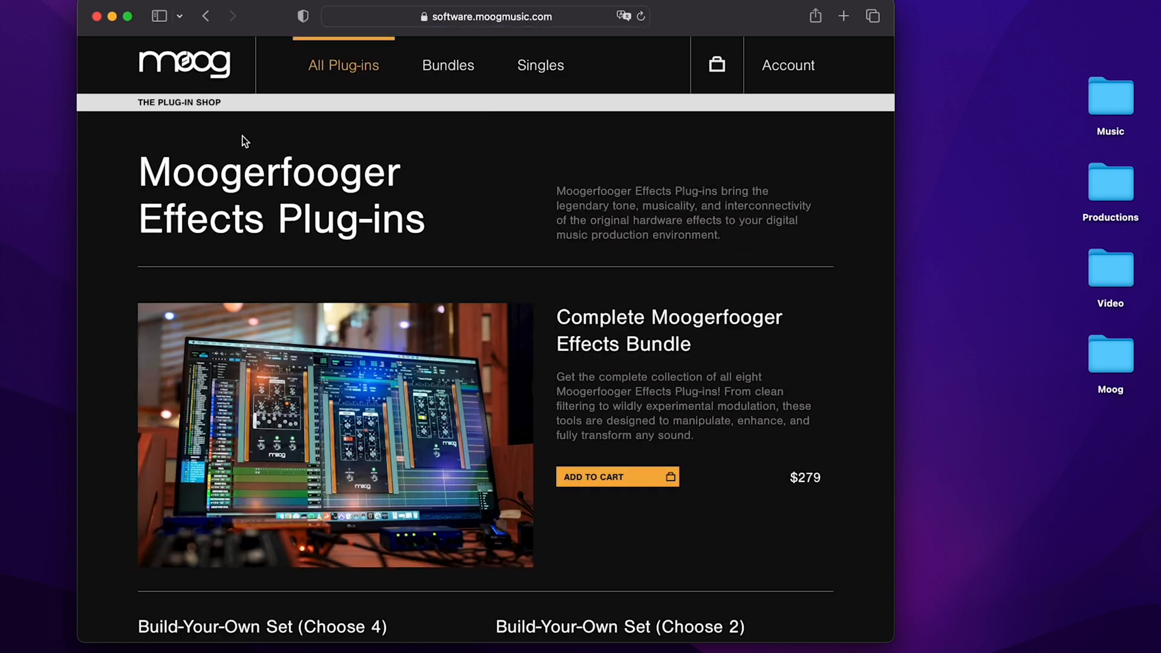
pyautogui.moveTo(414, 412)
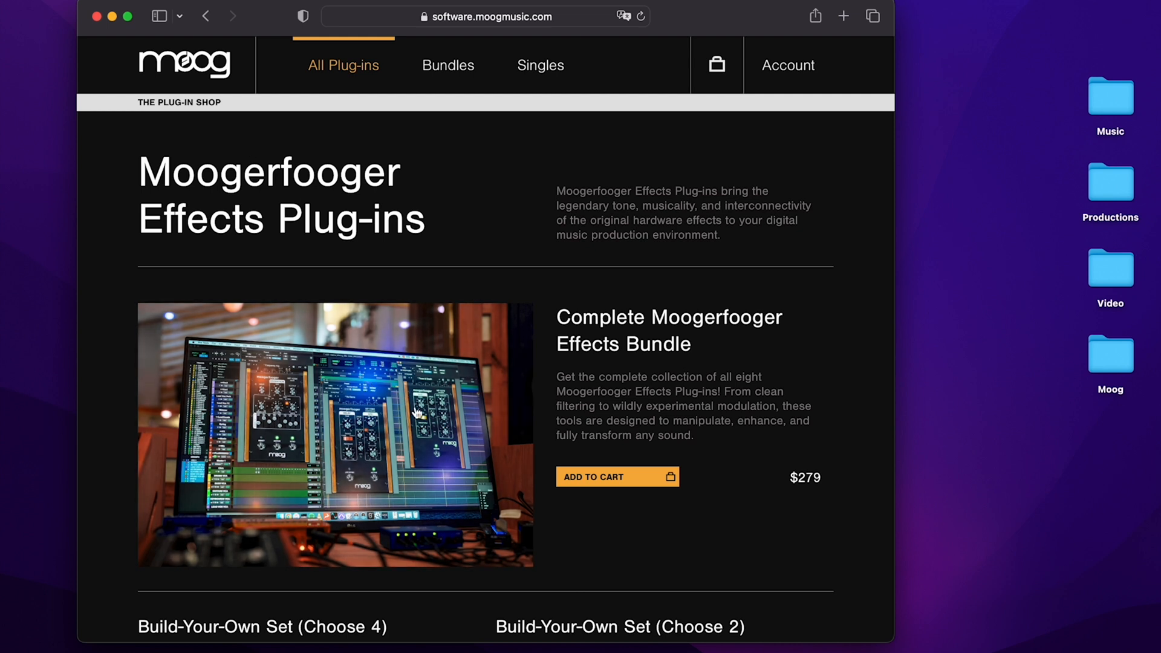
pyautogui.scroll(-3)
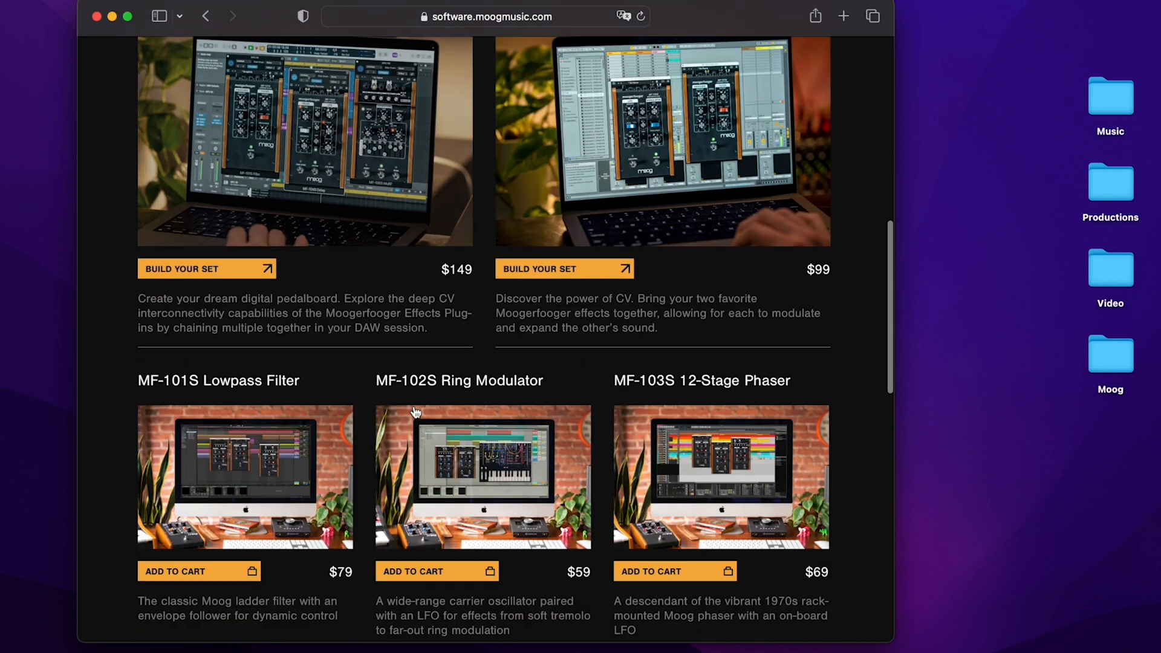
pyautogui.scroll(-3)
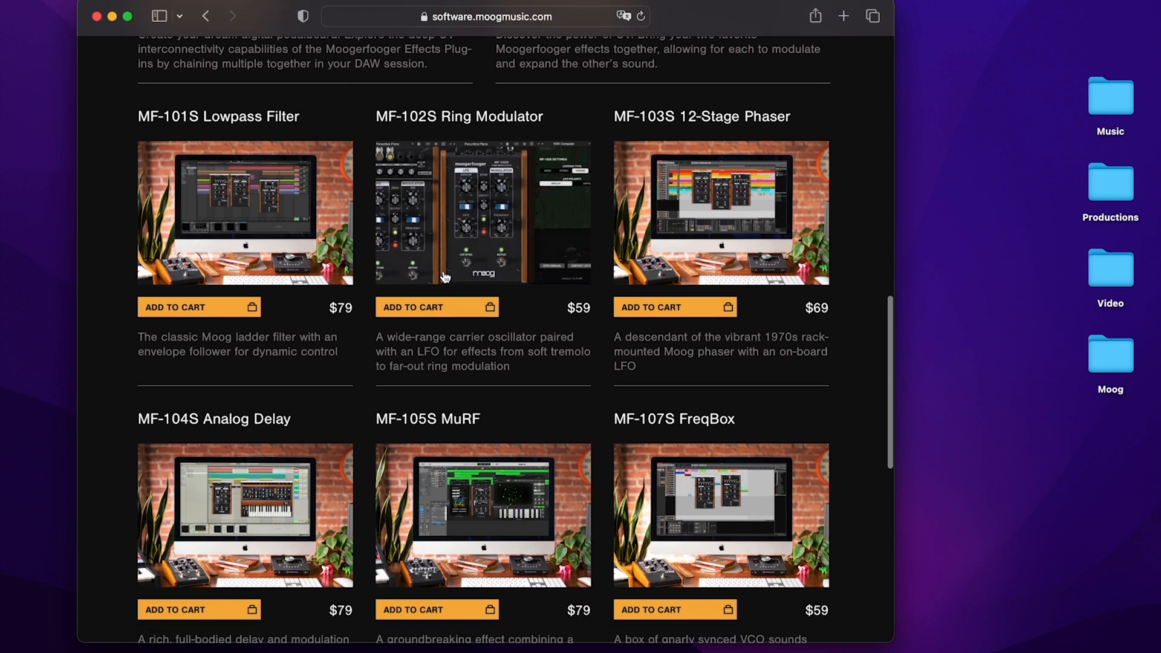
pyautogui.scroll(3)
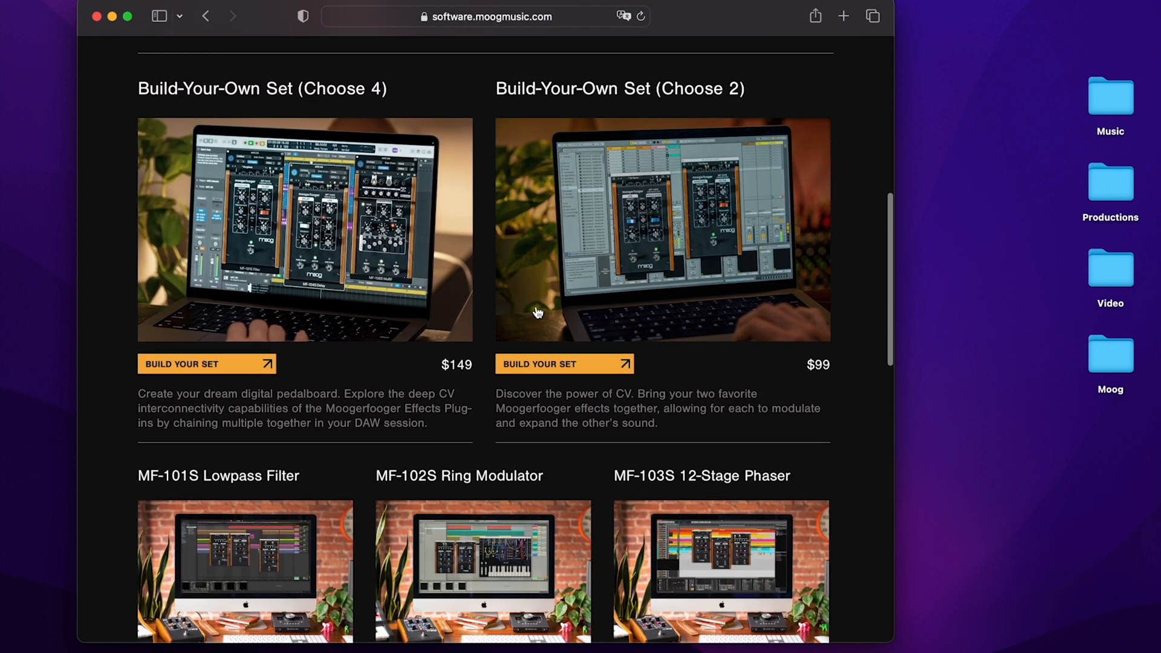
pyautogui.scroll(-3)
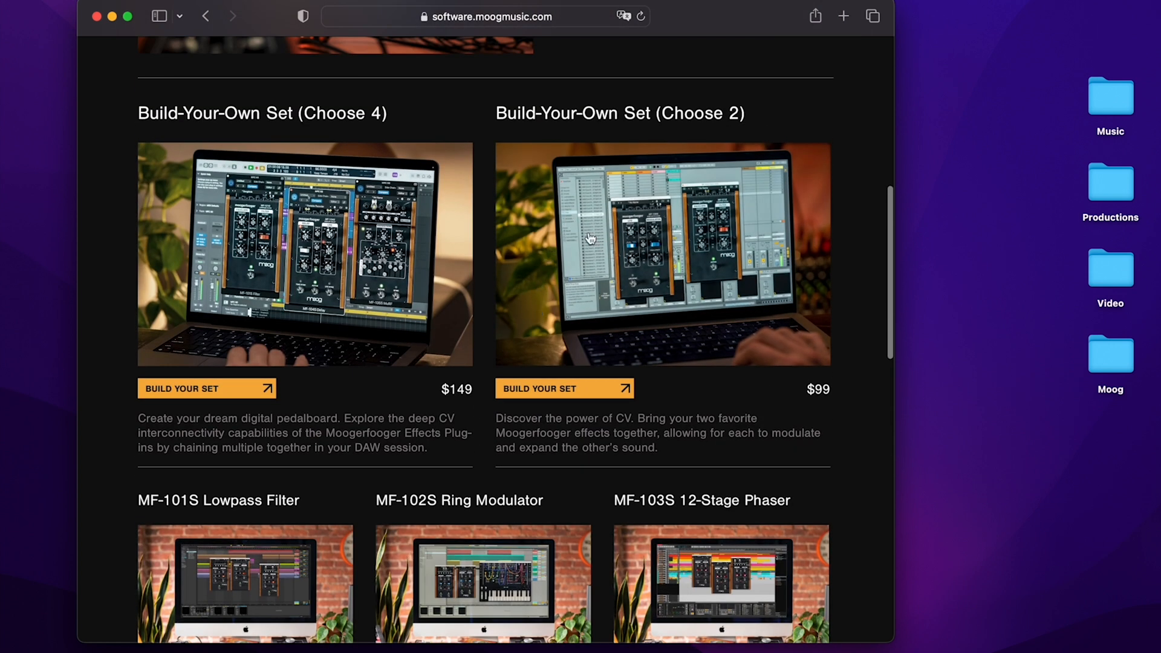
pyautogui.moveTo(244, 252)
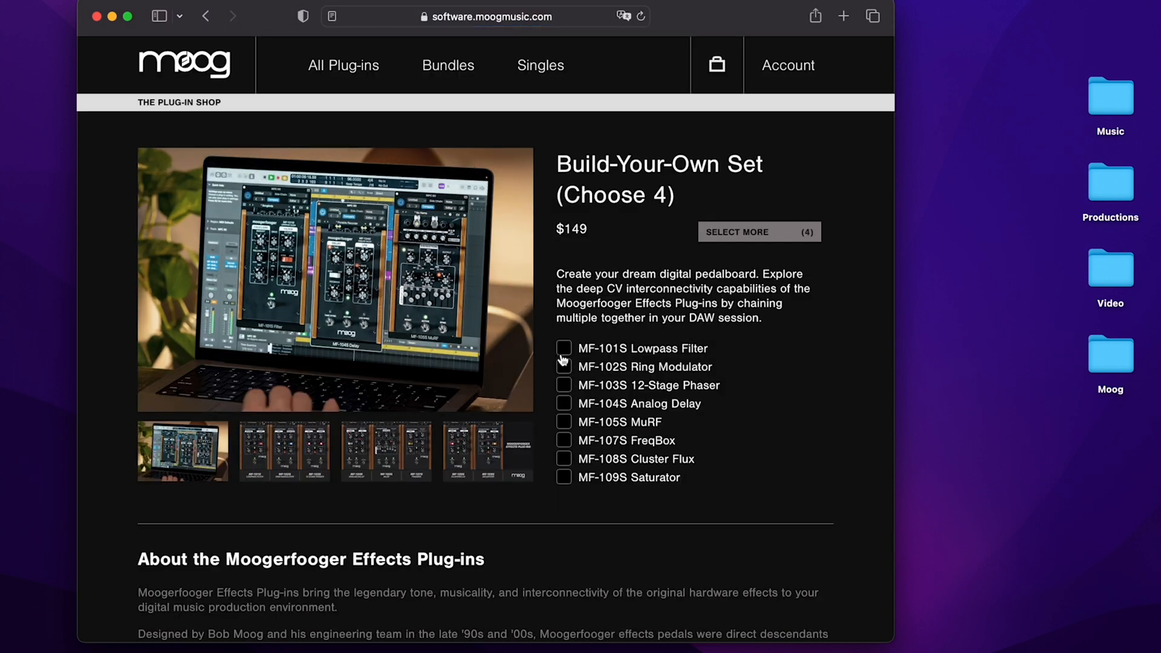
# Add a $149 Choose-4 set (MF-102S, MF-103S, MF-104S, MF-107S) to the cart
pyautogui.click(563, 366)
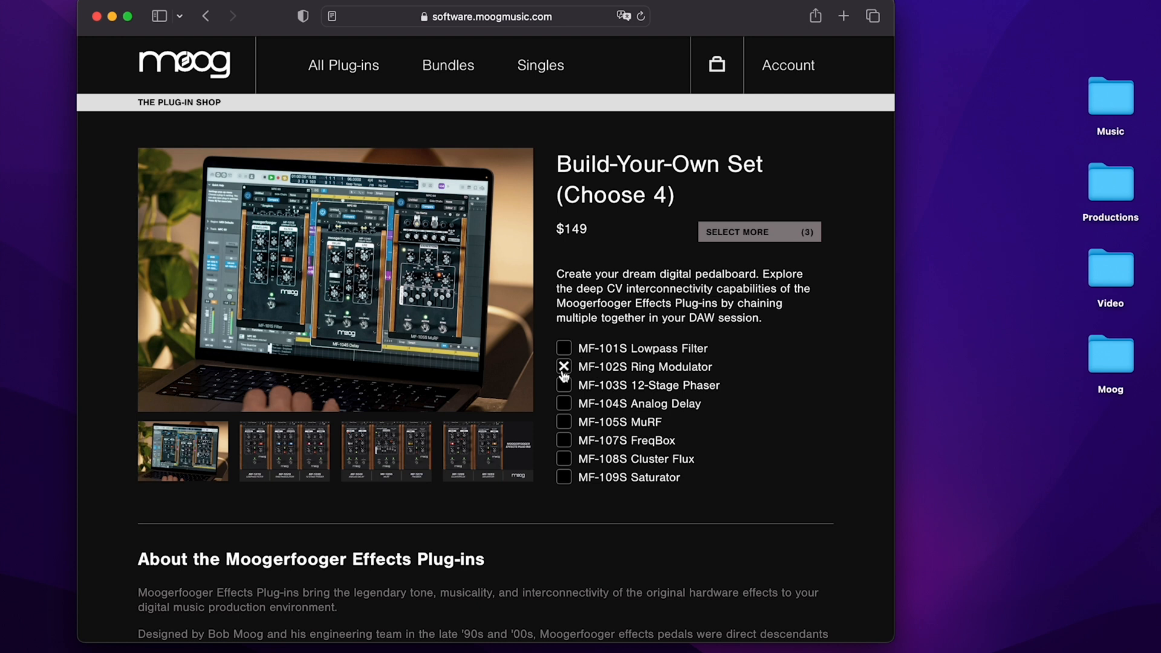
pyautogui.click(563, 385)
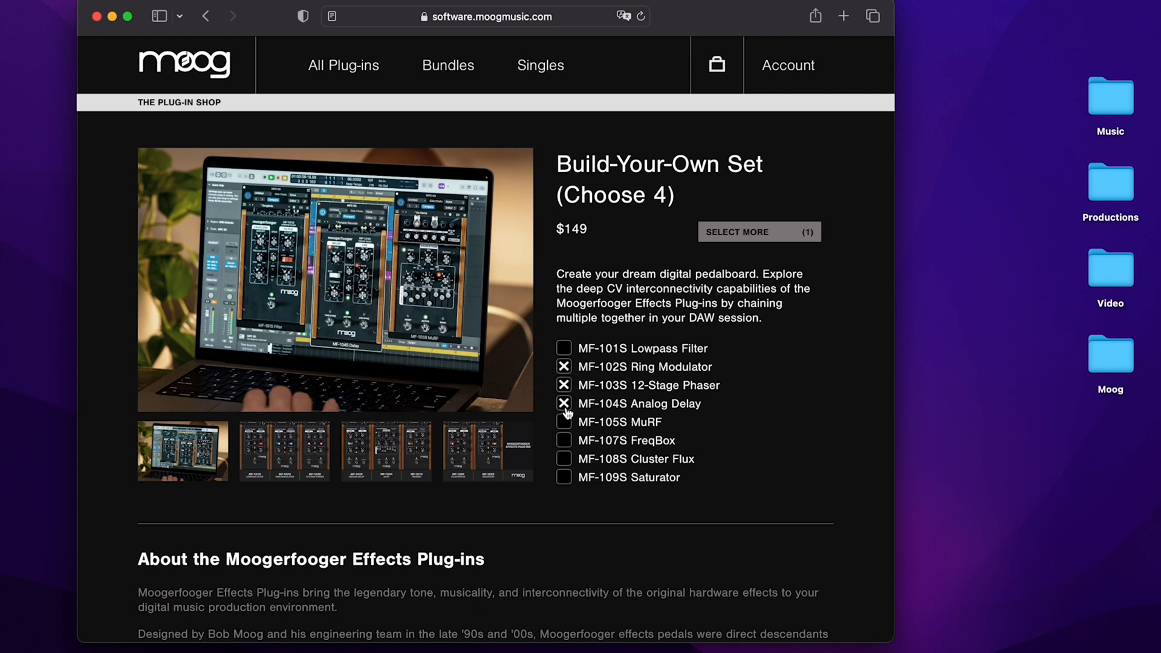
pyautogui.click(563, 440)
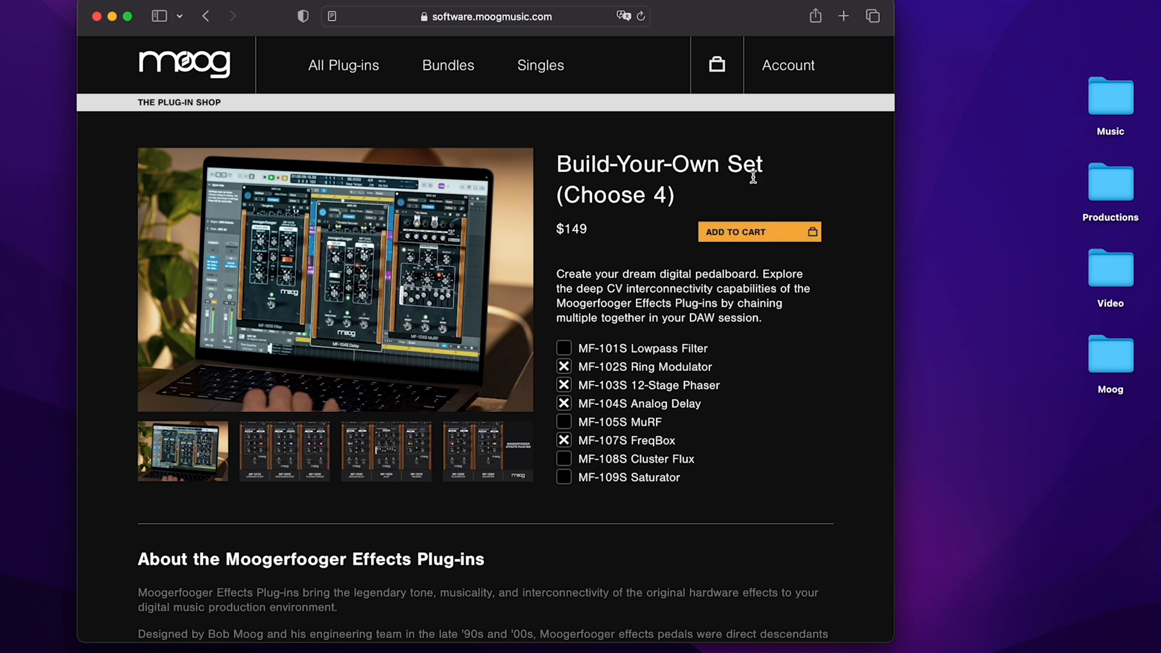
pyautogui.moveTo(722, 266)
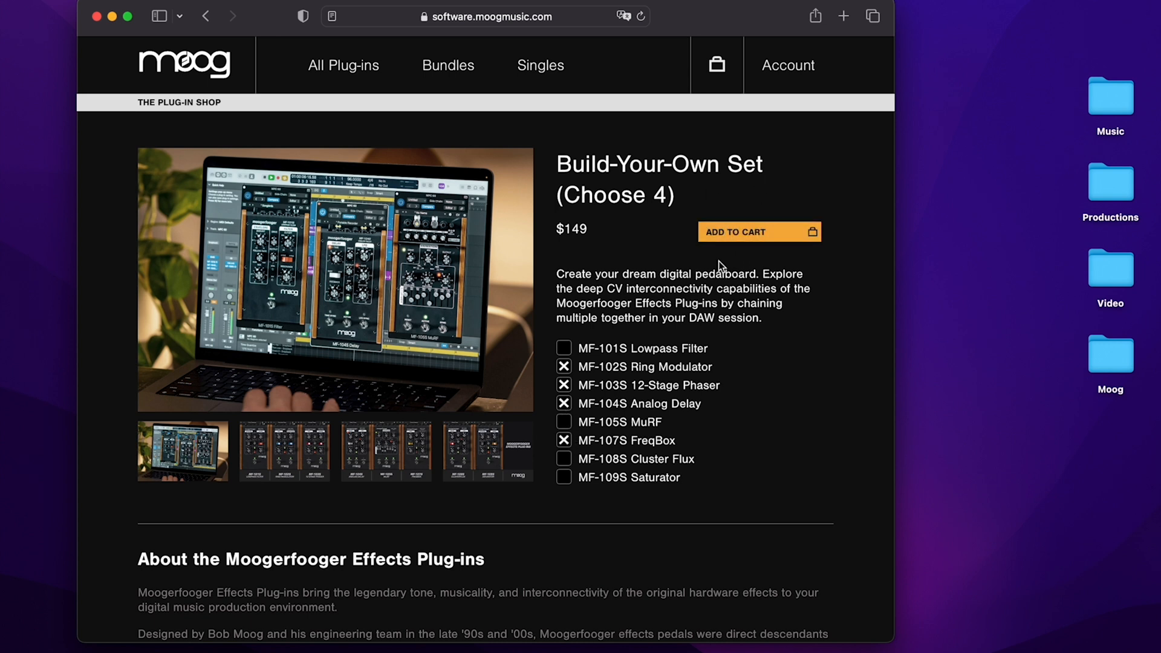
pyautogui.click(758, 232)
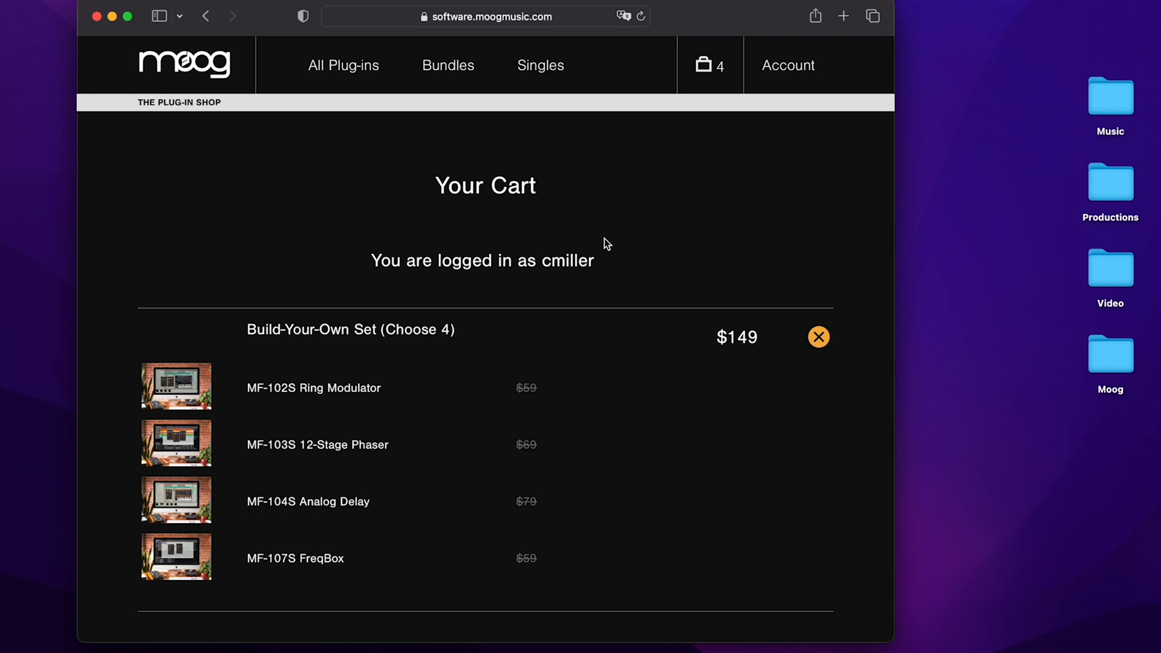
pyautogui.scroll(-3)
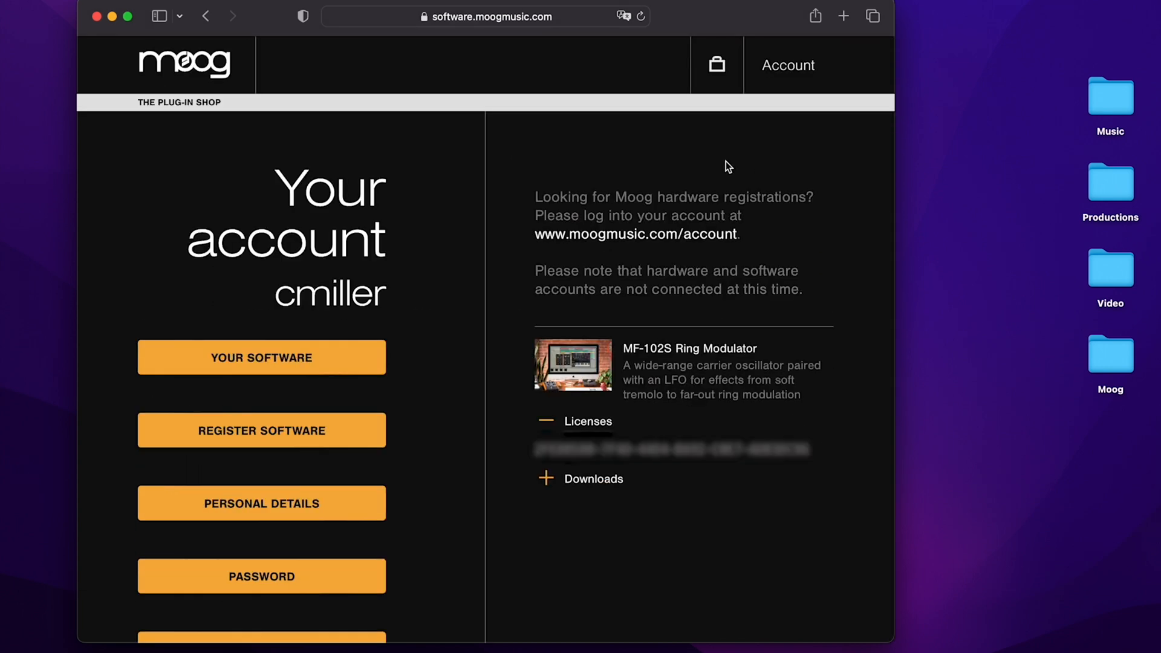
pyautogui.moveTo(329, 357)
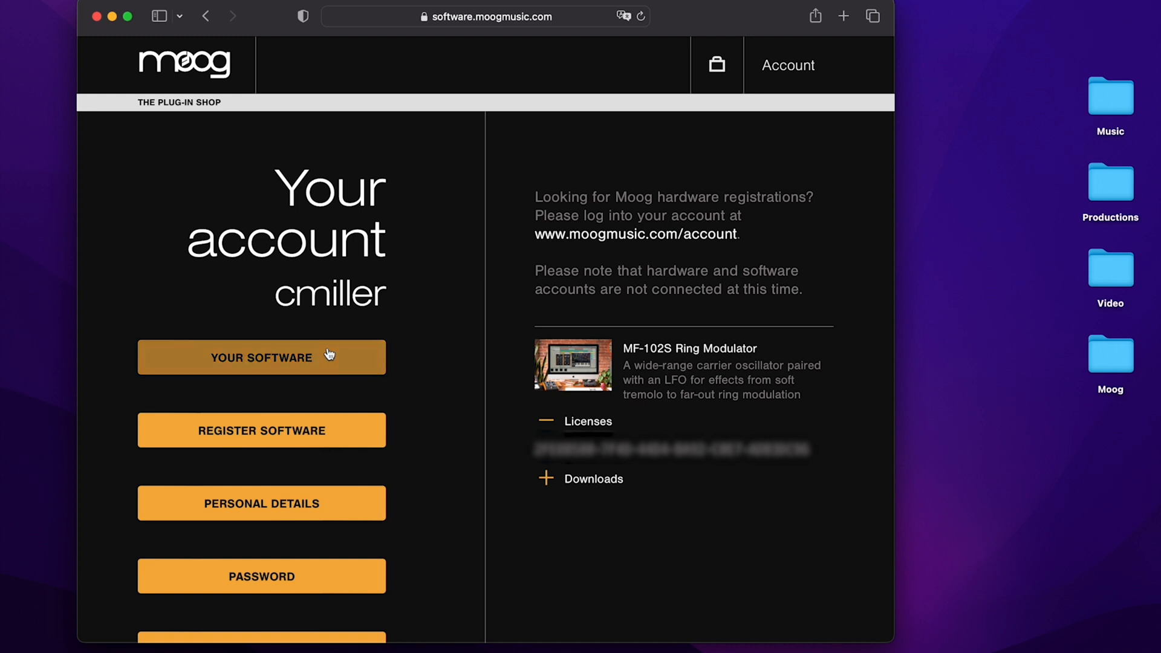
pyautogui.moveTo(672, 360)
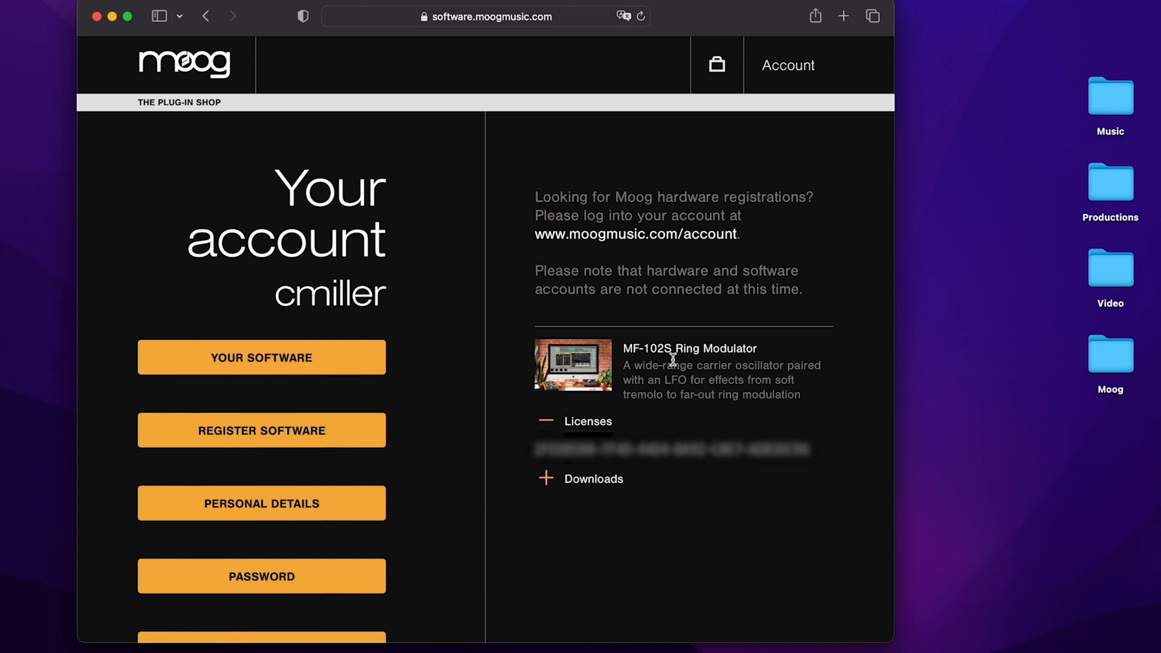
pyautogui.moveTo(515, 400)
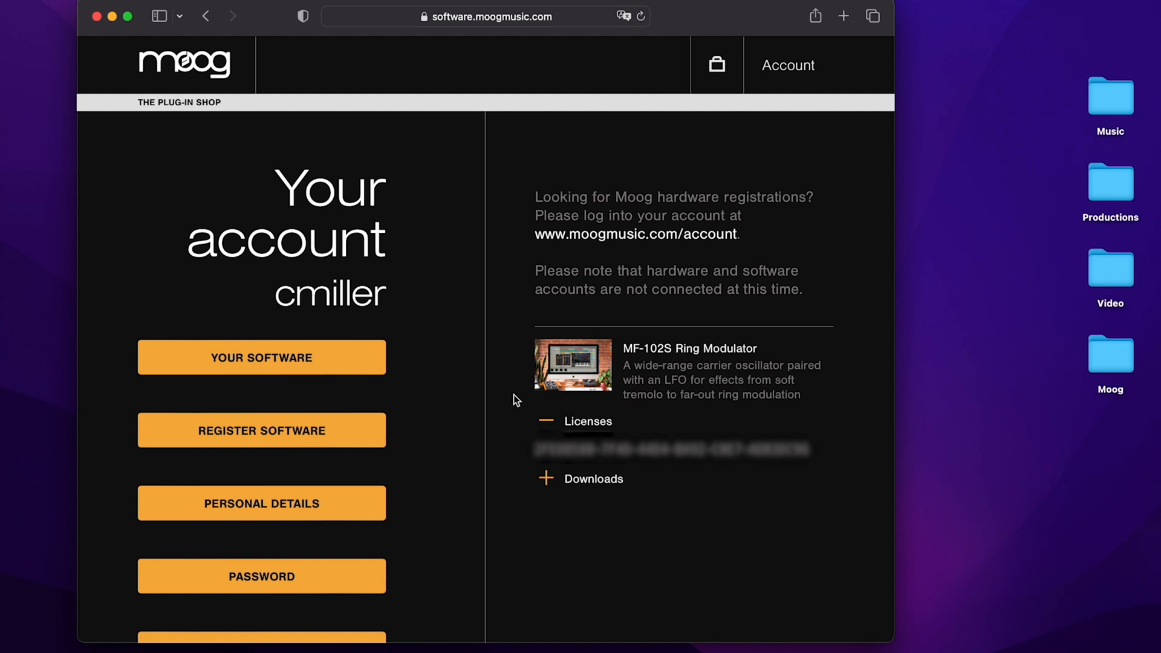
# Register the first plug-in code and check the registered software list
pyautogui.click(261, 430)
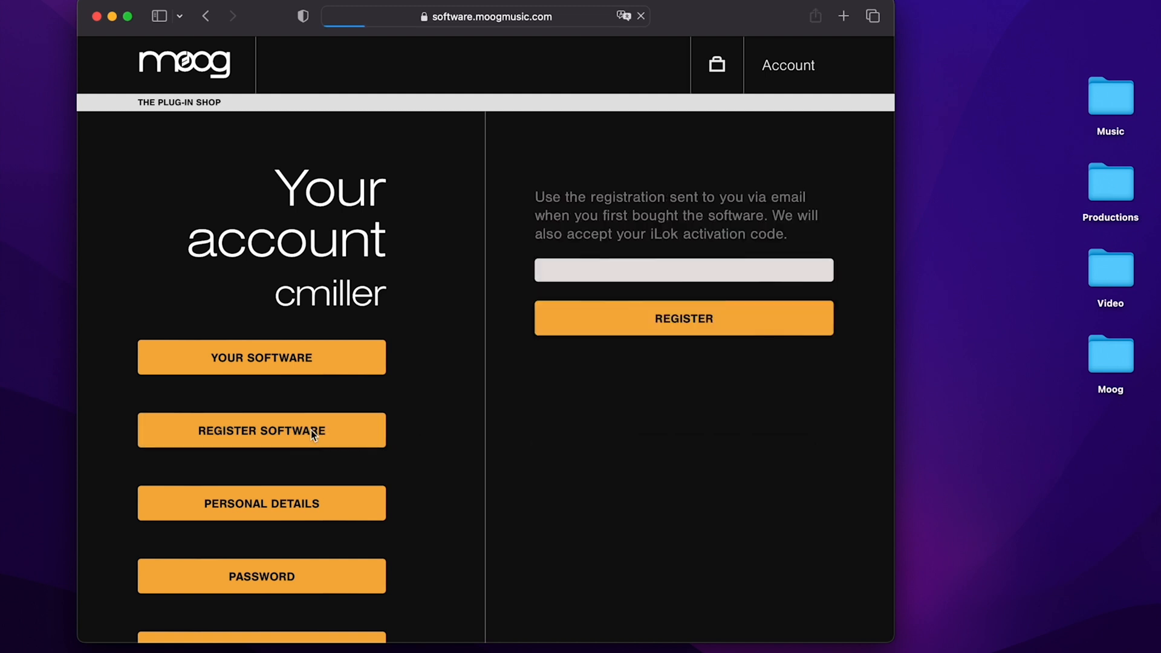
pyautogui.click(682, 270)
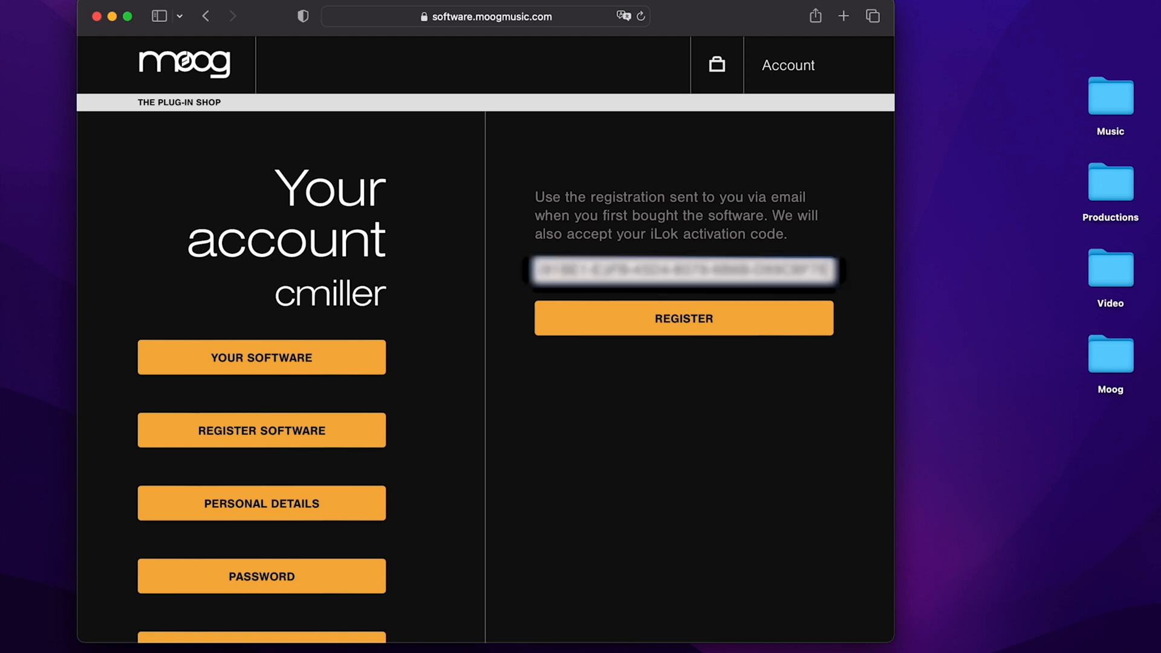
pyautogui.click(682, 317)
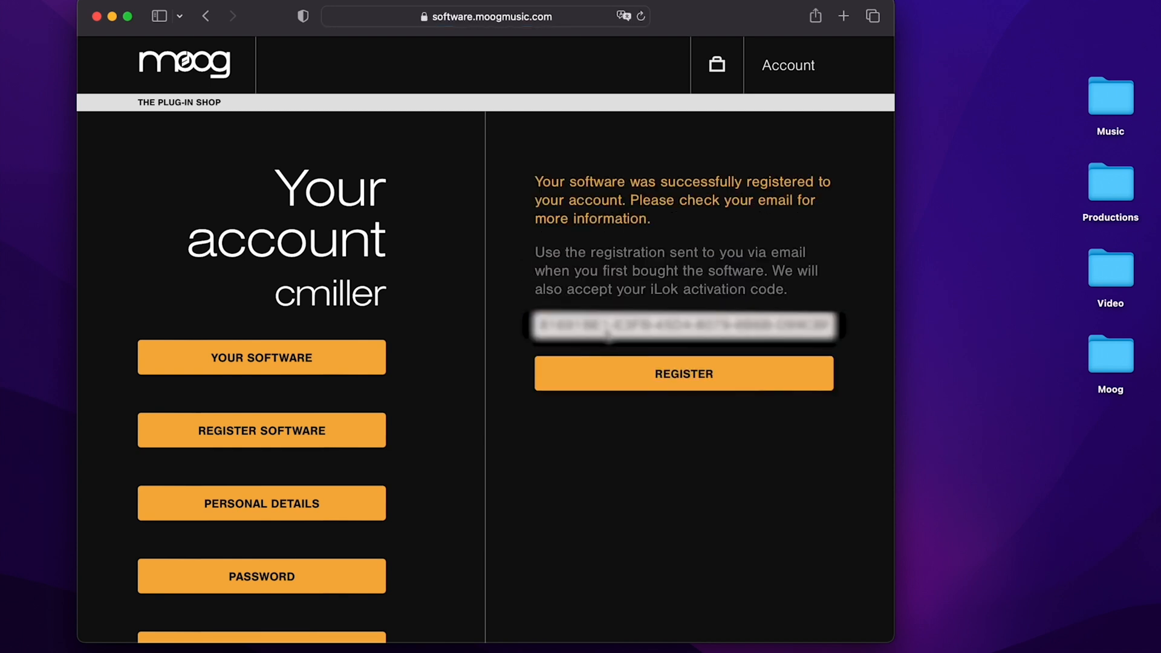
pyautogui.click(261, 357)
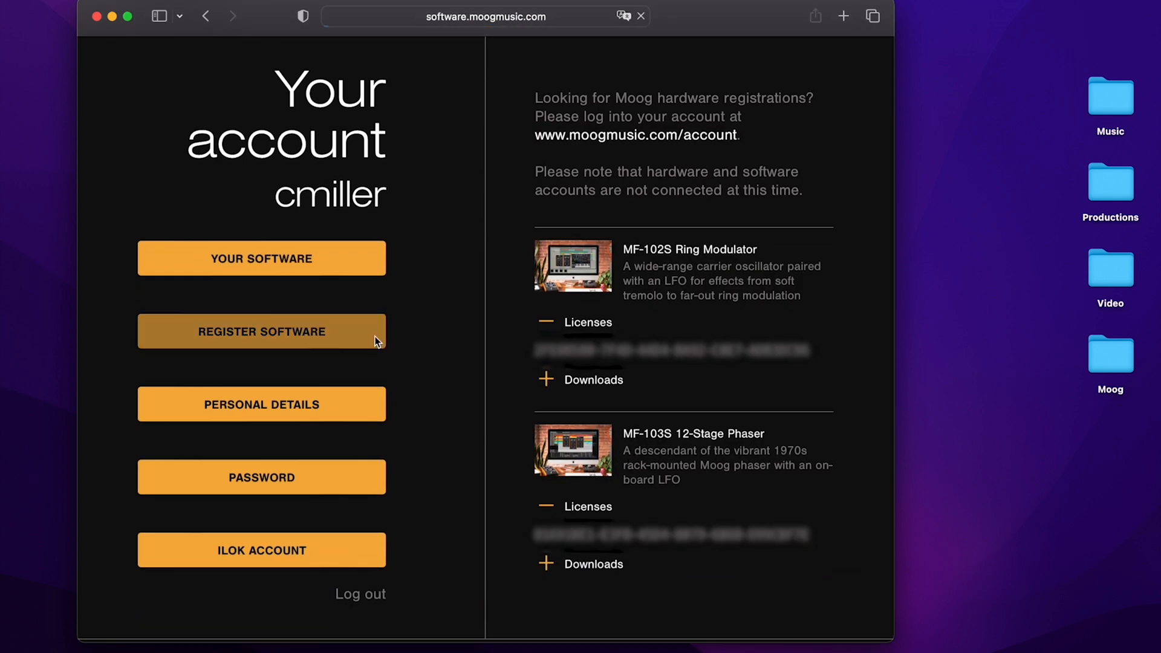
# Register the next code, adding the MF-103S 12-Stage Phaser to the list
pyautogui.click(260, 331)
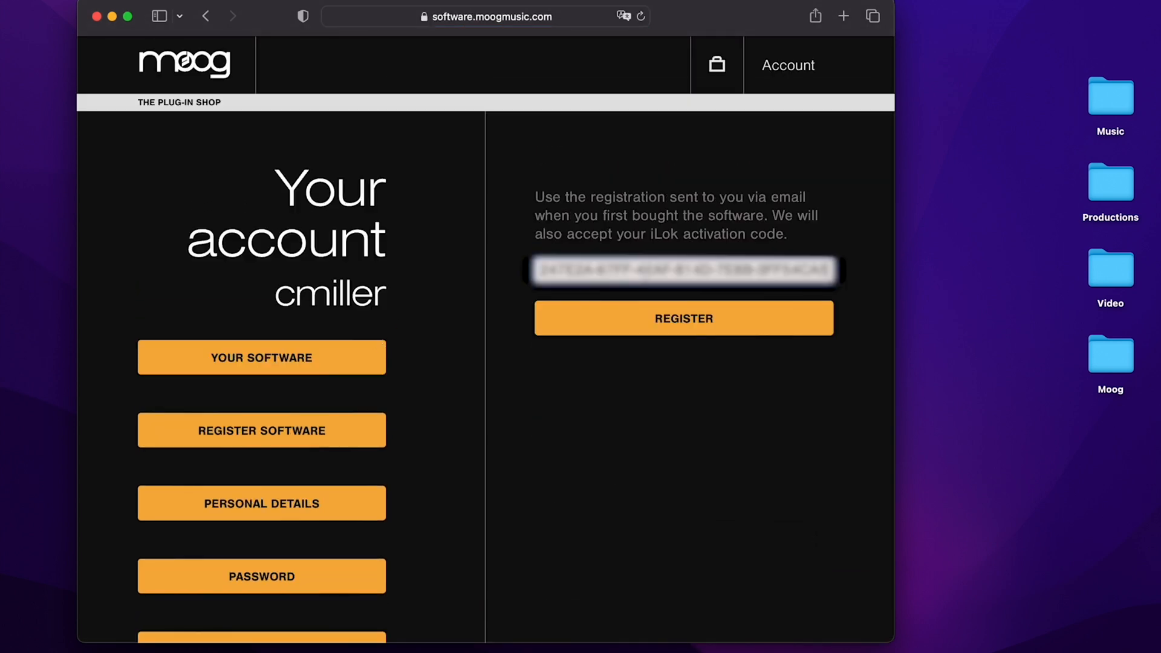
pyautogui.click(682, 318)
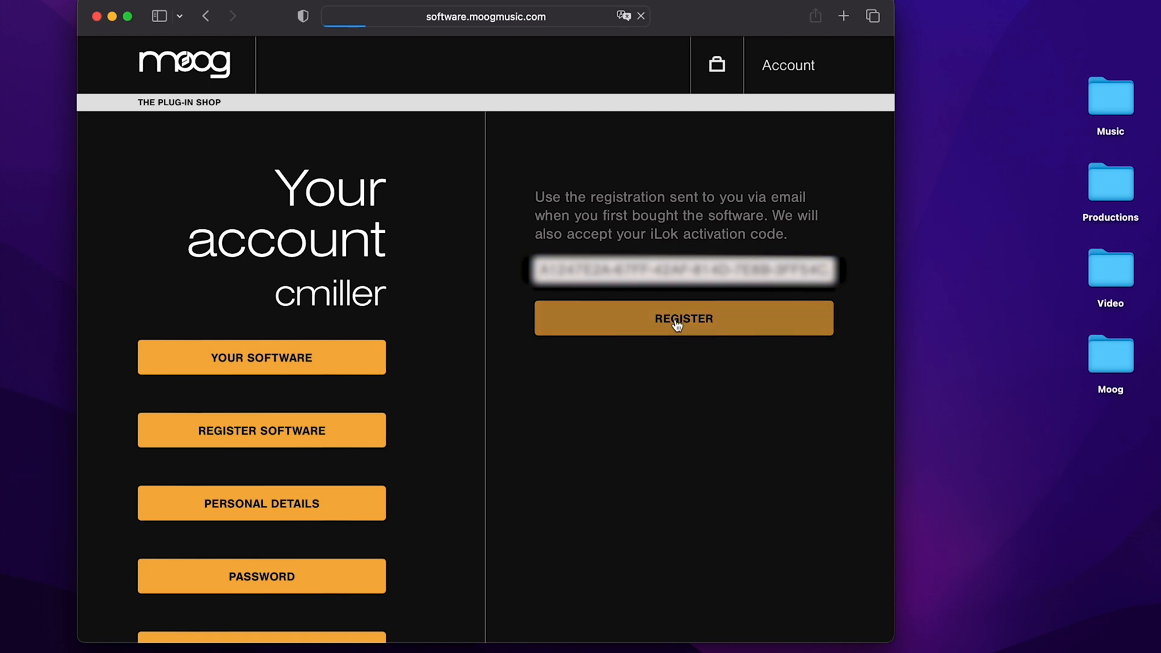
pyautogui.moveTo(453, 355)
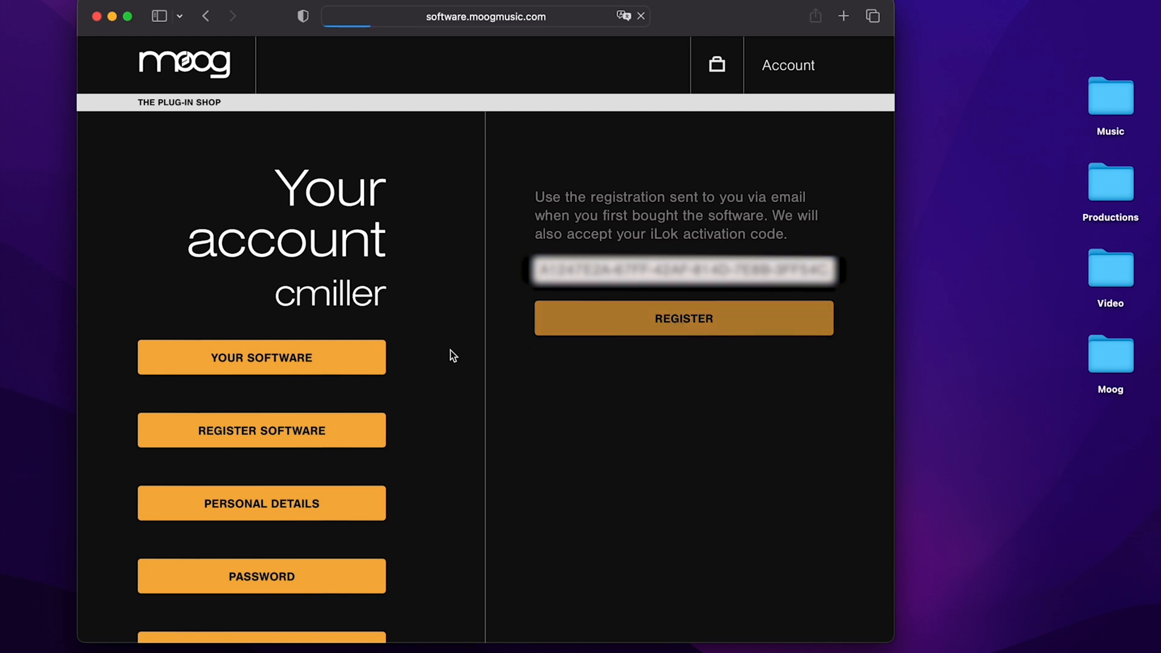
pyautogui.click(260, 357)
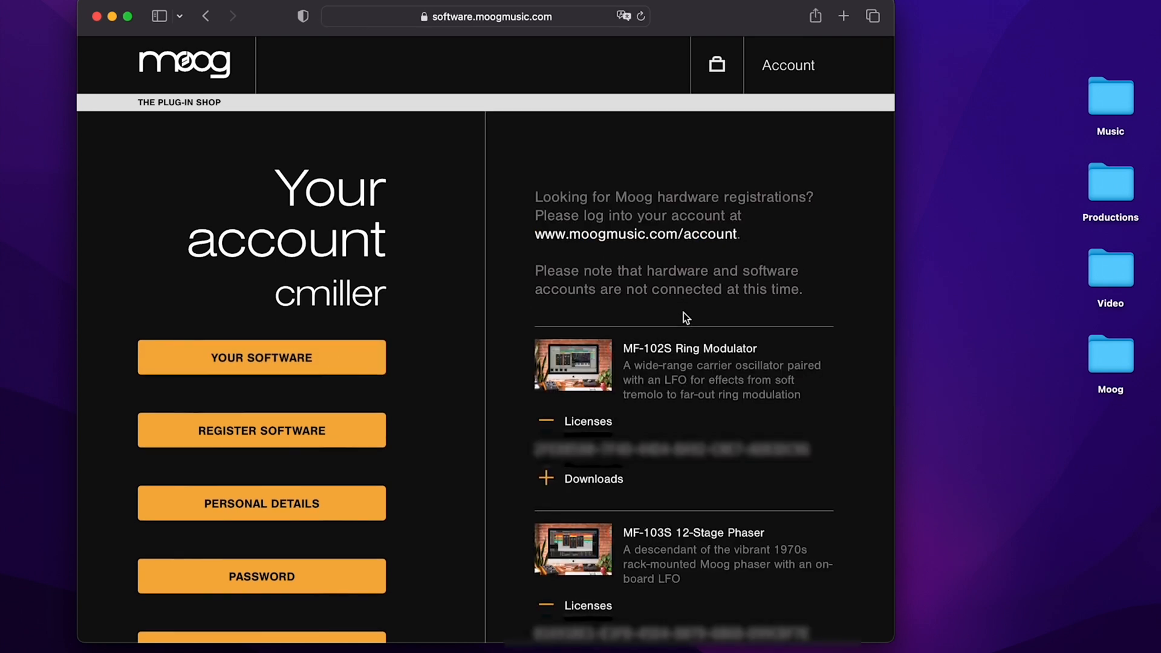
# Download the 'macOS All Formats v1.0.5' installers for MF-103S and MF-104S
pyautogui.scroll(-3)
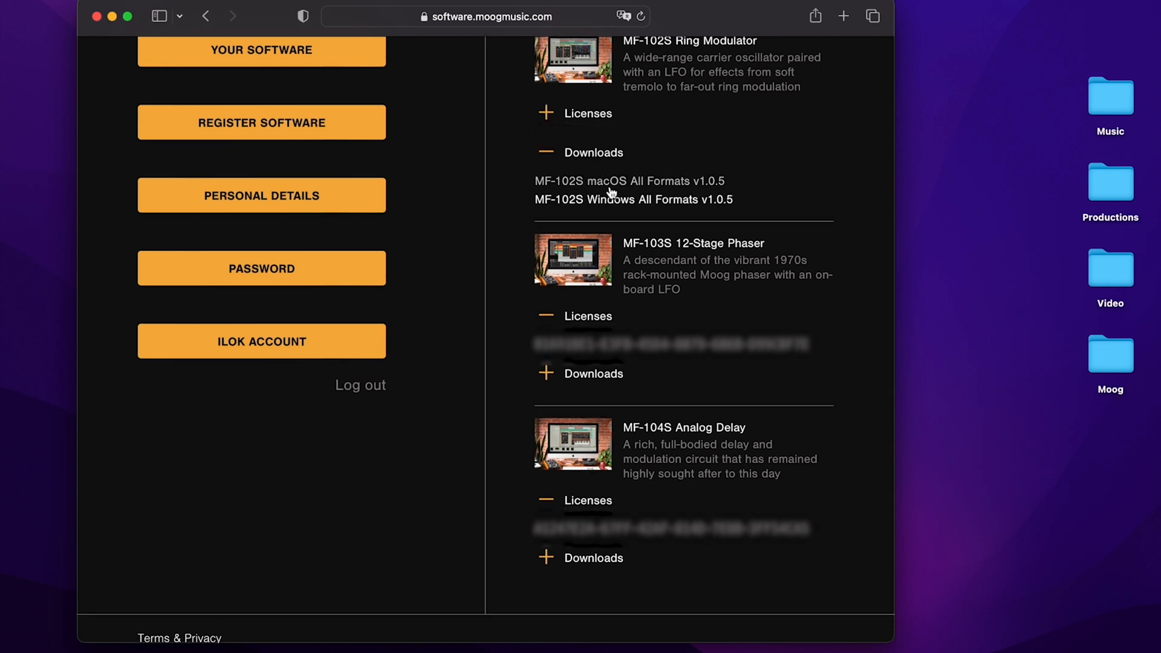
pyautogui.moveTo(637, 187)
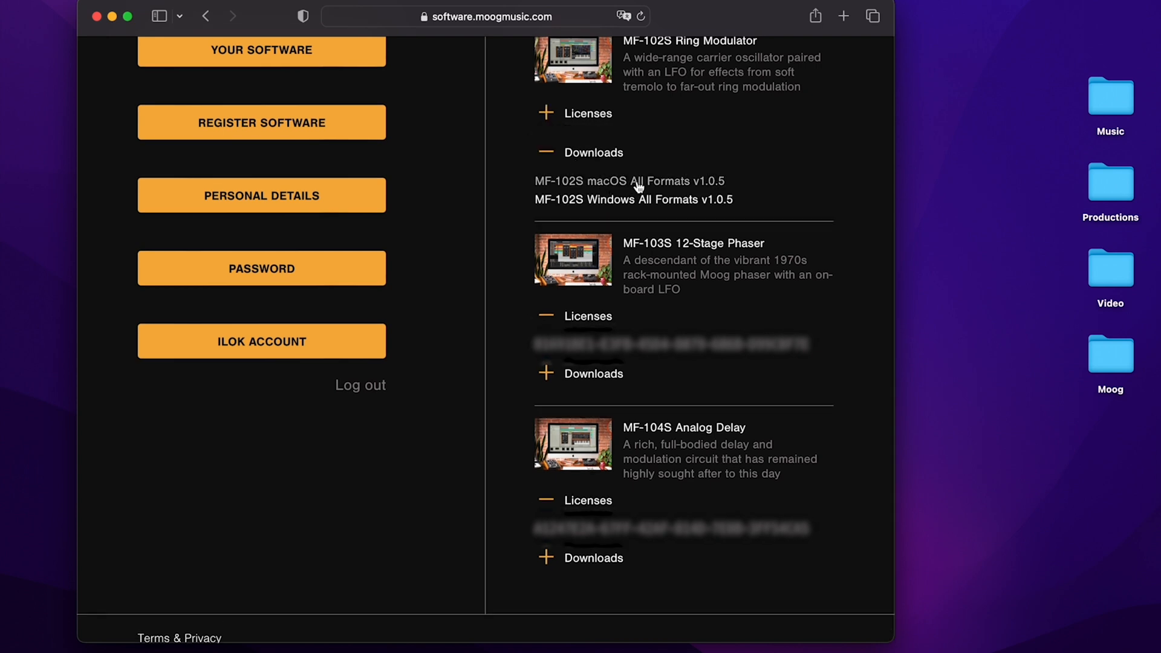
pyautogui.click(545, 356)
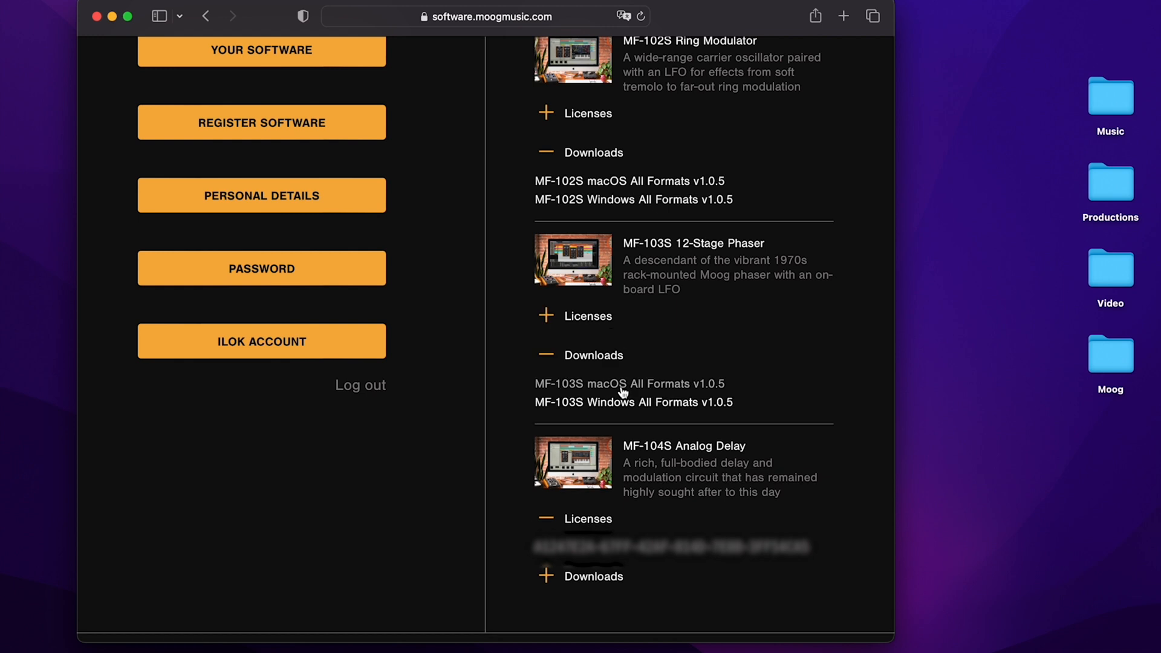
pyautogui.click(623, 383)
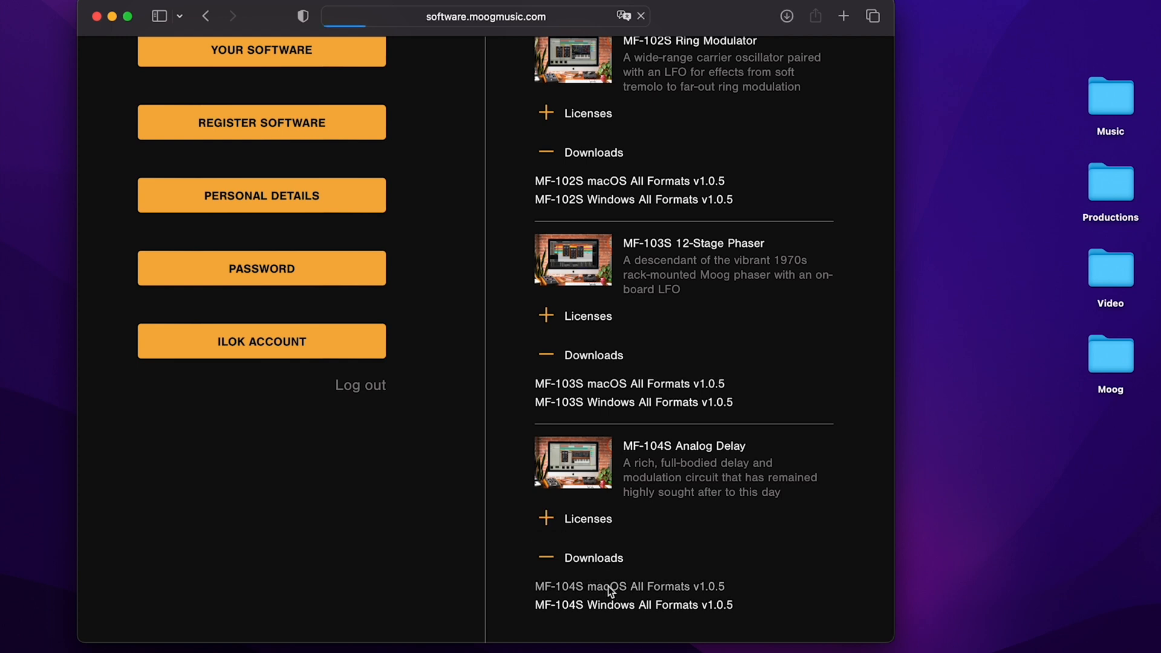
pyautogui.click(619, 586)
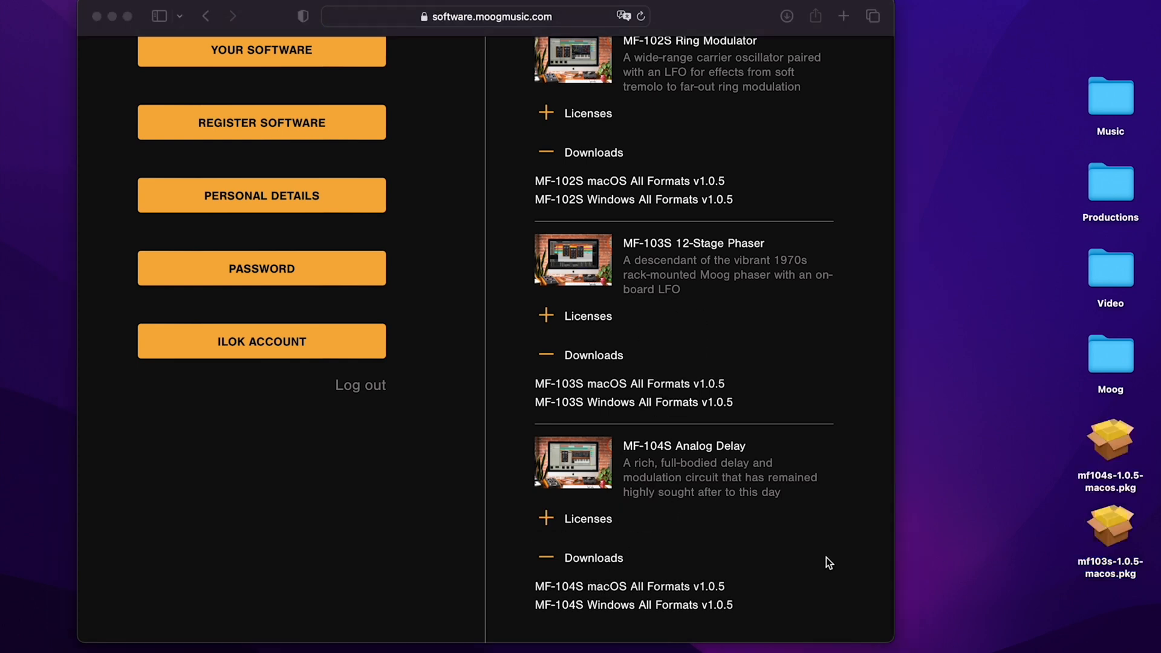
# Install mf103s-1.0.5-macos.pkg on Macintosh HD with AAX, AU and VST3, authorizing with password
pyautogui.doubleClick(1109, 525)
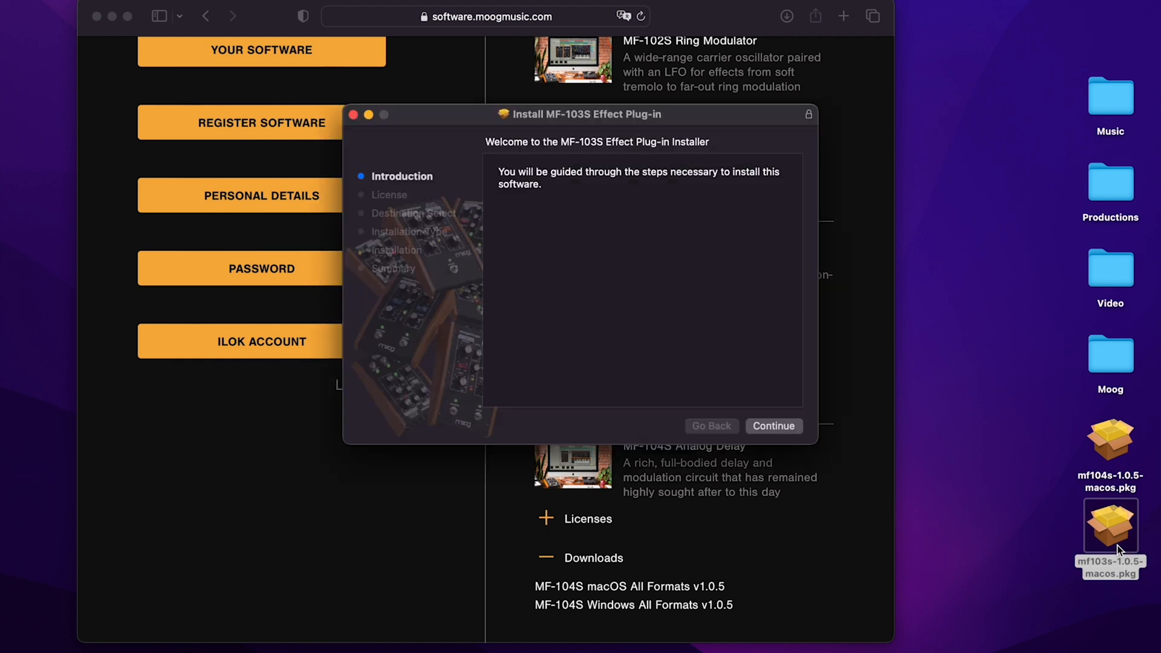
pyautogui.moveTo(772, 415)
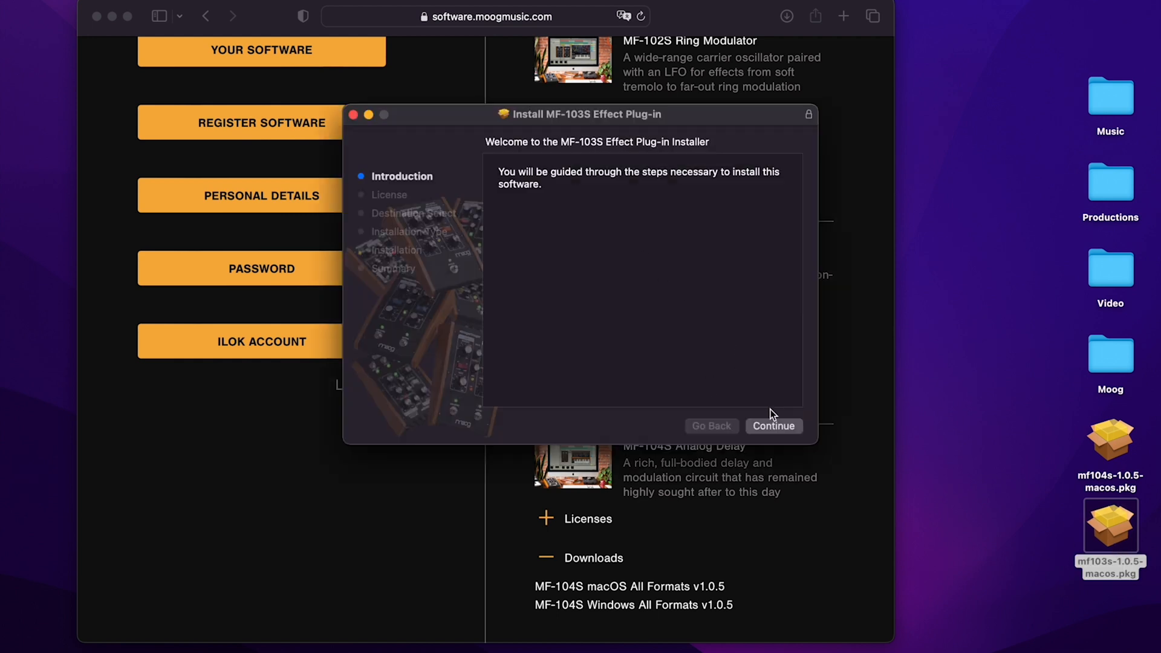
pyautogui.click(773, 425)
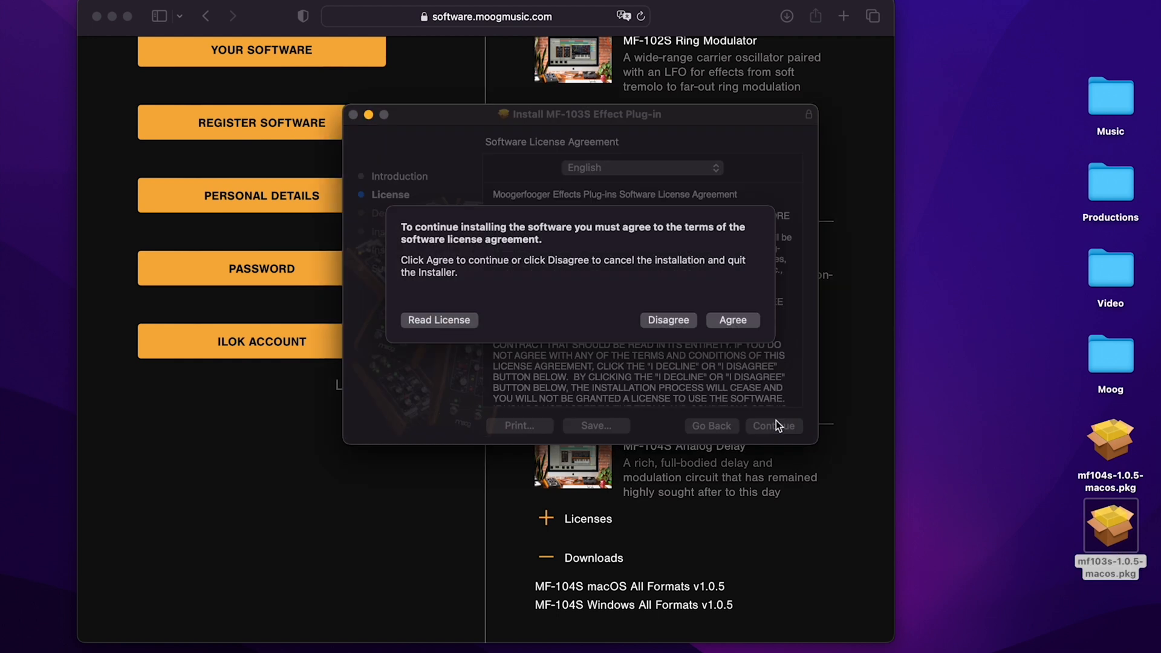
pyautogui.click(732, 319)
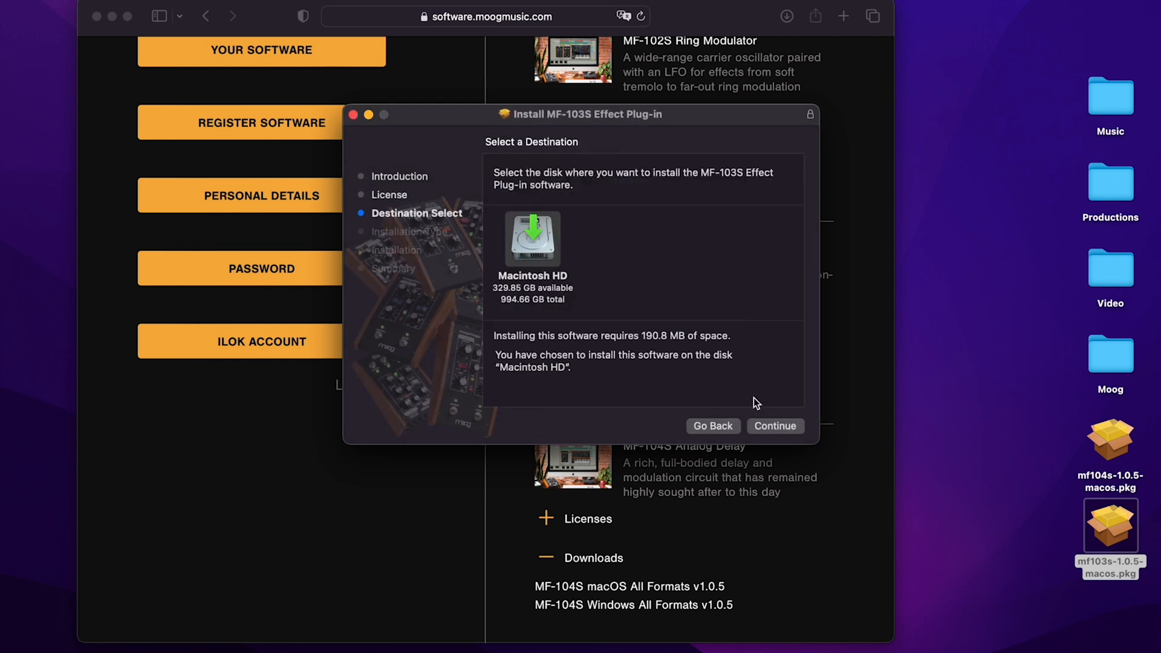
pyautogui.click(775, 425)
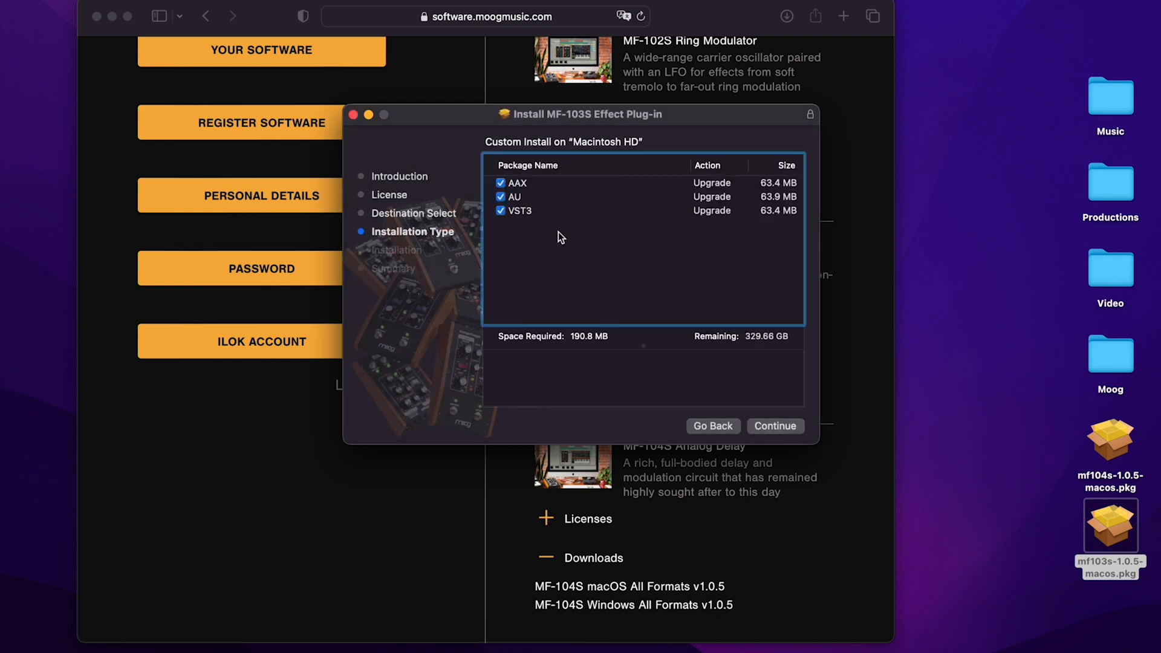
pyautogui.moveTo(522, 196)
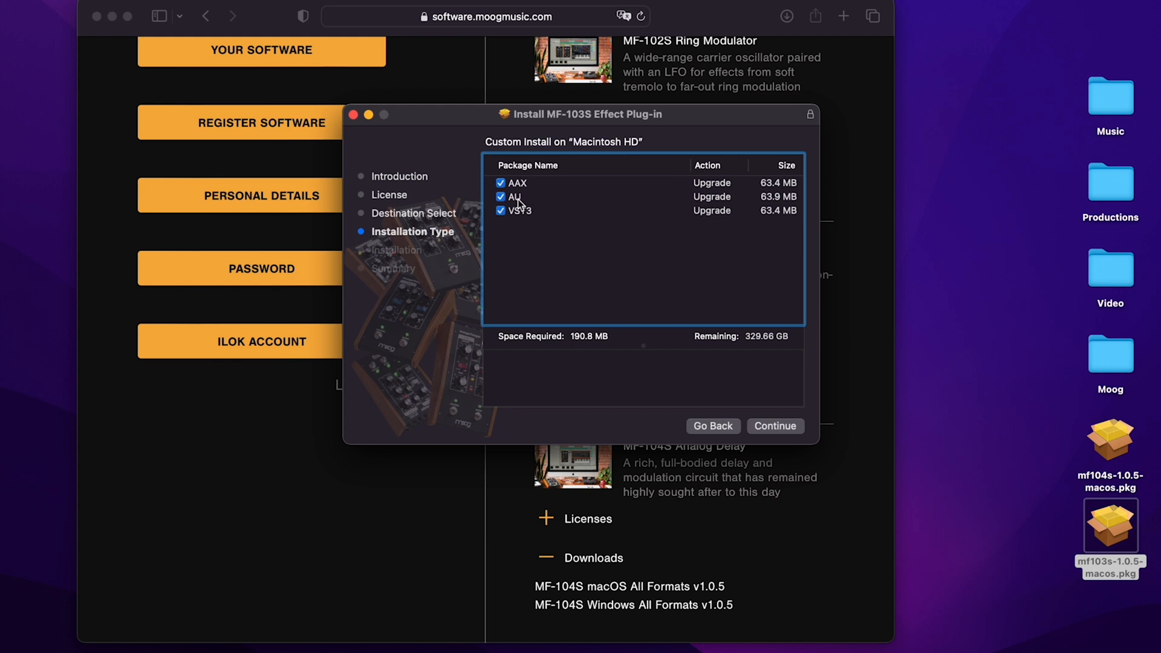
pyautogui.moveTo(527, 216)
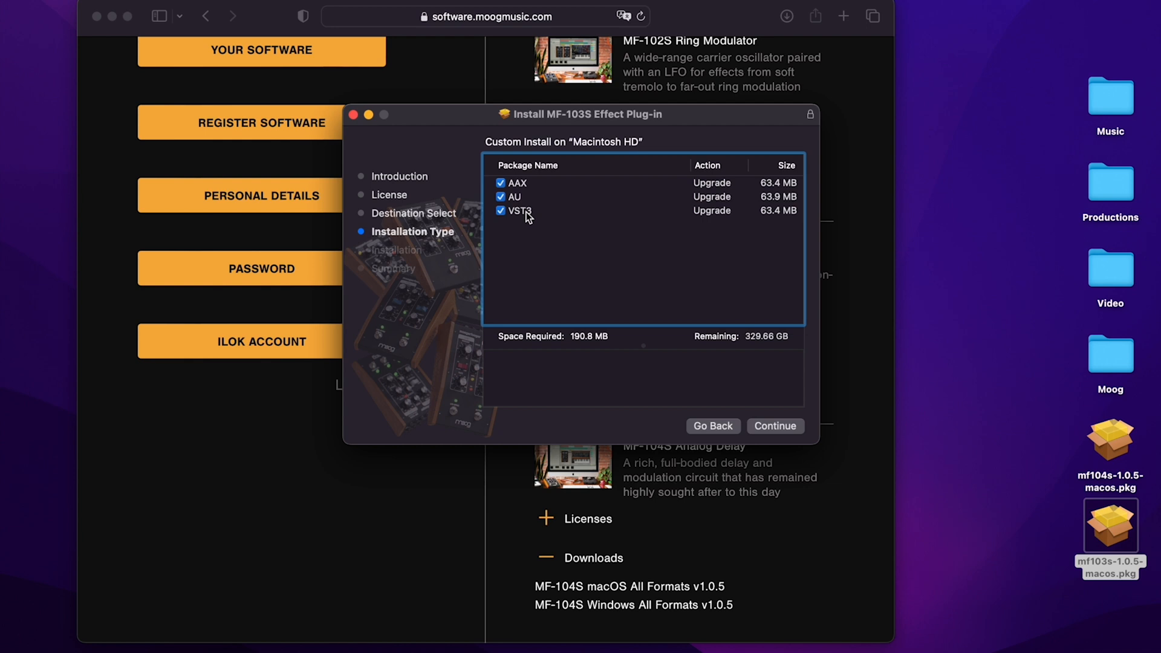
pyautogui.moveTo(522, 206)
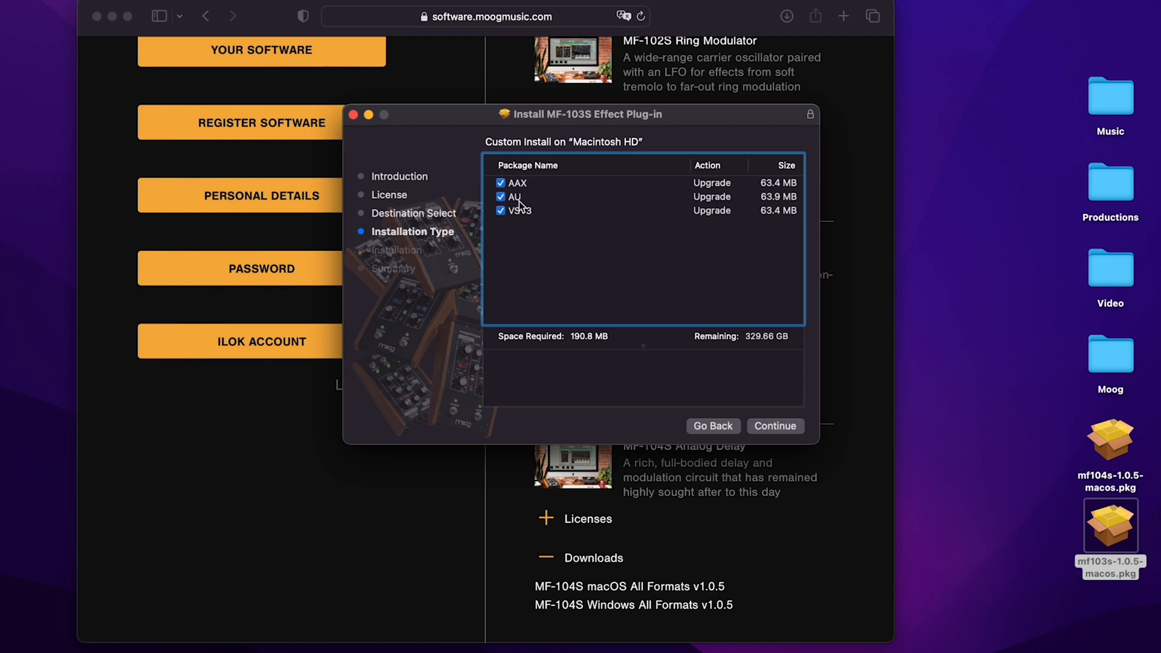
pyautogui.moveTo(533, 215)
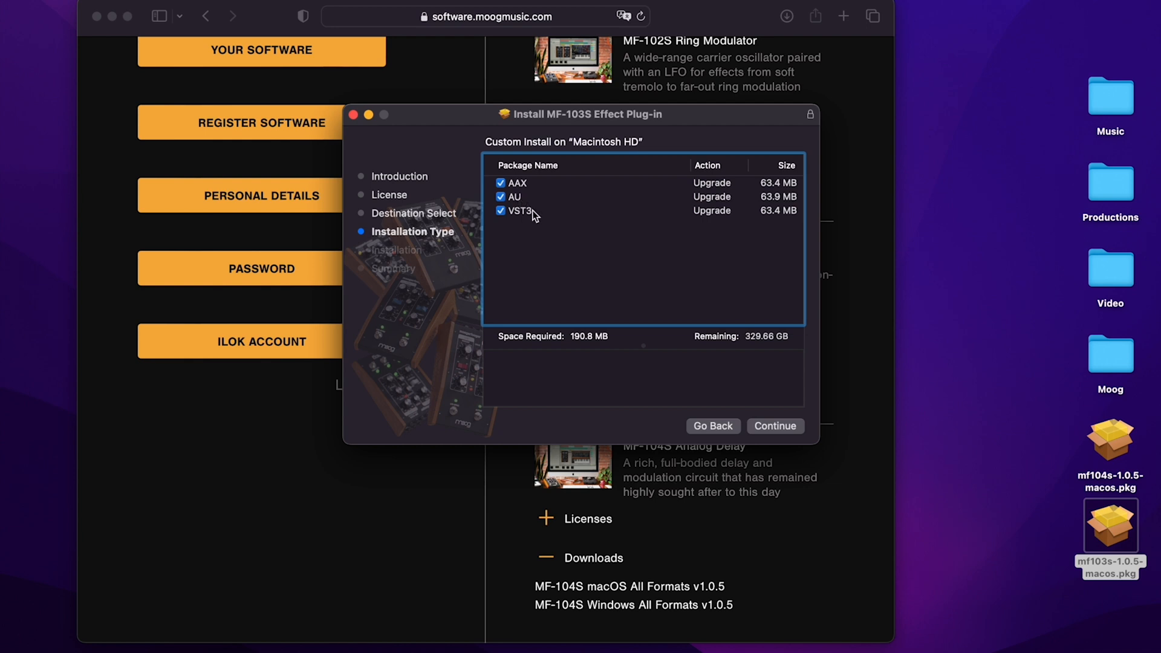
pyautogui.moveTo(514, 191)
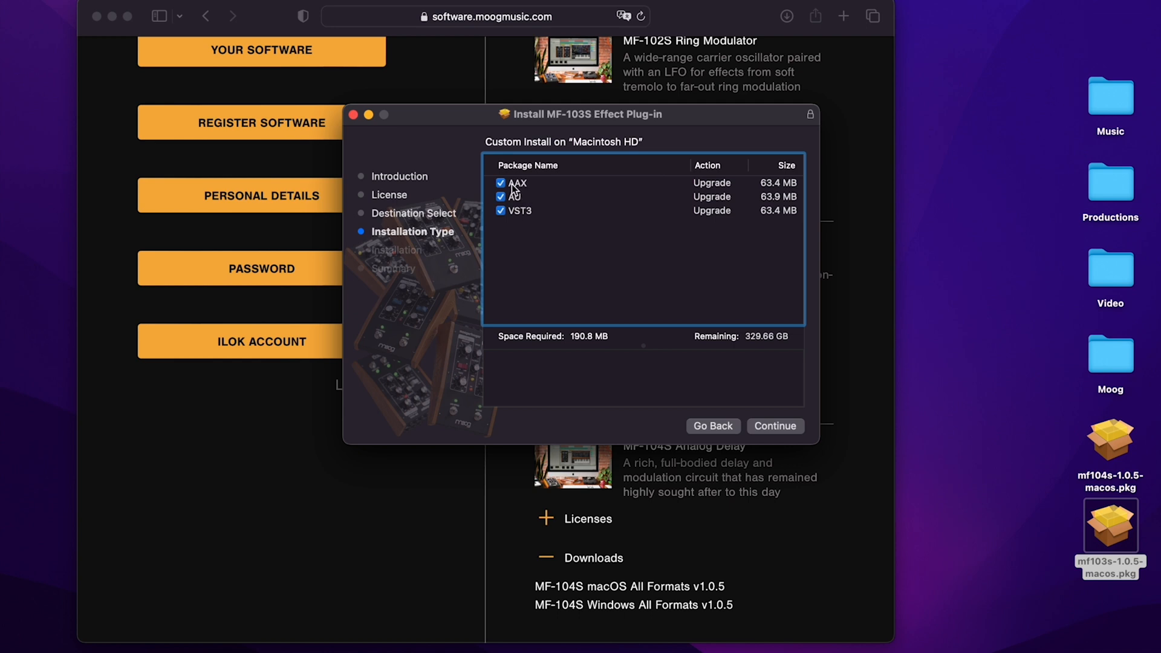
pyautogui.click(501, 183)
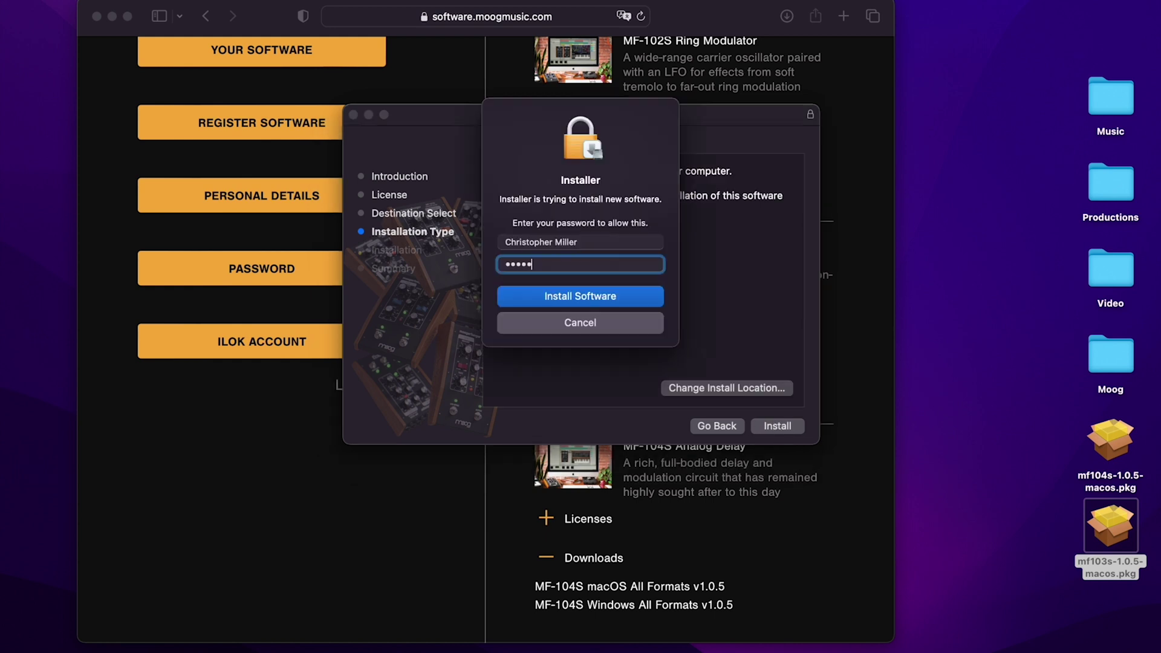
pyautogui.click(580, 296)
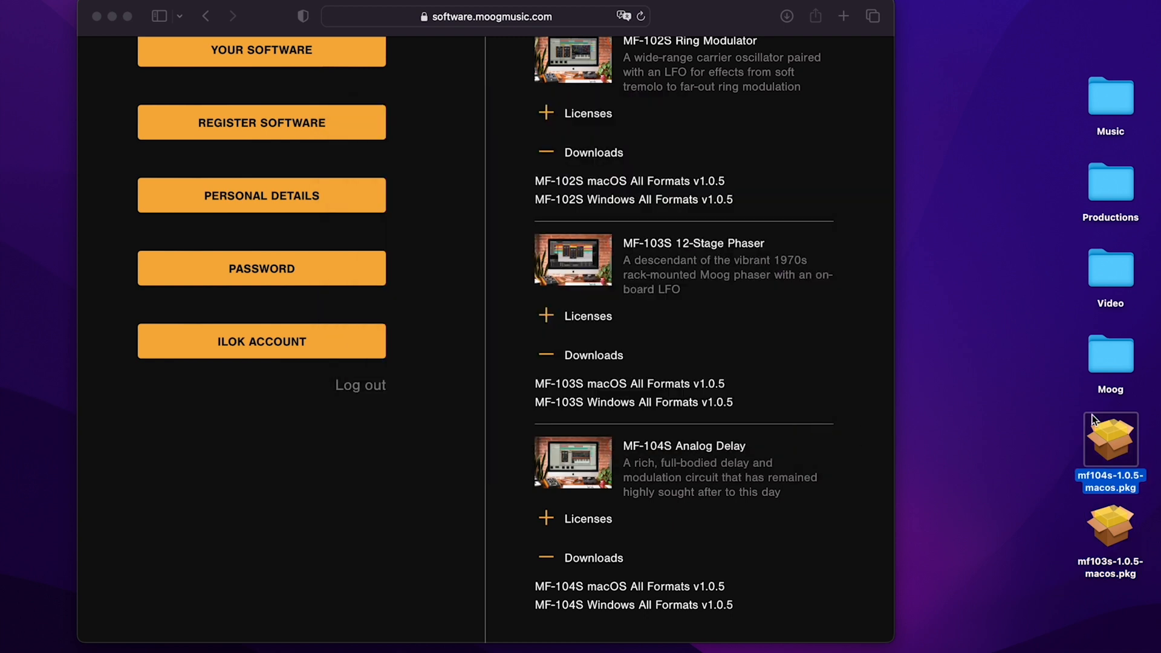
# Move the MF-104S and MF-103S installer packages on the desktop to the Trash
pyautogui.rightClick(1110, 527)
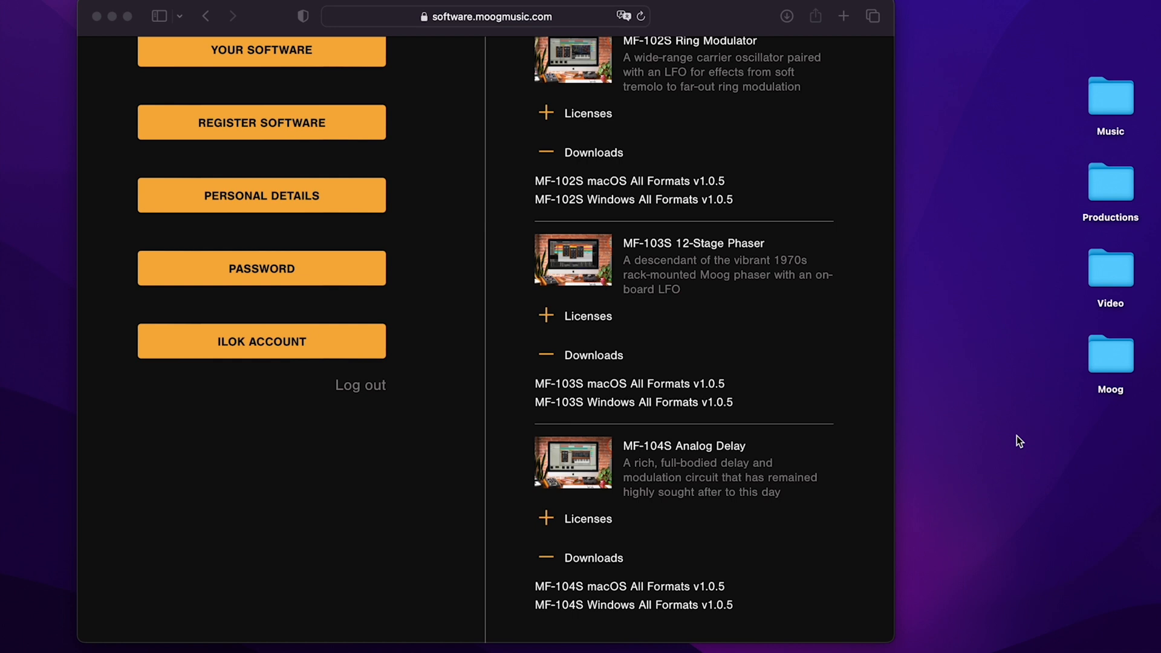
pyautogui.moveTo(793, 291)
pyautogui.write('ilok')
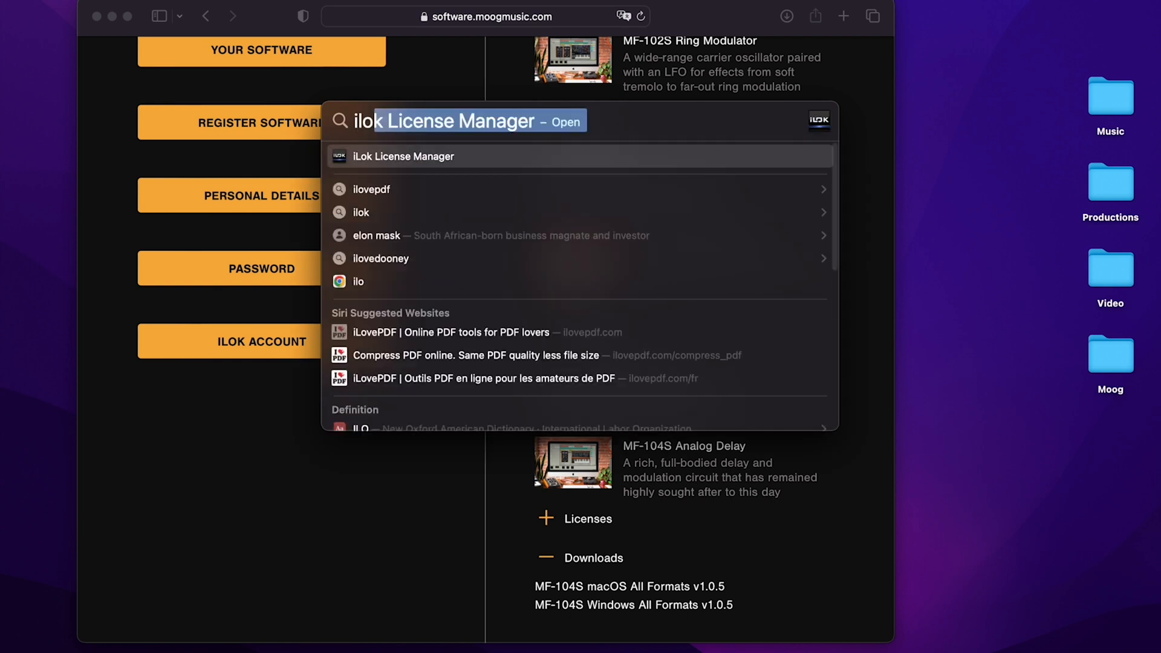
# Launch iLok License Manager and view the iLok Account ID on the Moog account page
pyautogui.click(403, 156)
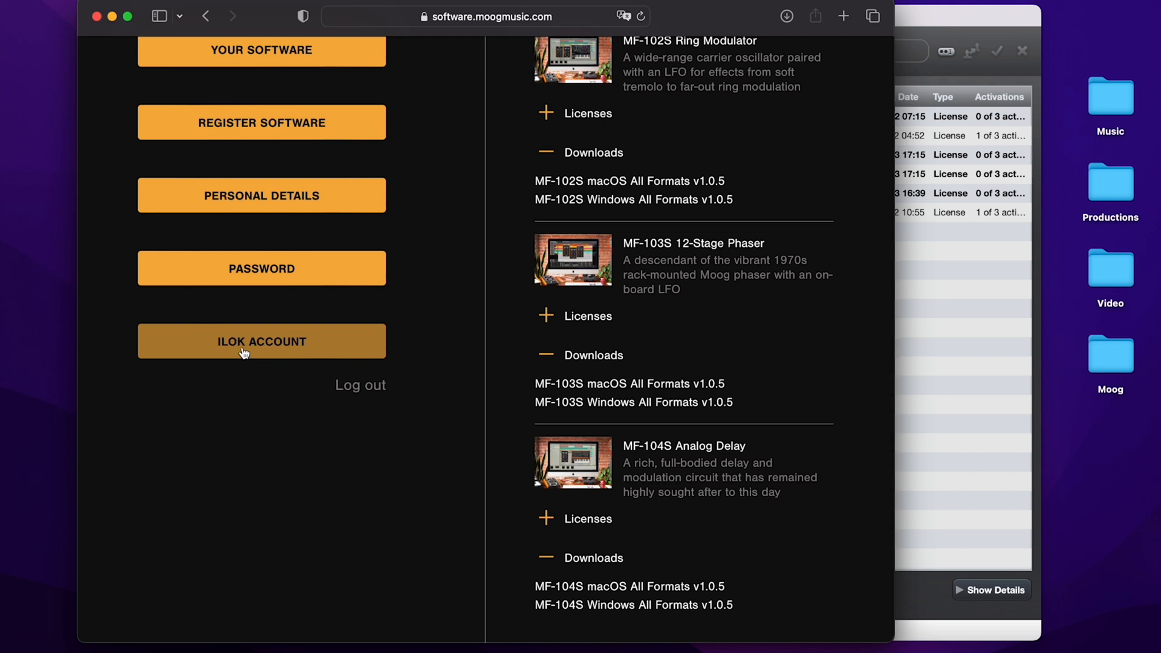
pyautogui.moveTo(266, 348)
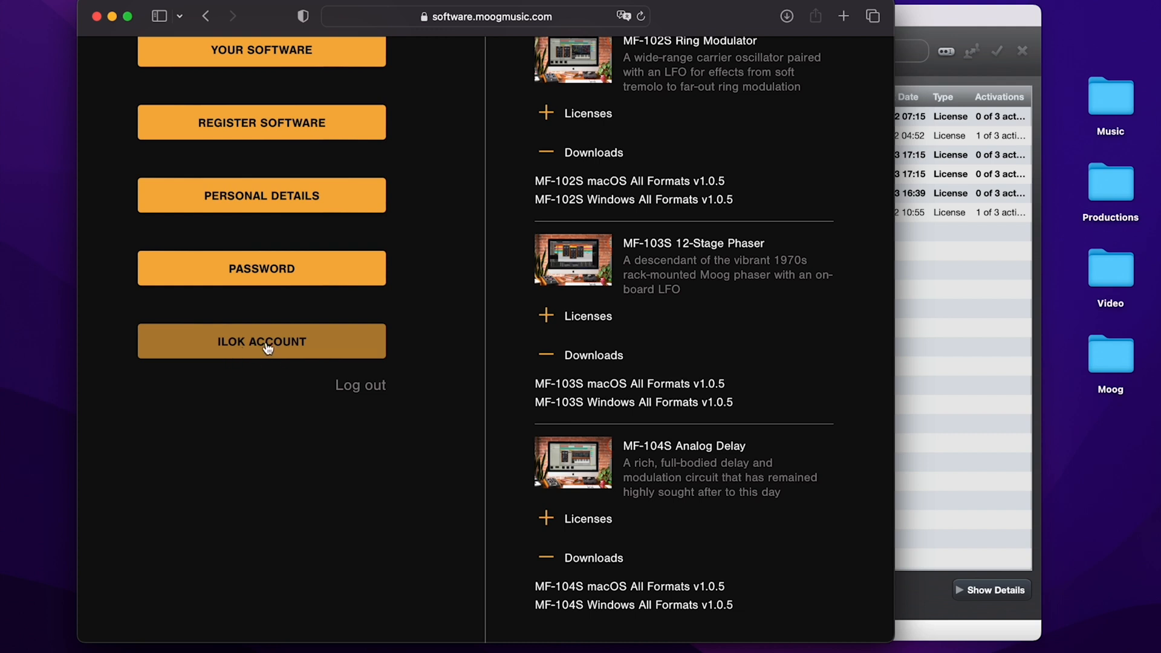
pyautogui.click(261, 341)
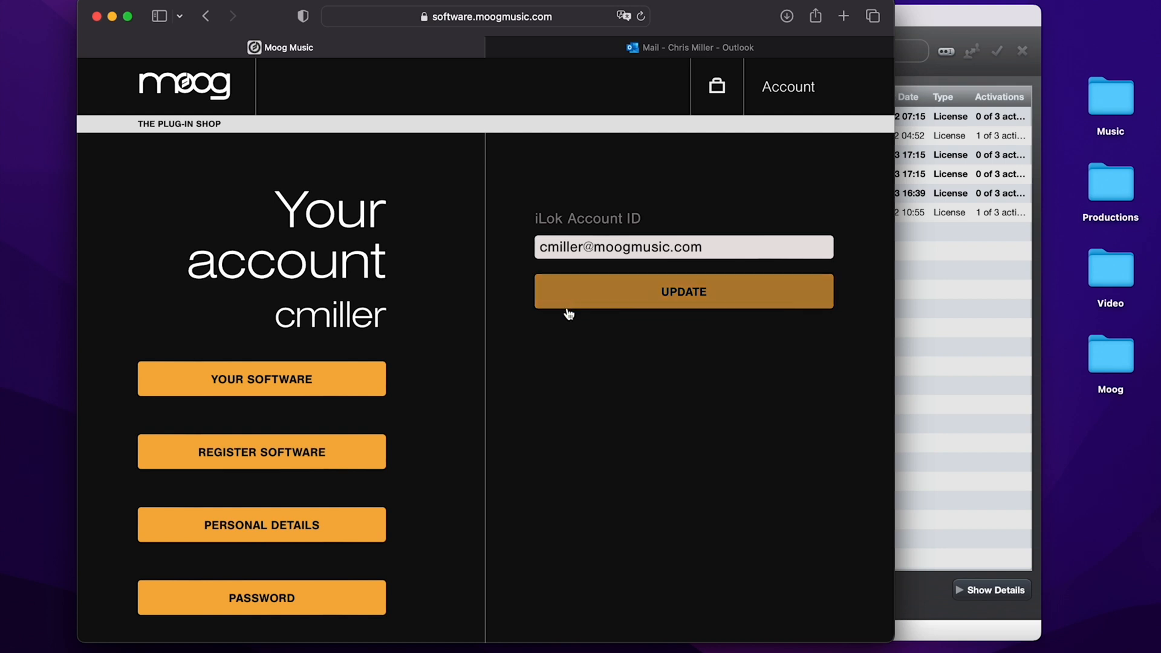
pyautogui.moveTo(672, 25)
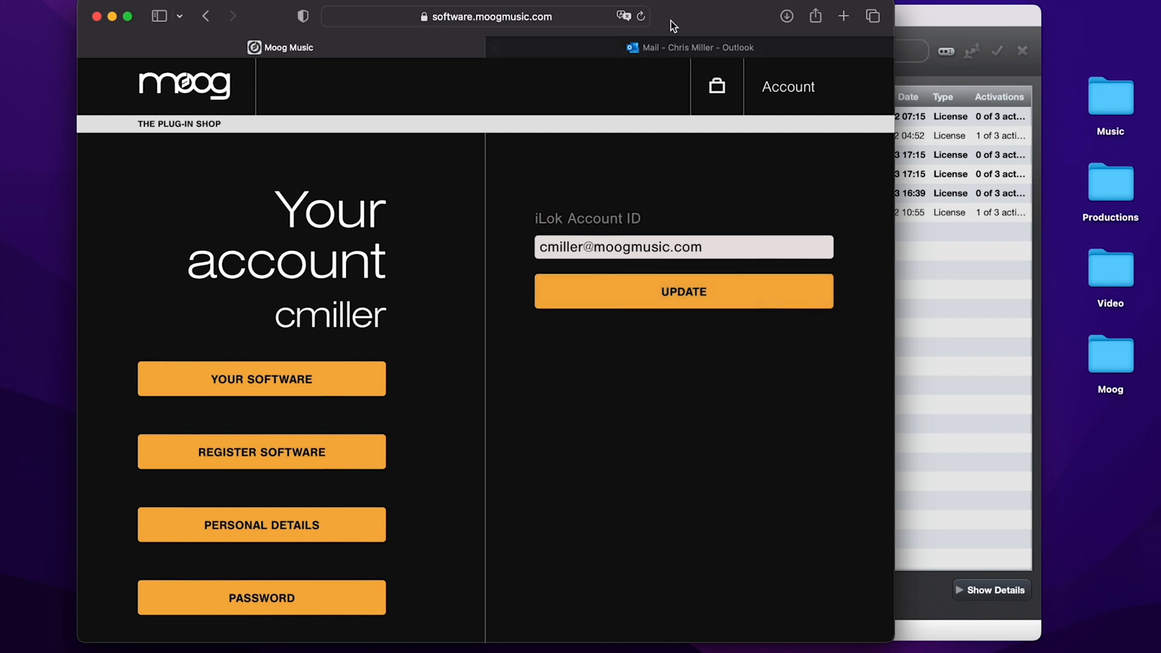
# Open the 'Your MF-102S Ring Modulator Activation Code and Downloads' email in Outlook
pyautogui.click(690, 47)
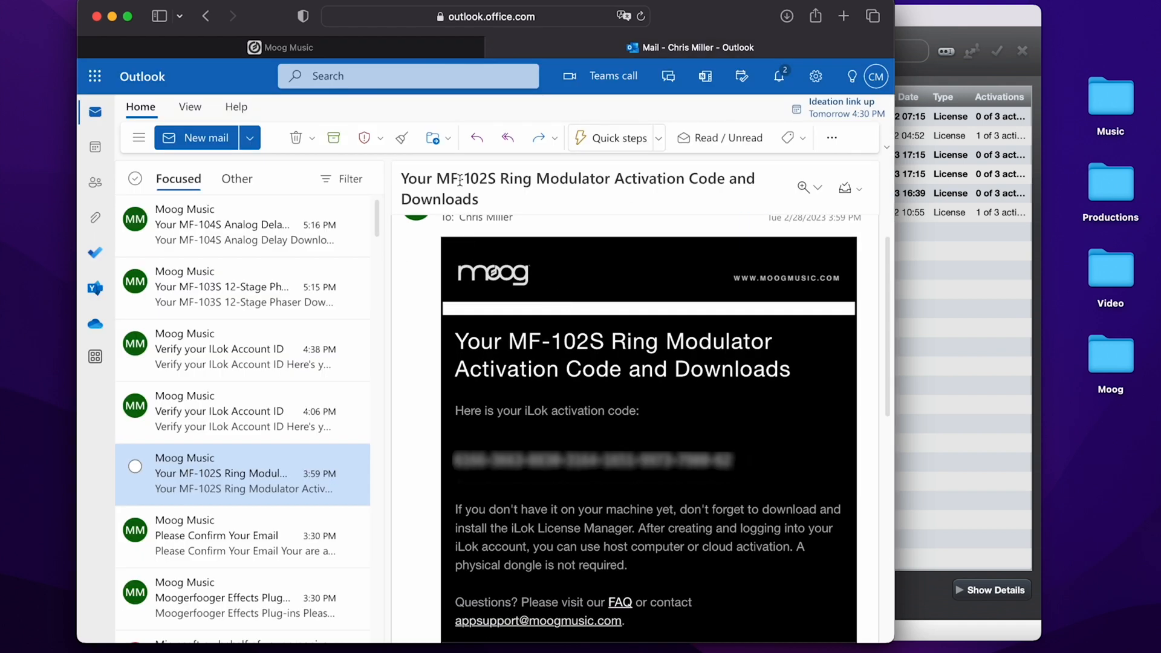
pyautogui.moveTo(488, 179)
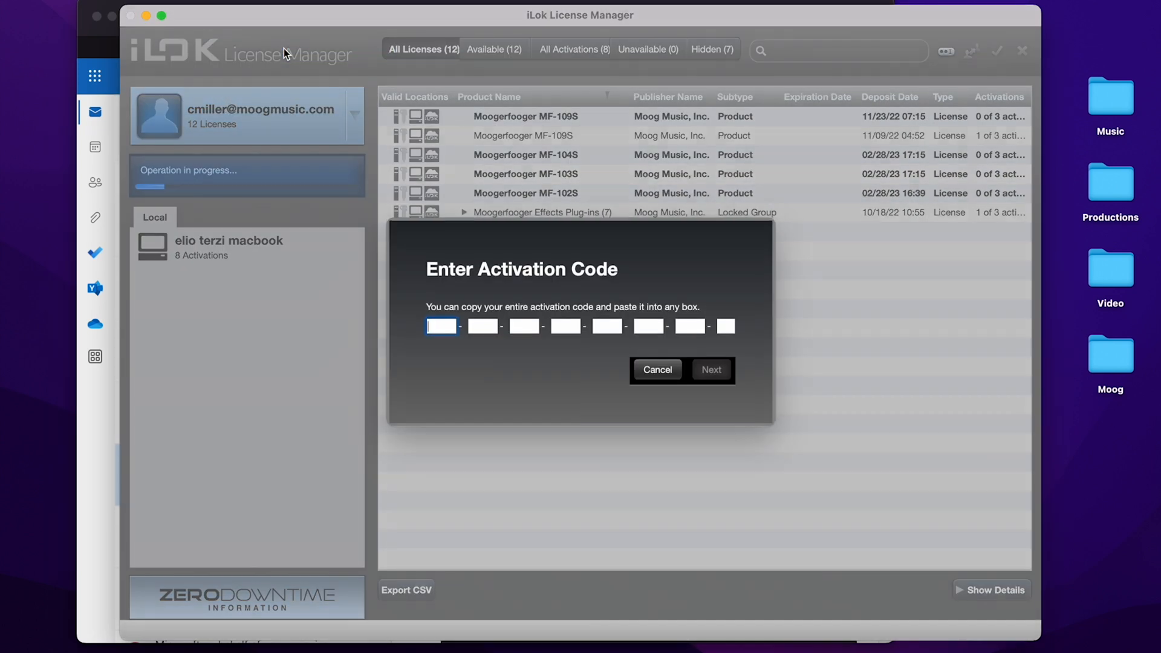
pyautogui.moveTo(363, 158)
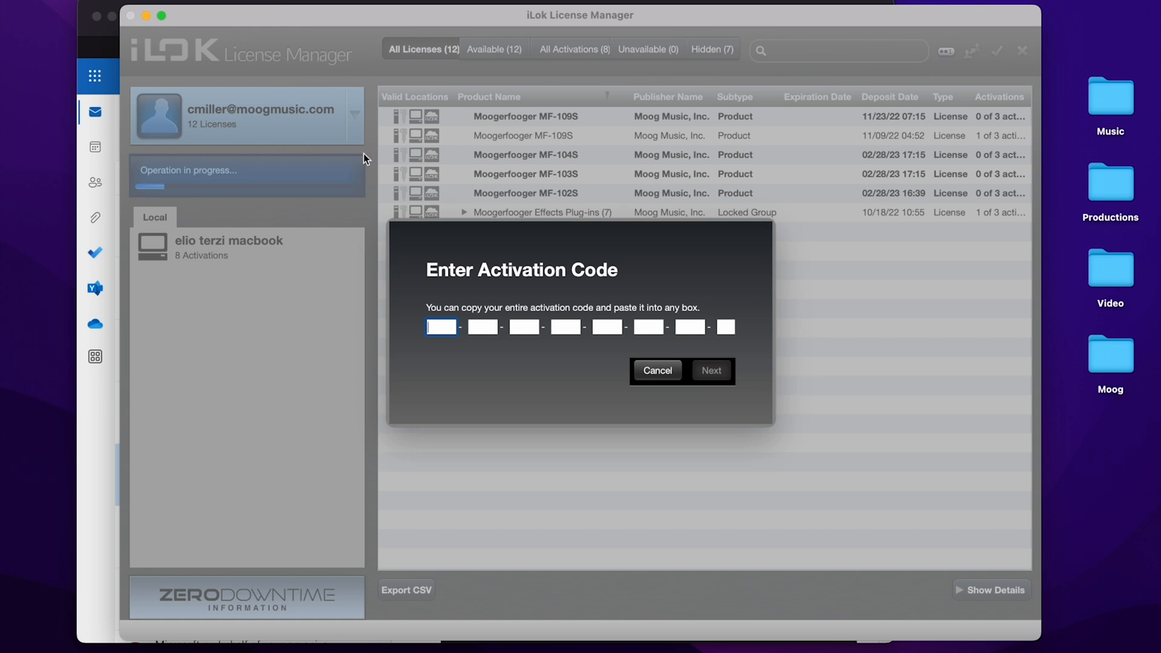
# Dismiss the activation code dialog and activate the MF-102S license on this computer
pyautogui.click(656, 370)
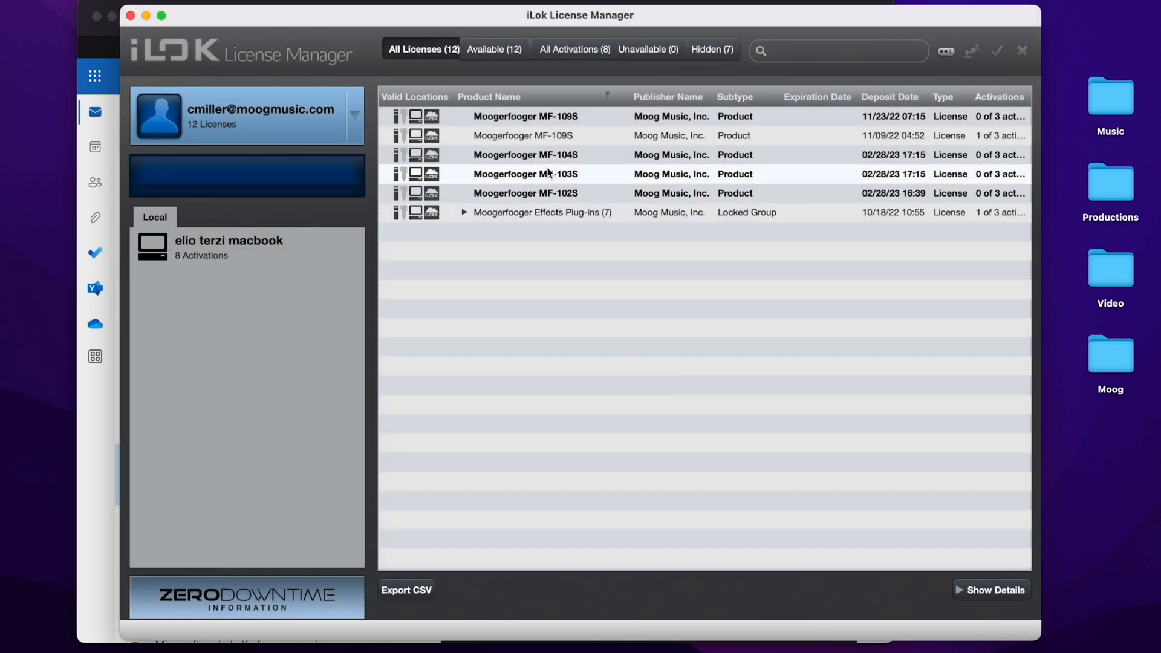
pyautogui.click(525, 193)
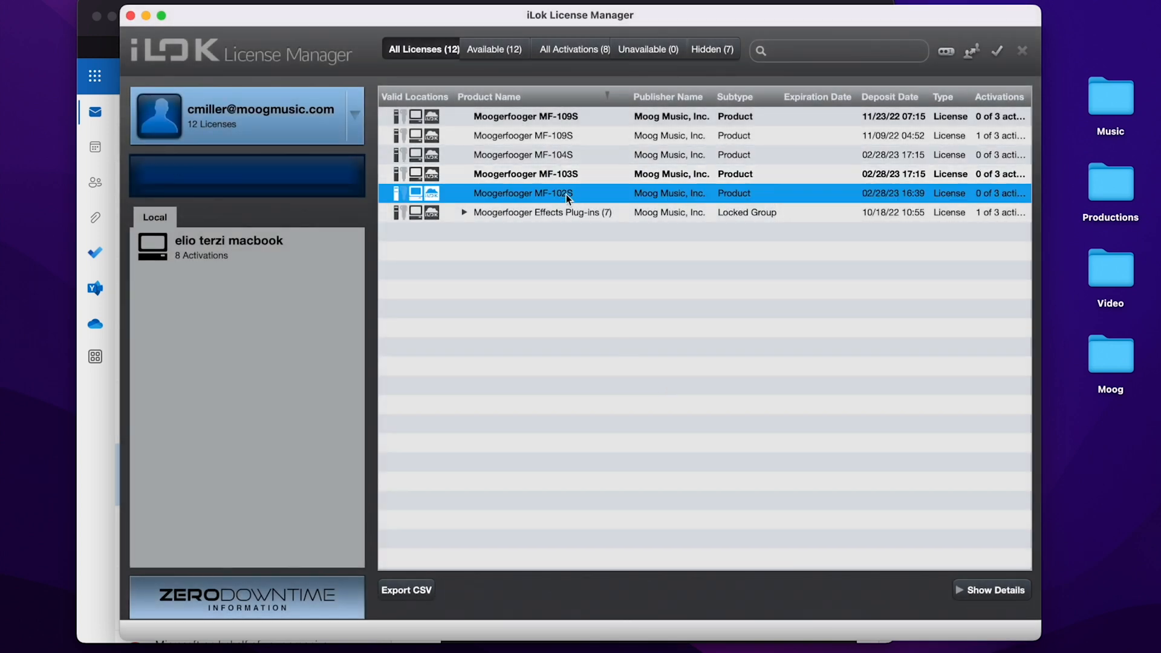
pyautogui.click(977, 331)
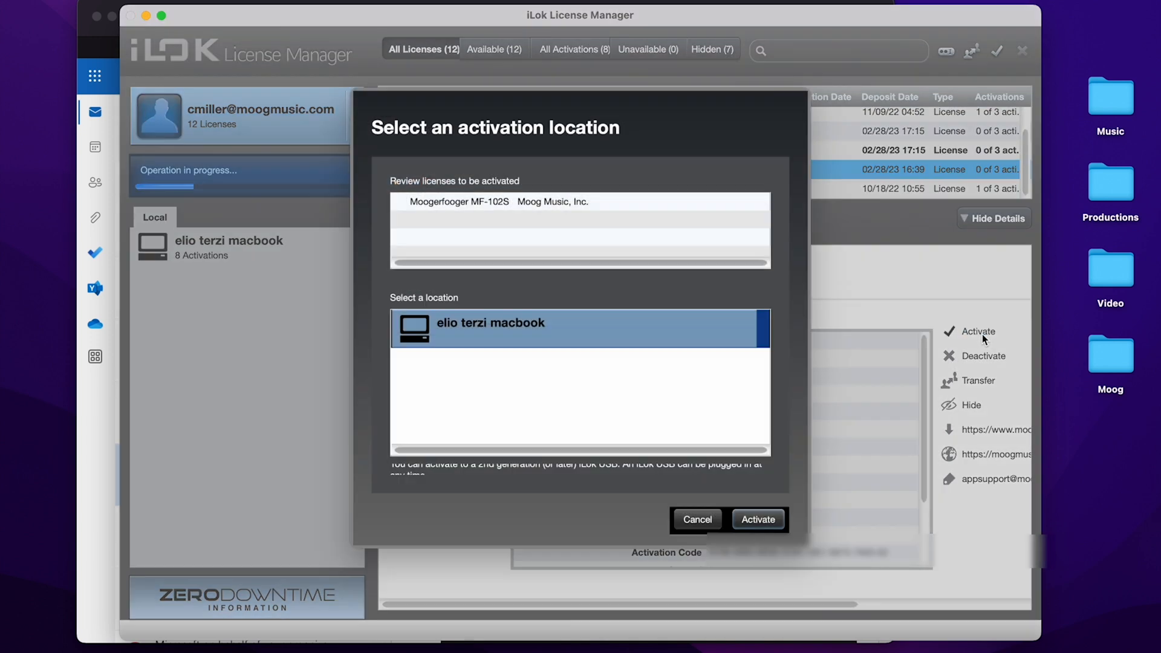
pyautogui.click(757, 519)
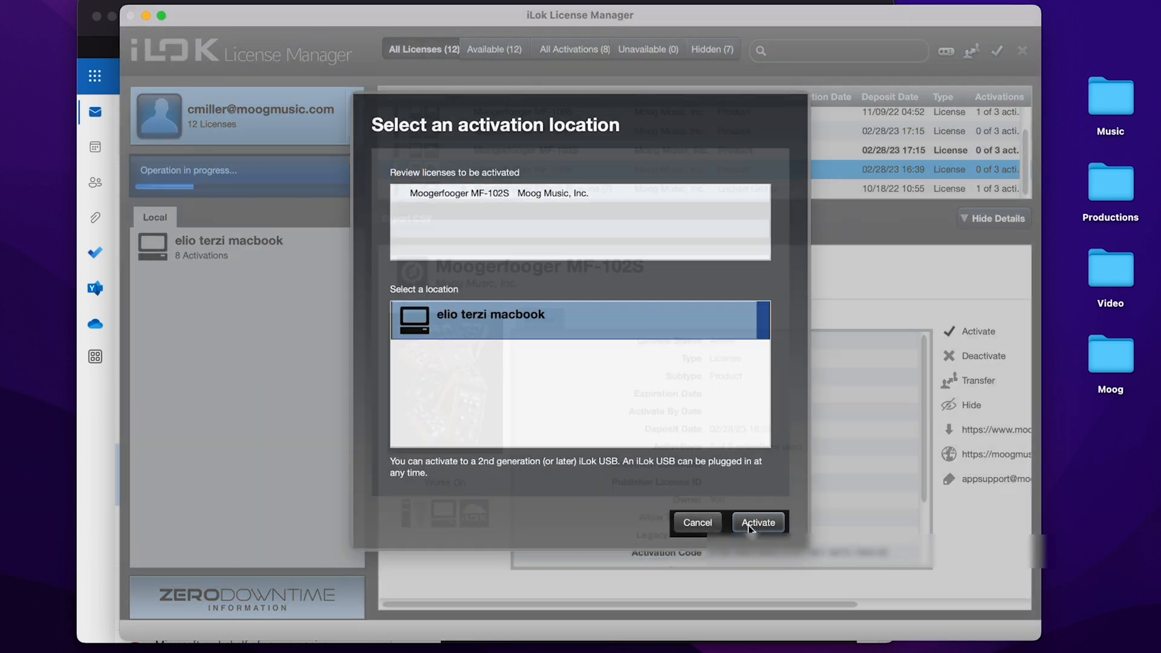
# Activate the MF-103S license and acknowledge the successful activation
pyautogui.click(756, 521)
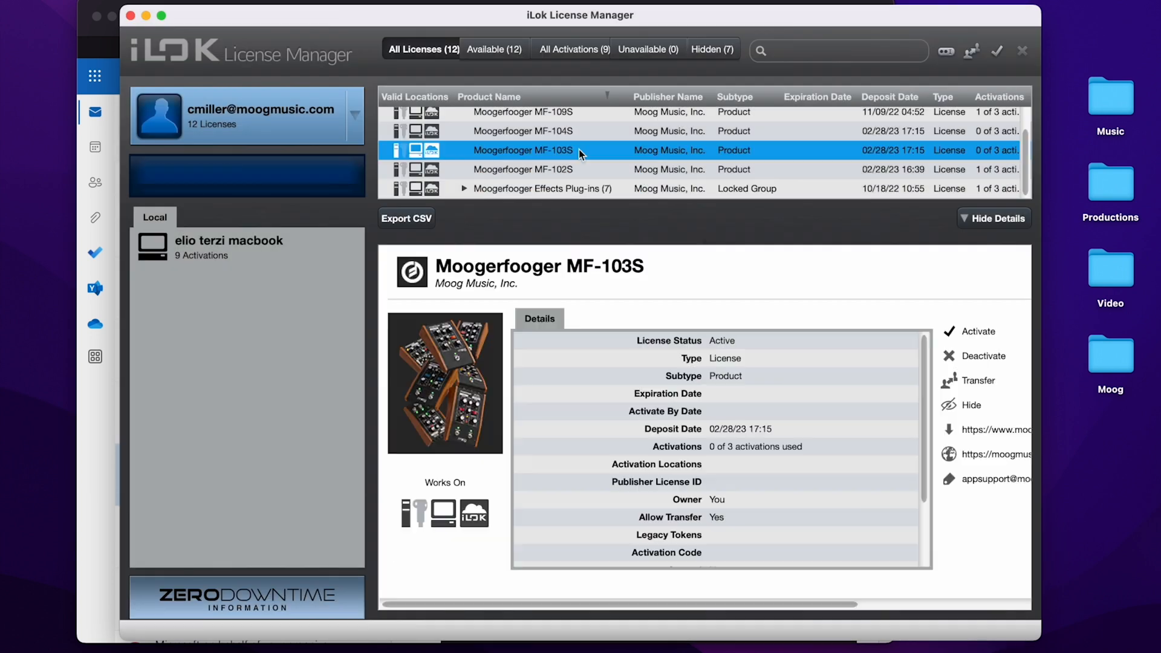
pyautogui.click(979, 330)
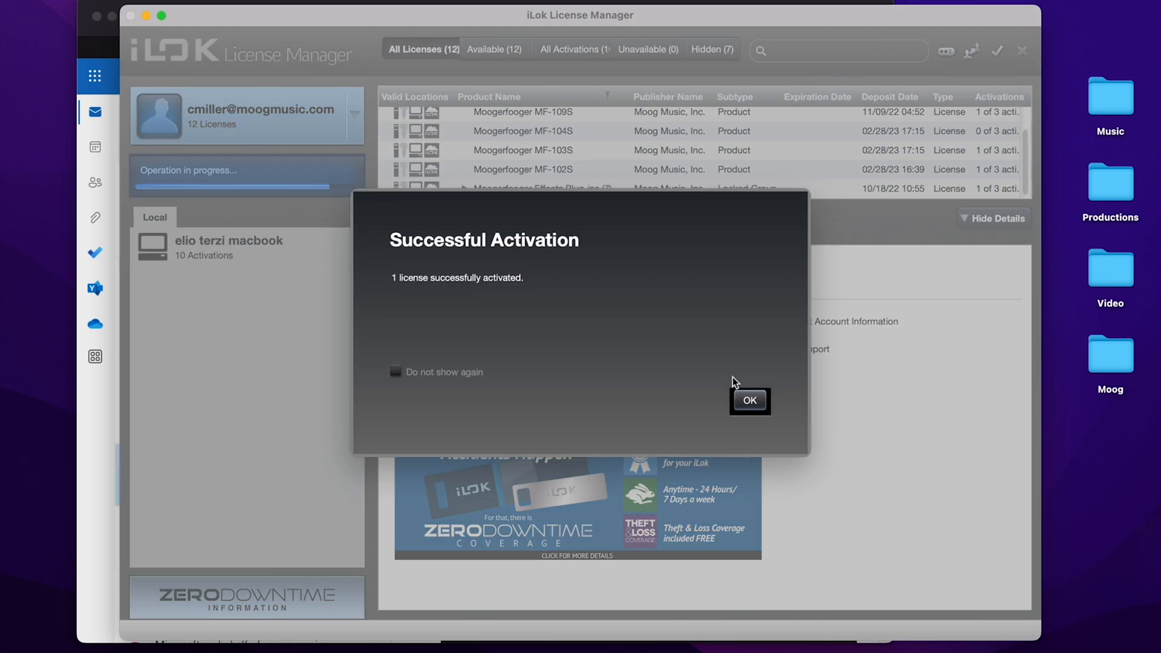
pyautogui.click(748, 400)
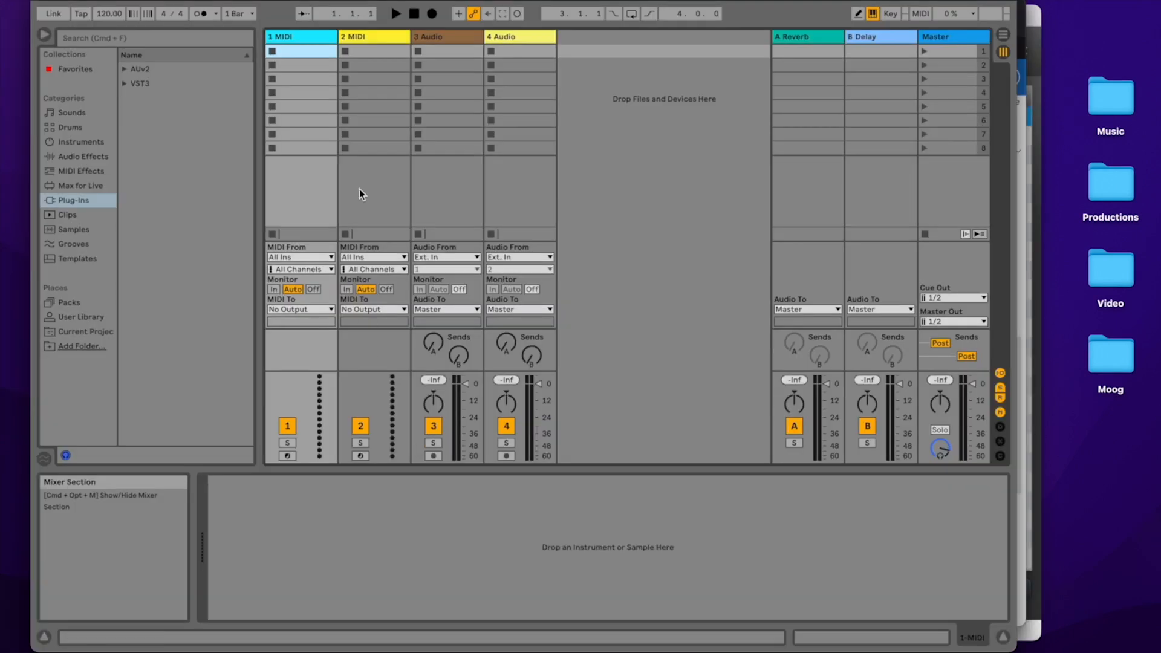
pyautogui.moveTo(122, 111)
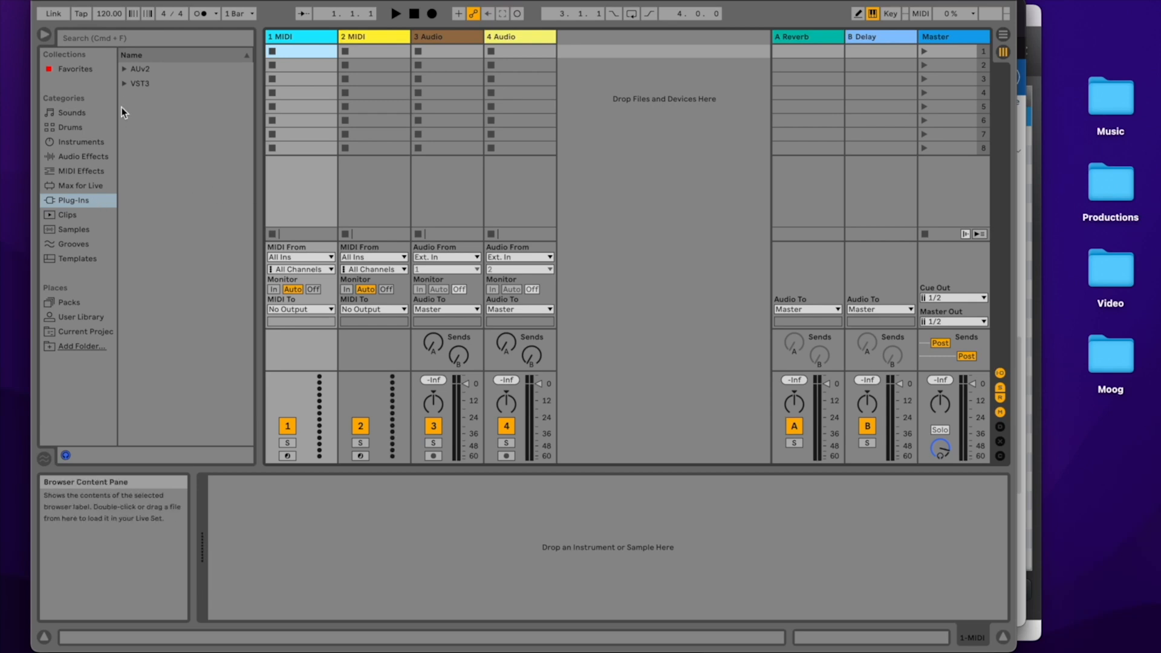
# Expand the VST3 and Moog folders to list MF-102S RingMod, MF-103S Phaser and other effects
pyautogui.click(125, 83)
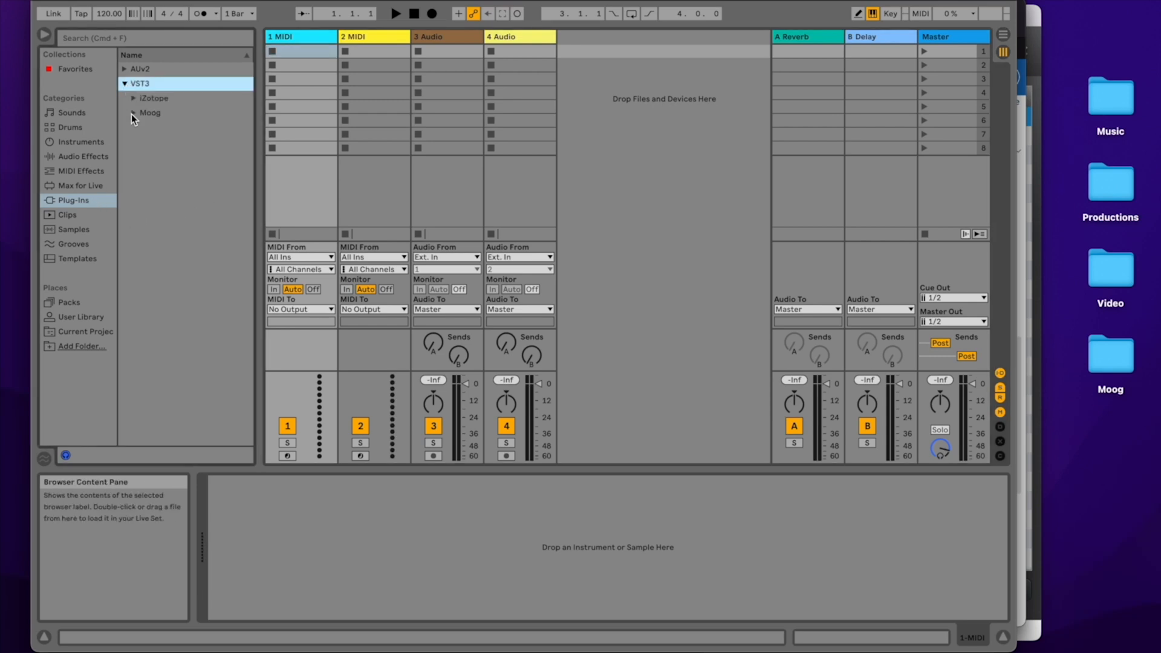
pyautogui.click(133, 112)
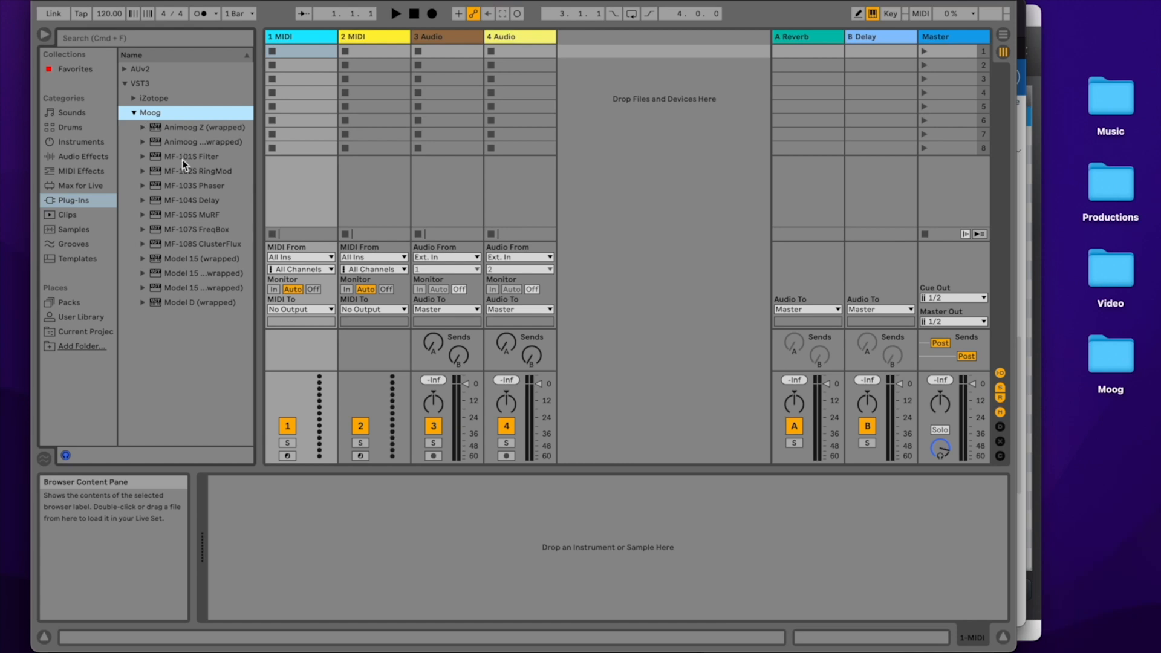
pyautogui.moveTo(183, 251)
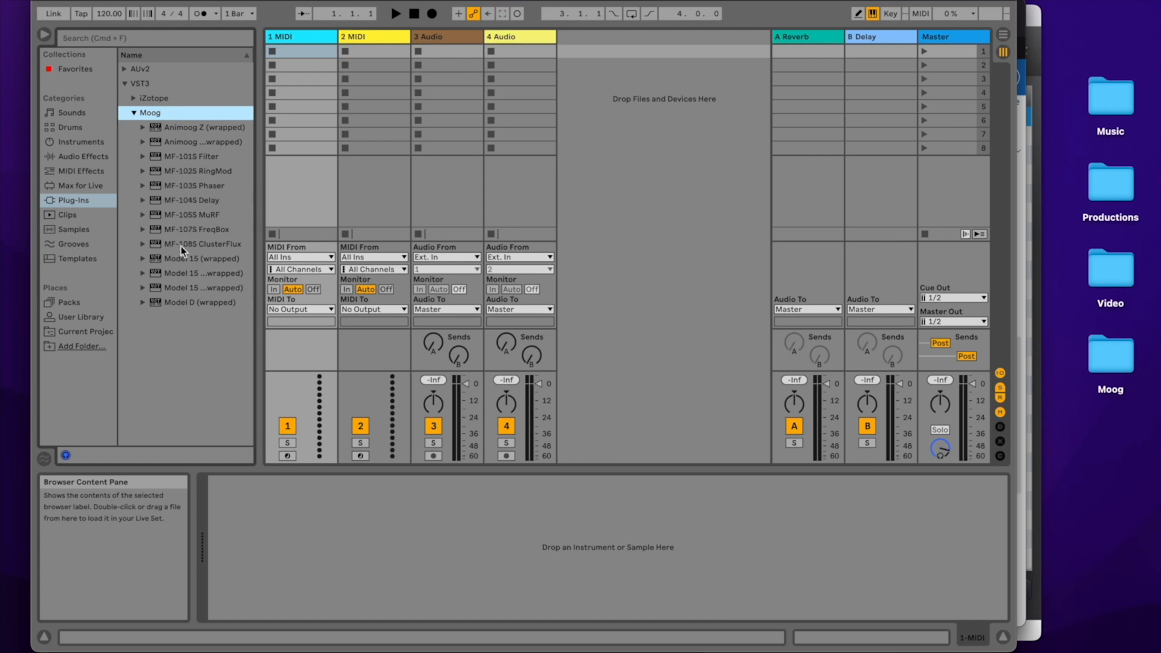
# Rescan plug-ins from Live's Preferences Plug-Ins page, with VST3 system and custom folders On
pyautogui.click(33, 8)
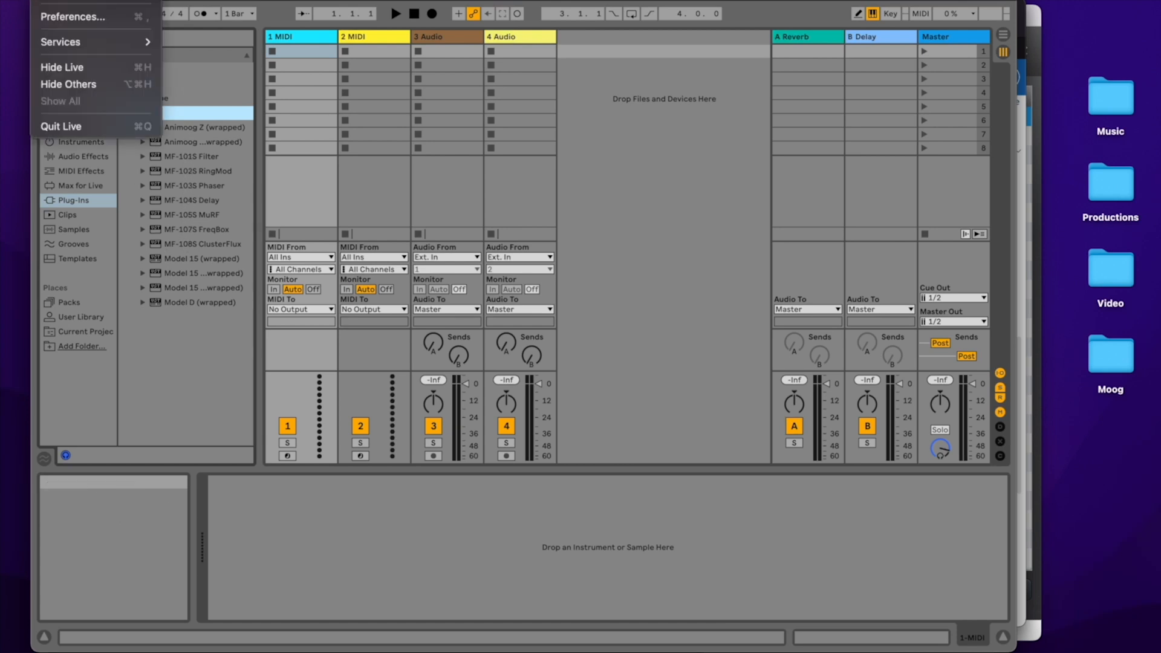
pyautogui.click(70, 17)
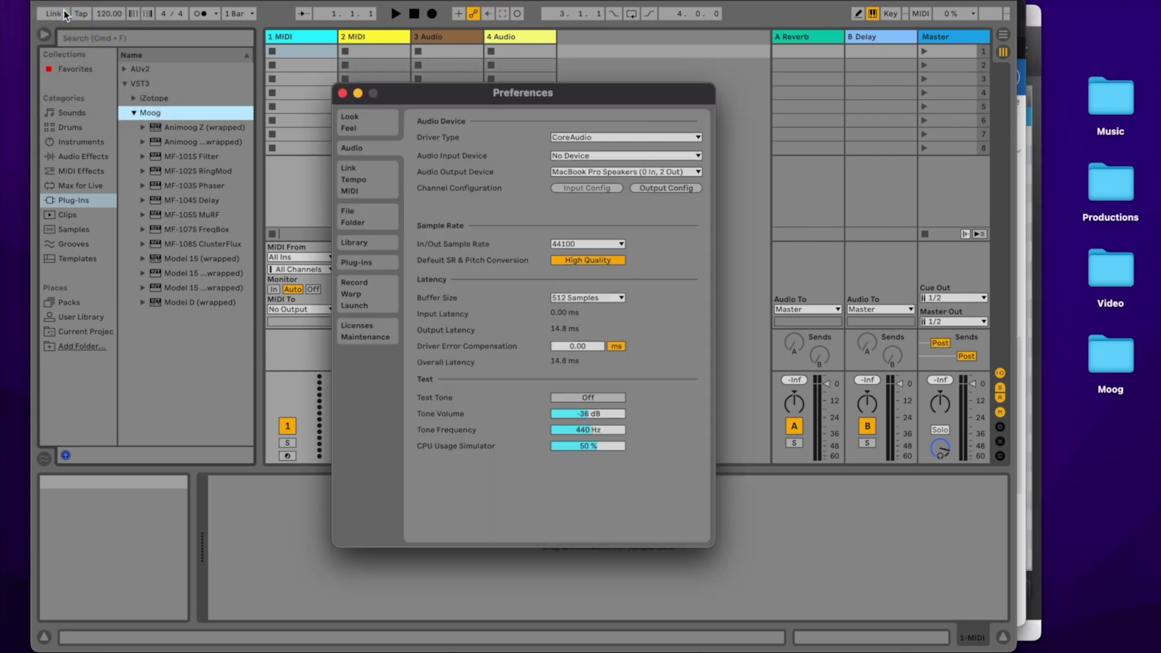
pyautogui.click(356, 262)
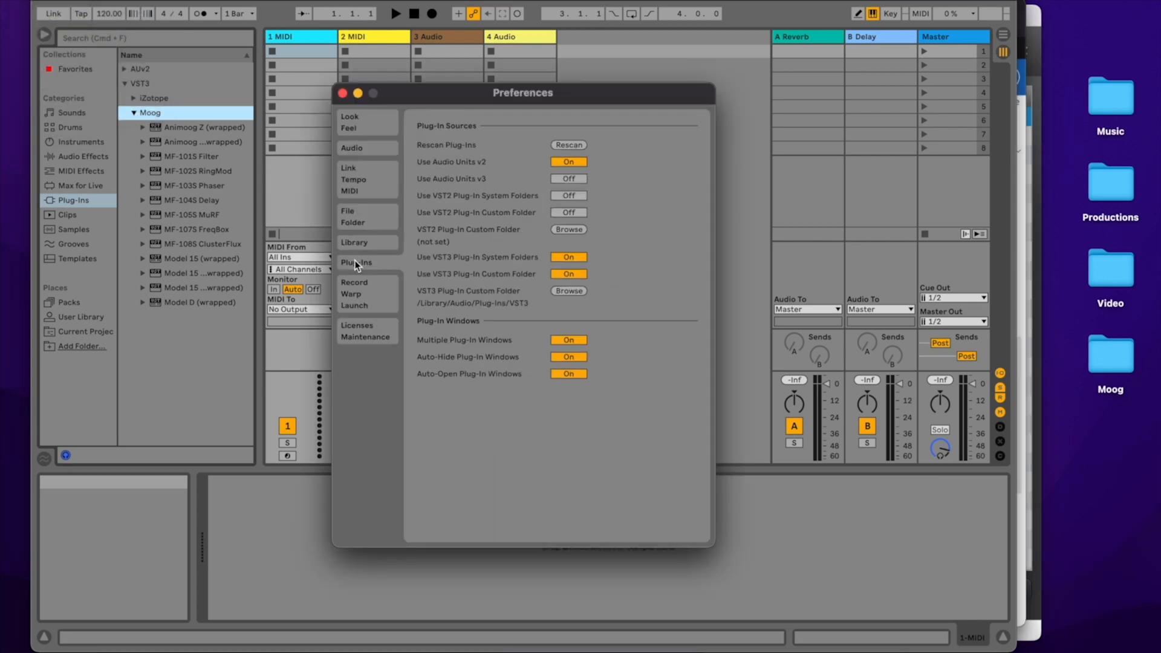
pyautogui.moveTo(569, 145)
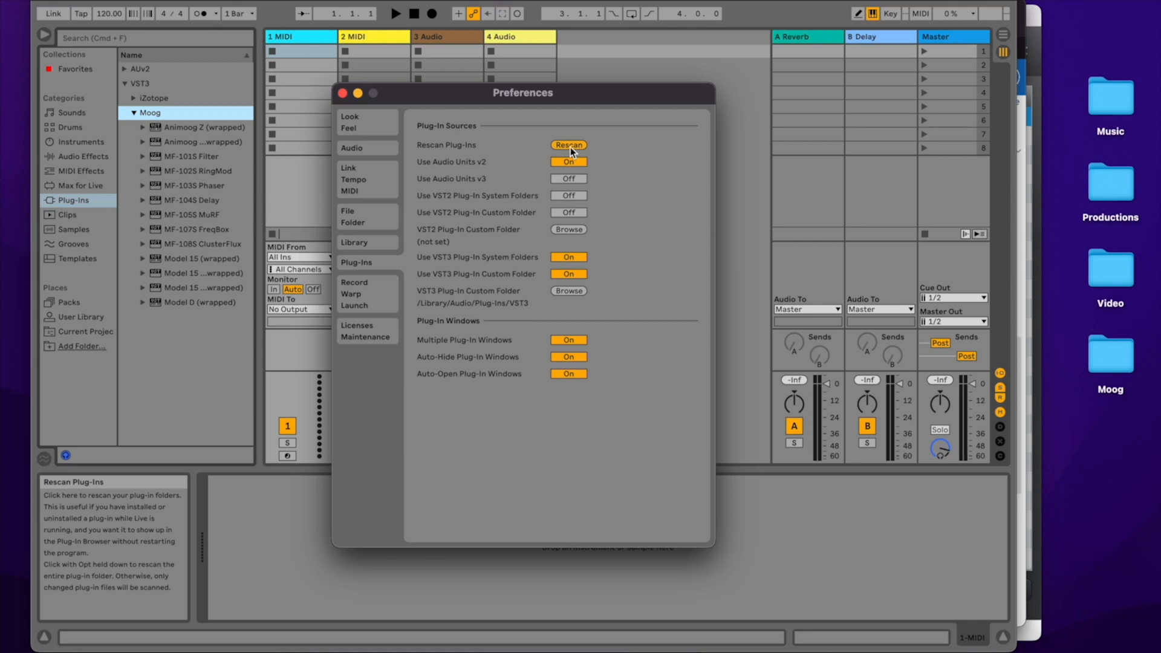
pyautogui.click(567, 144)
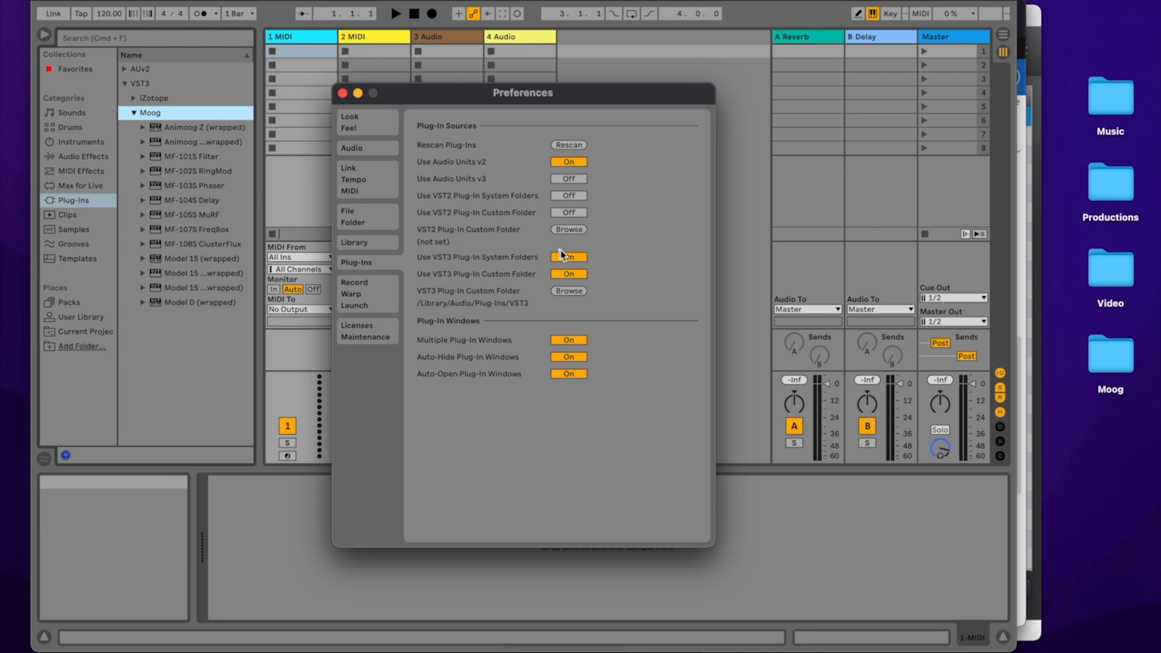
pyautogui.moveTo(586, 281)
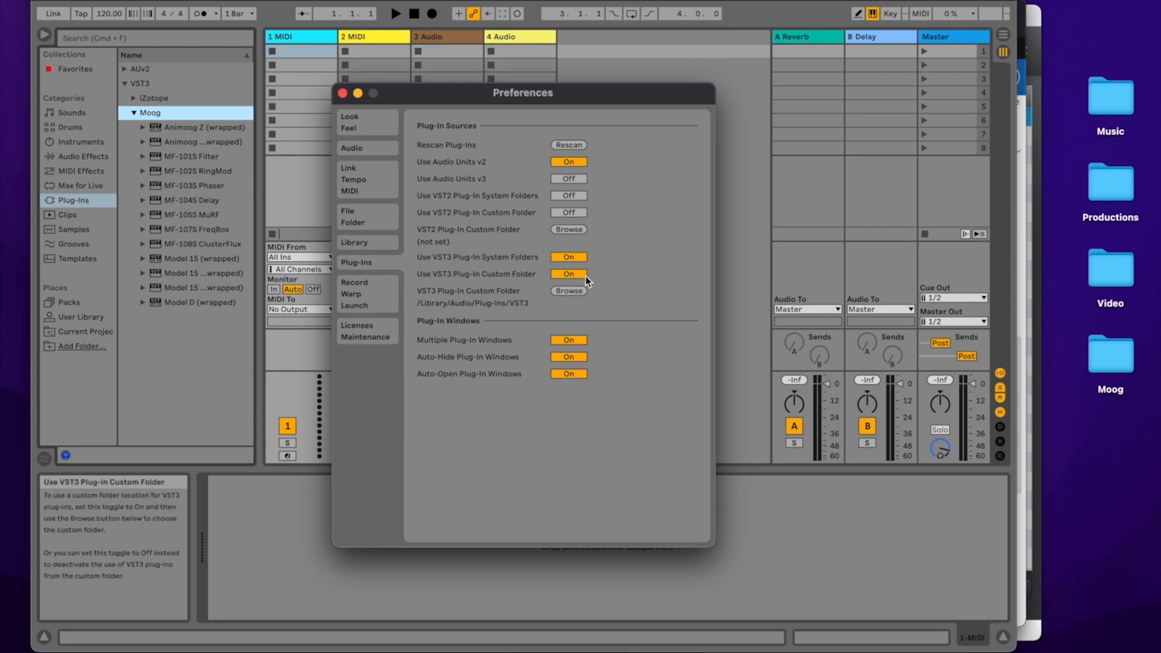
pyautogui.moveTo(515, 300)
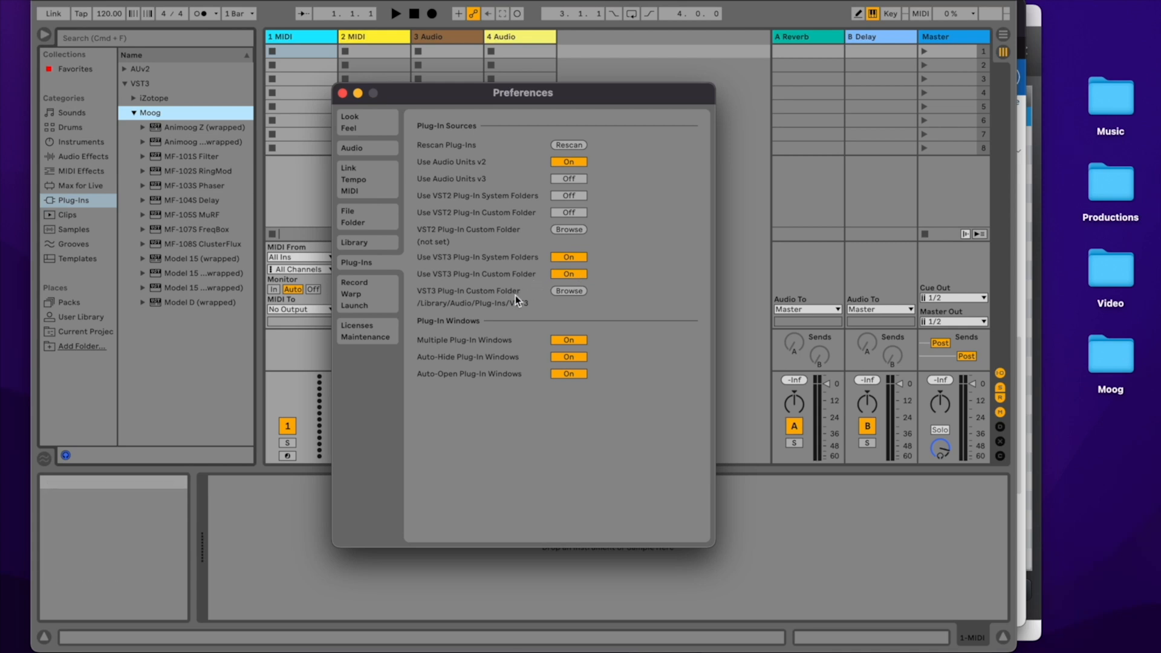
pyautogui.moveTo(483, 162)
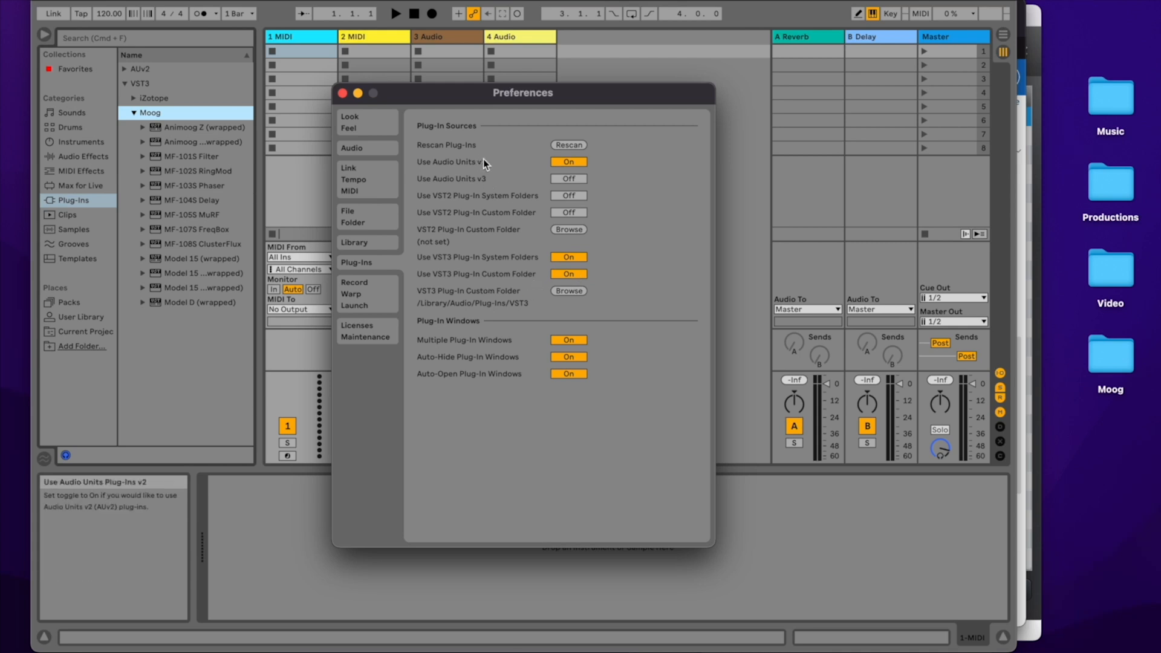
pyautogui.moveTo(507, 171)
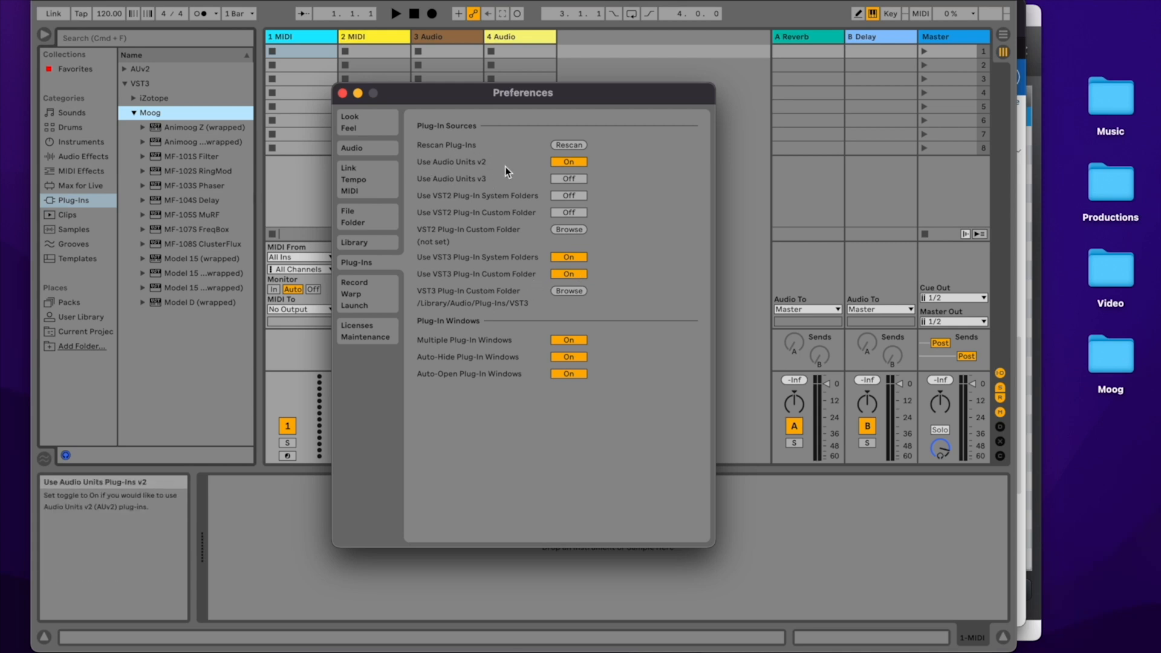
pyautogui.moveTo(580, 168)
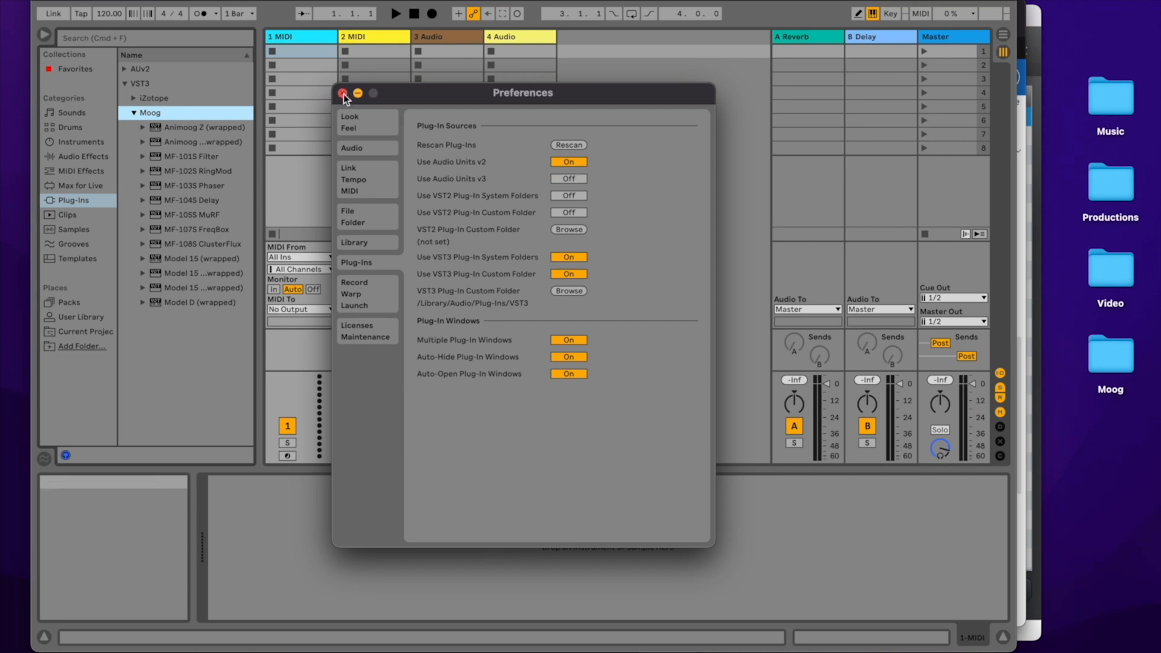
# Load Model D (wrapped) on the first MIDI track, pick the Velluto Giallo bank, and close its window
pyautogui.click(343, 93)
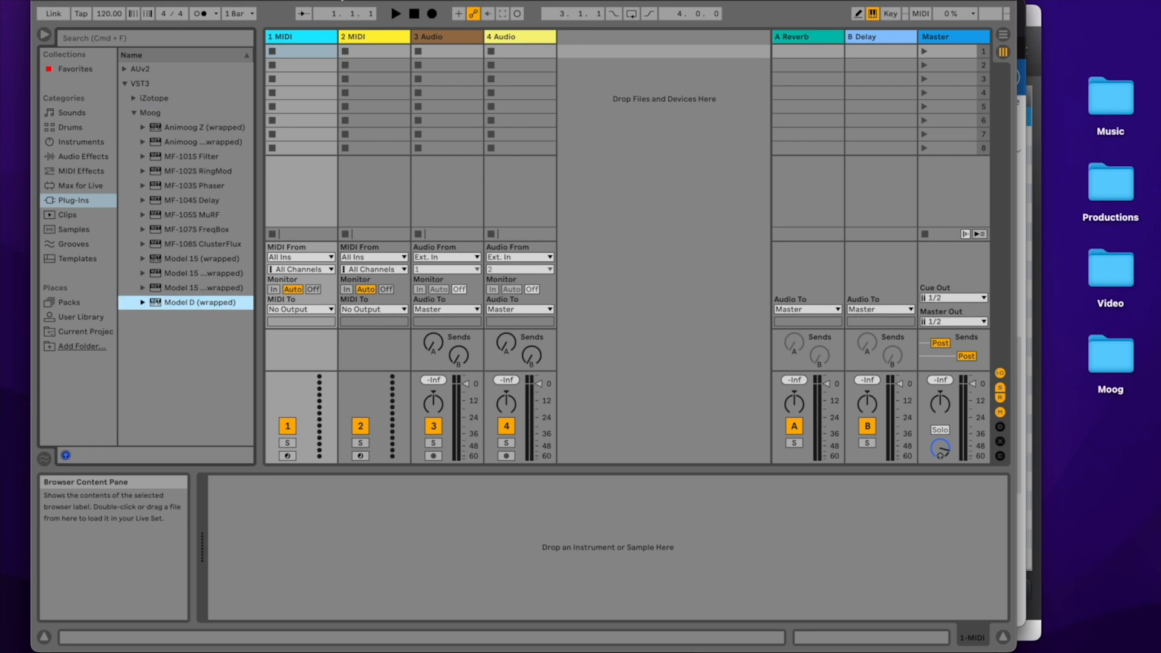
pyautogui.doubleClick(196, 302)
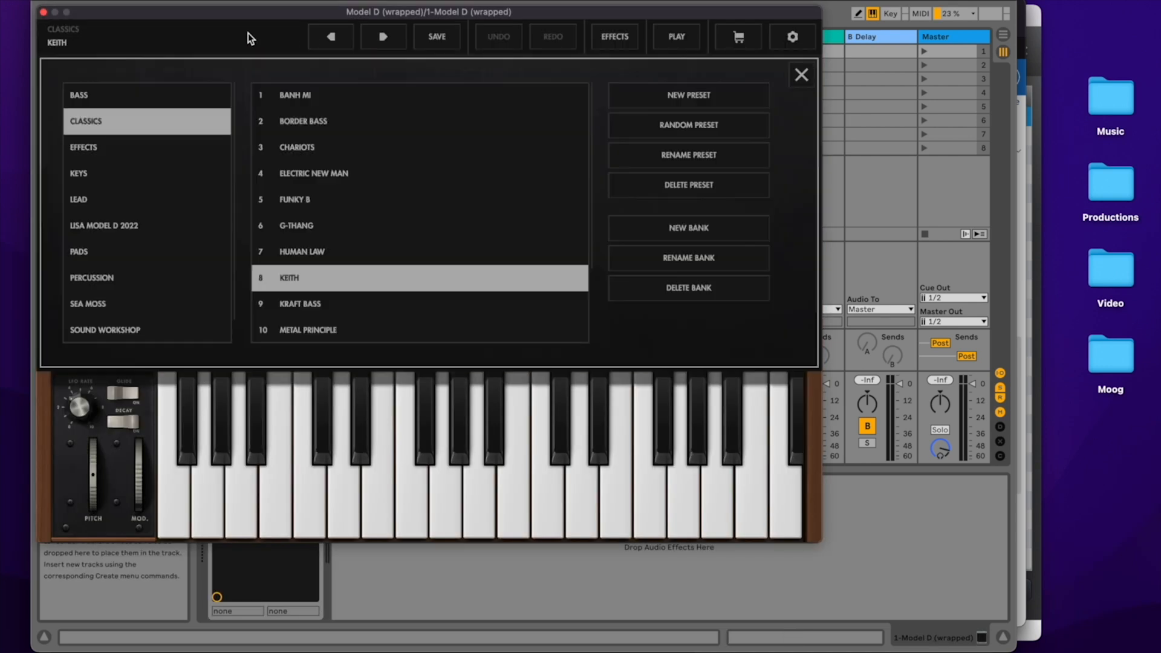
pyautogui.scroll(-3)
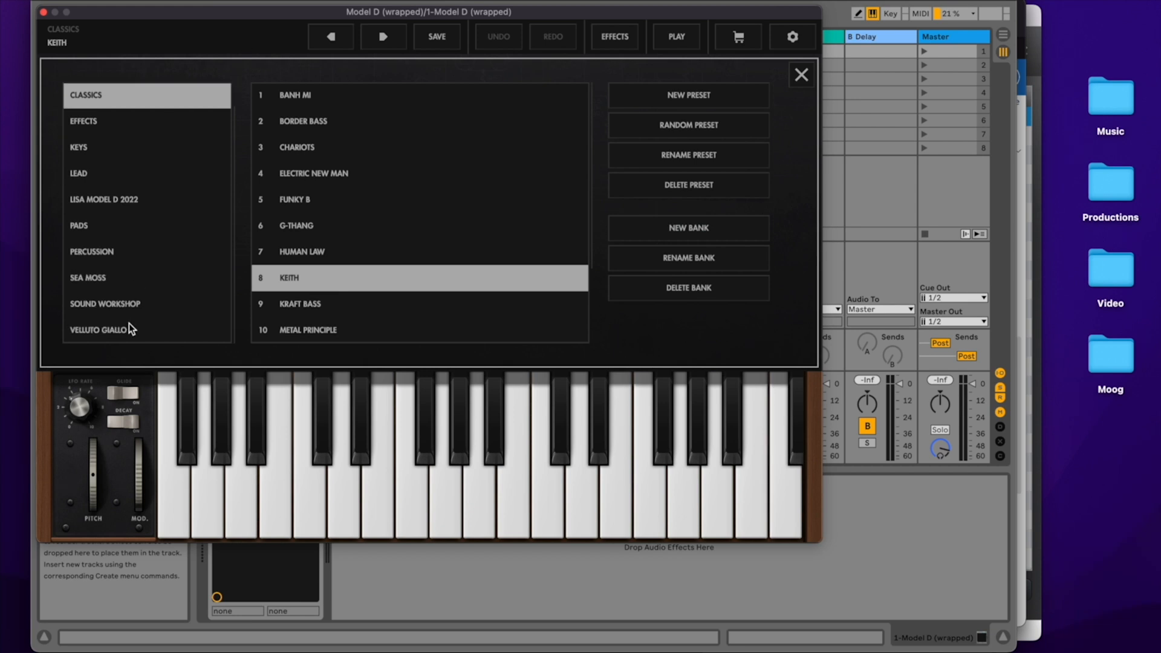
pyautogui.click(98, 329)
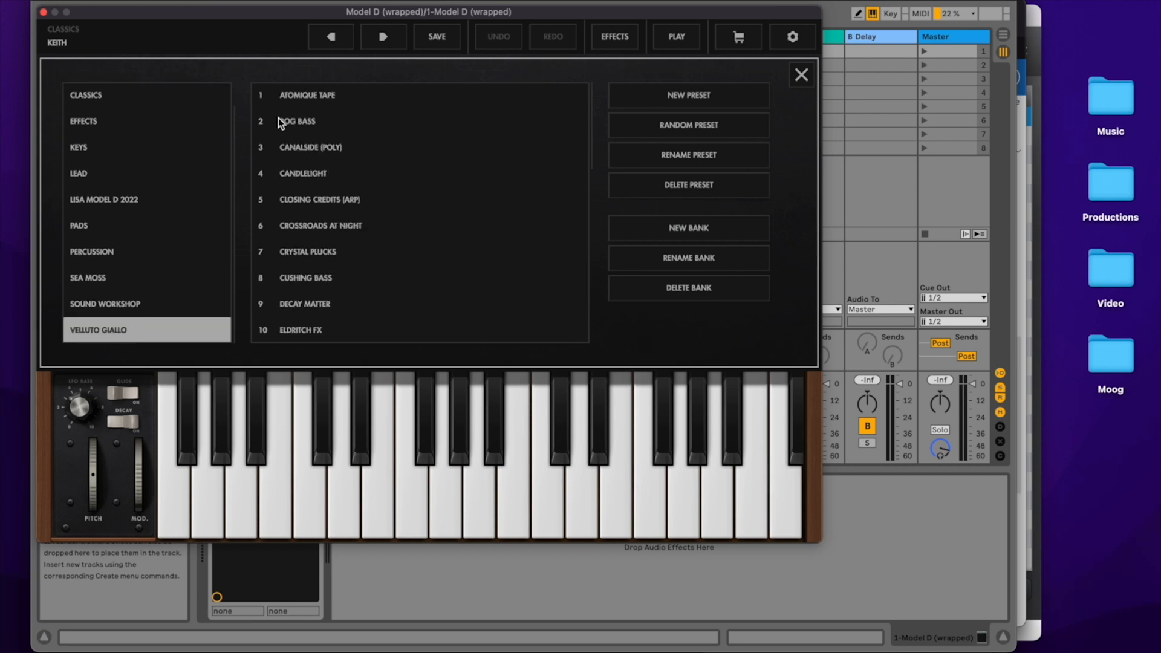
pyautogui.click(800, 74)
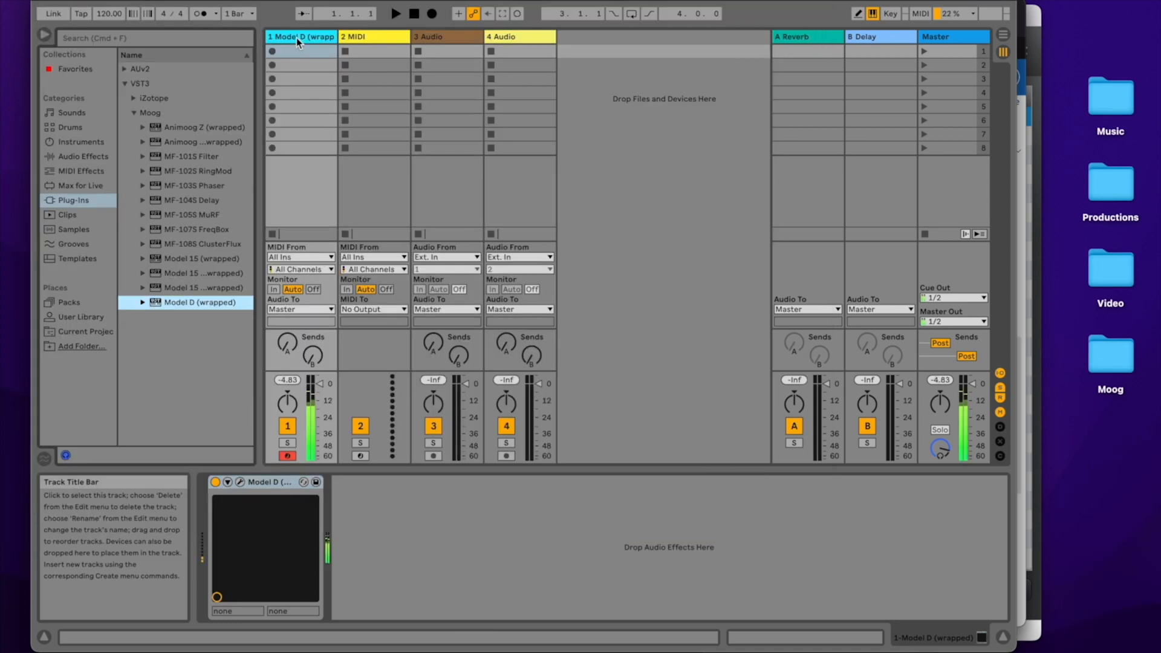
pyautogui.moveTo(214, 182)
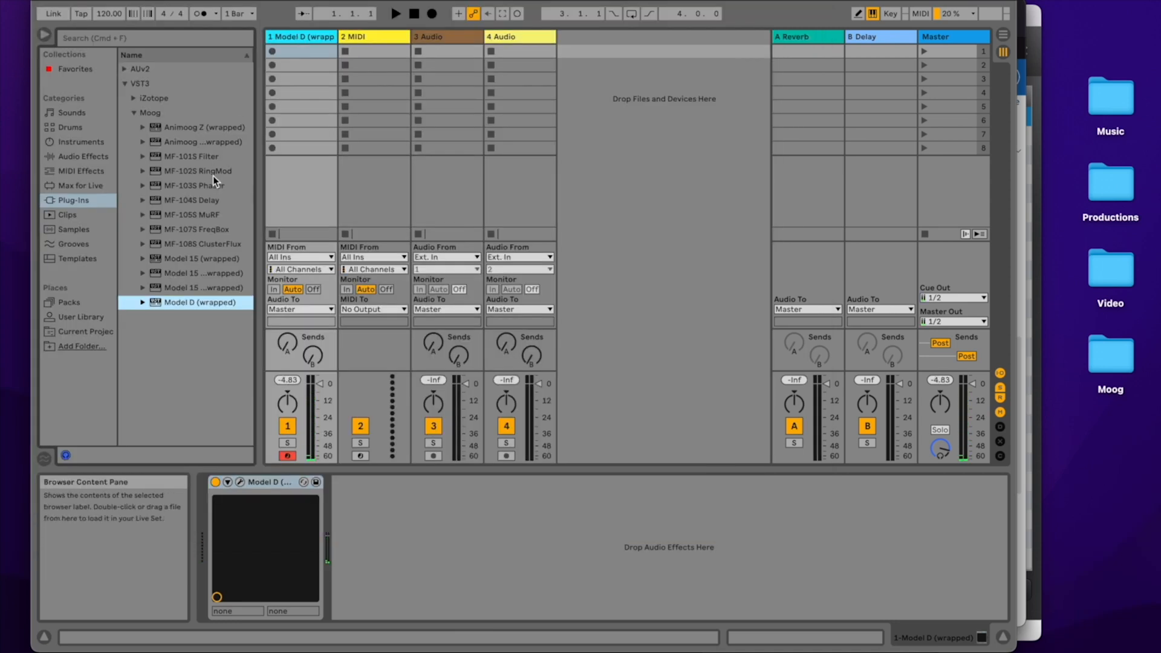
# Add MF-102S RingMod, MF-104S Delay and MF-103S Phaser to Model D's device chain
pyautogui.doubleClick(195, 171)
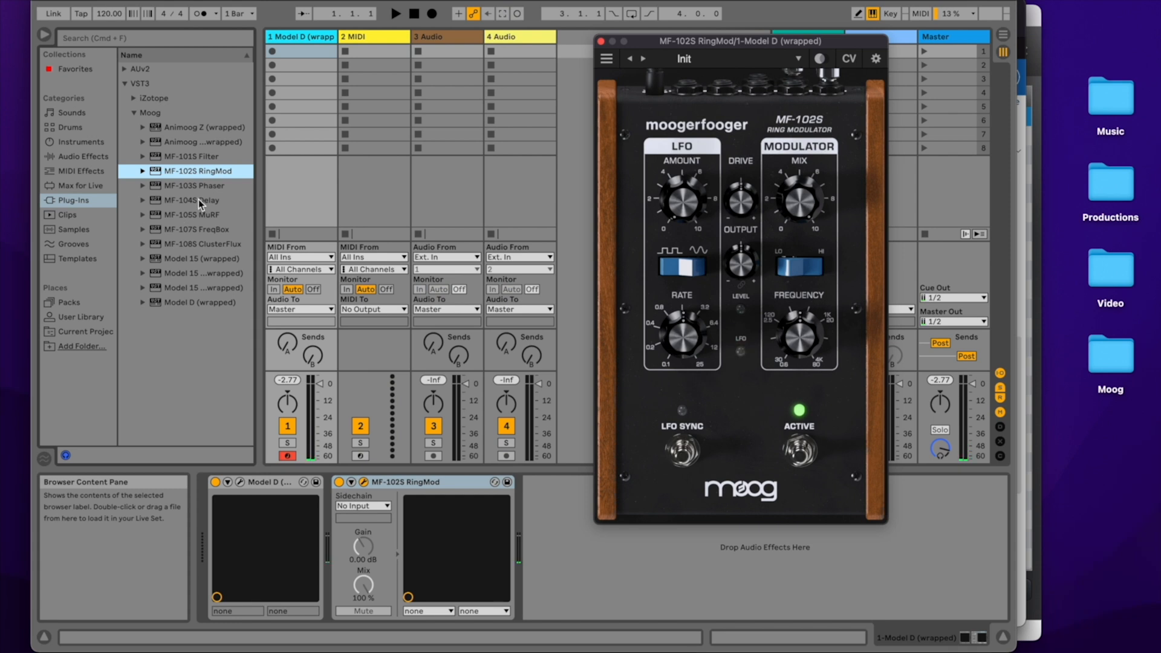
pyautogui.doubleClick(193, 200)
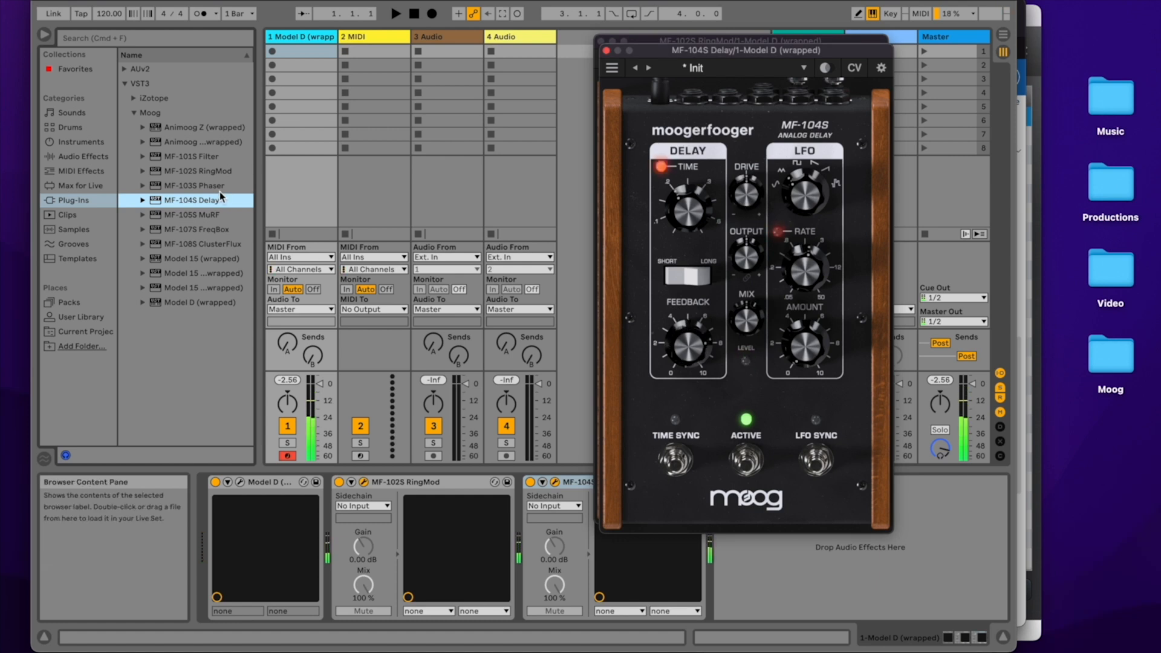
pyautogui.click(194, 185)
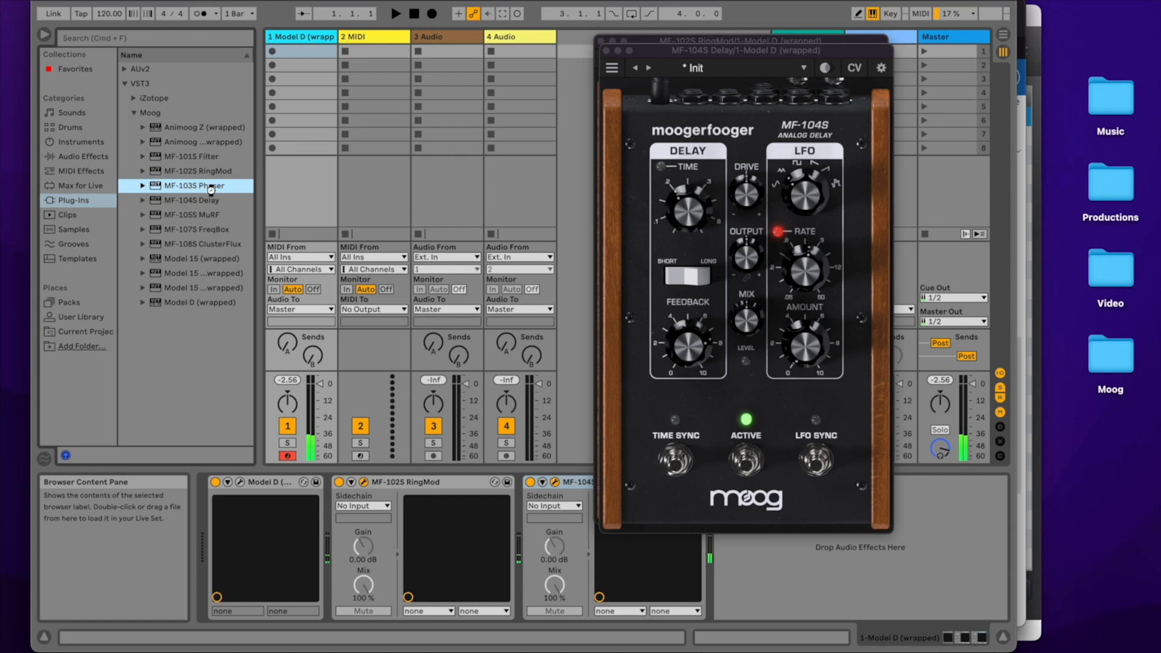
pyautogui.doubleClick(194, 186)
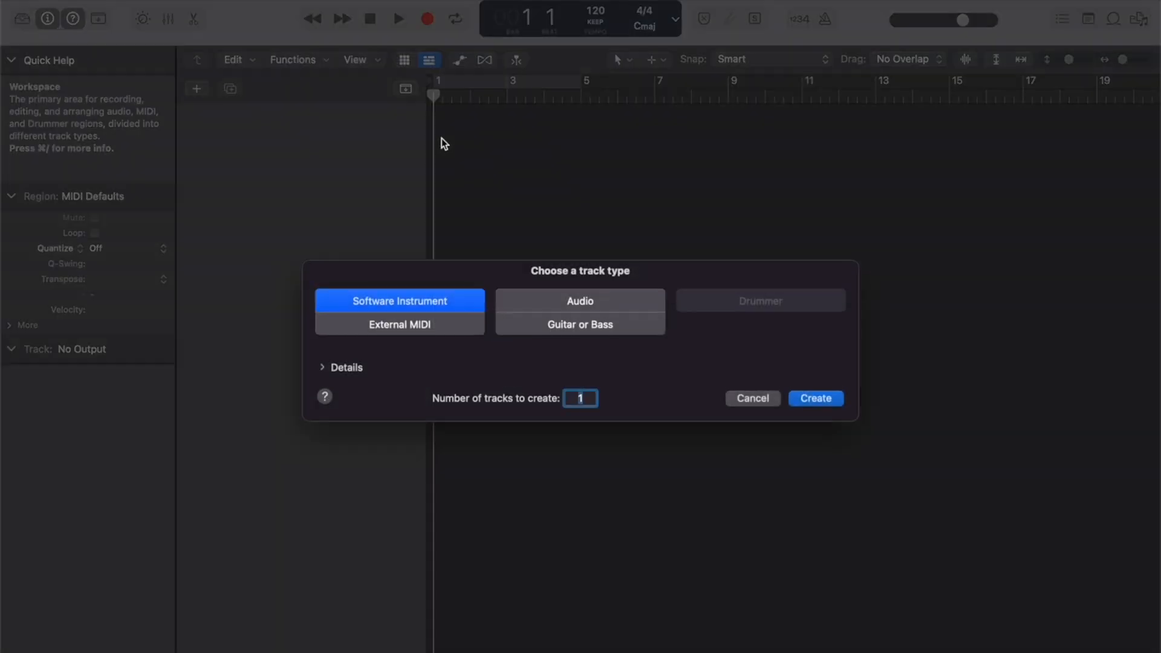
# Create a Software Instrument track from the Choose a track type dialog
pyautogui.click(815, 398)
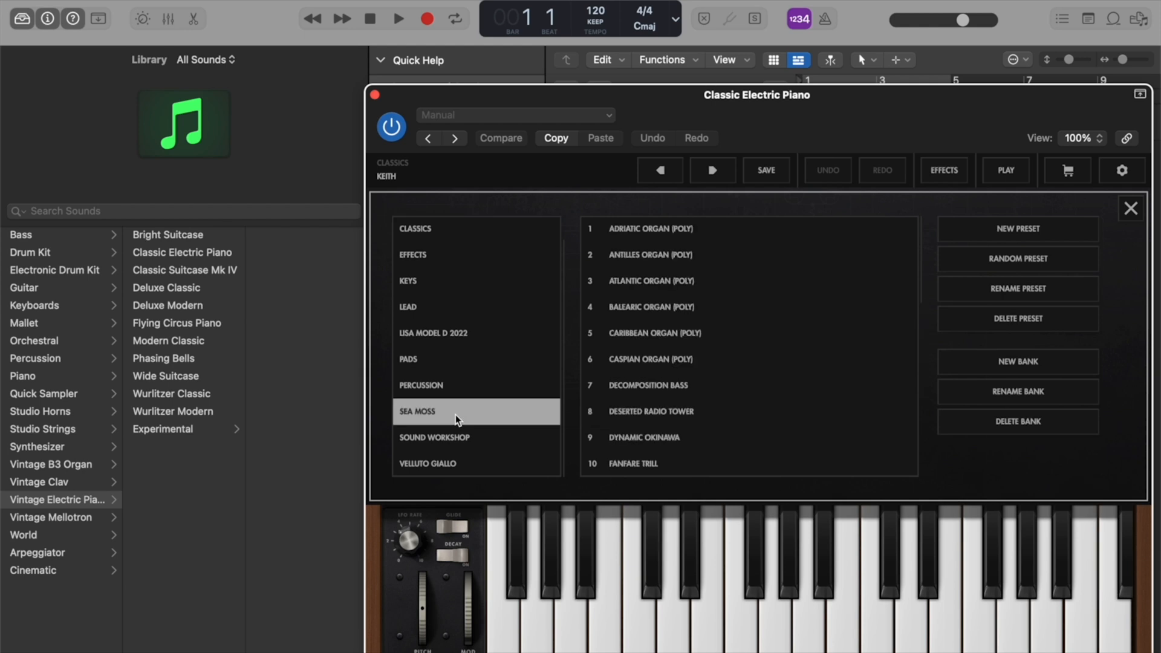
# Select Model D's Caspian Organ (Poly) preset, close its window, and open the track's Audio FX list
pyautogui.click(652, 358)
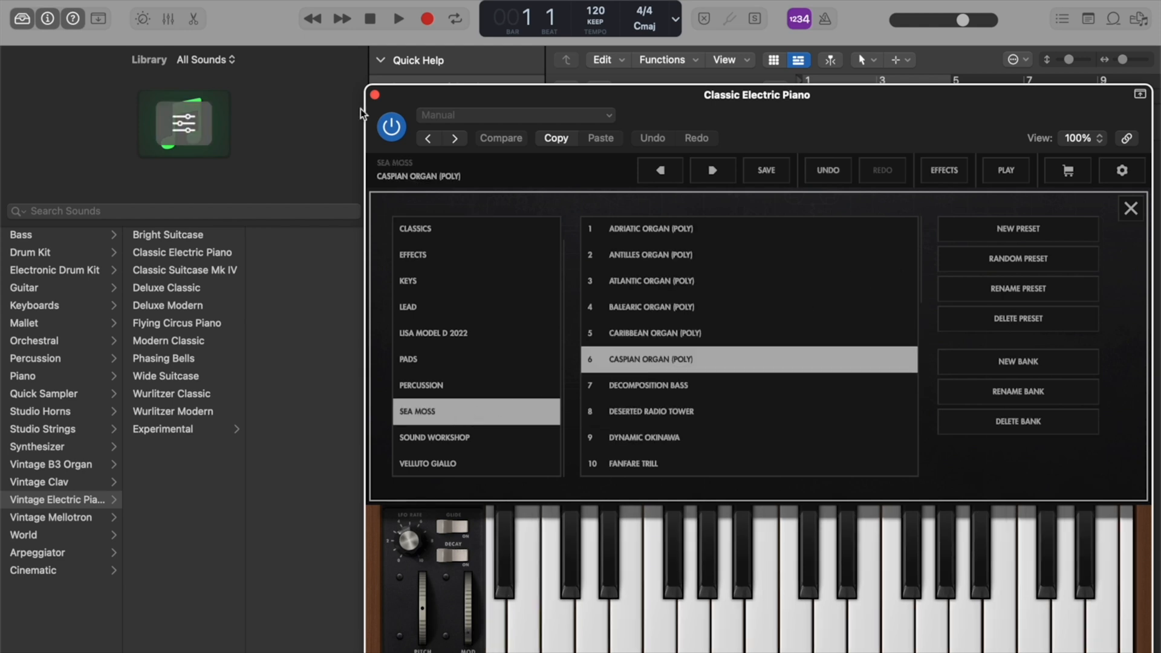
pyautogui.click(375, 95)
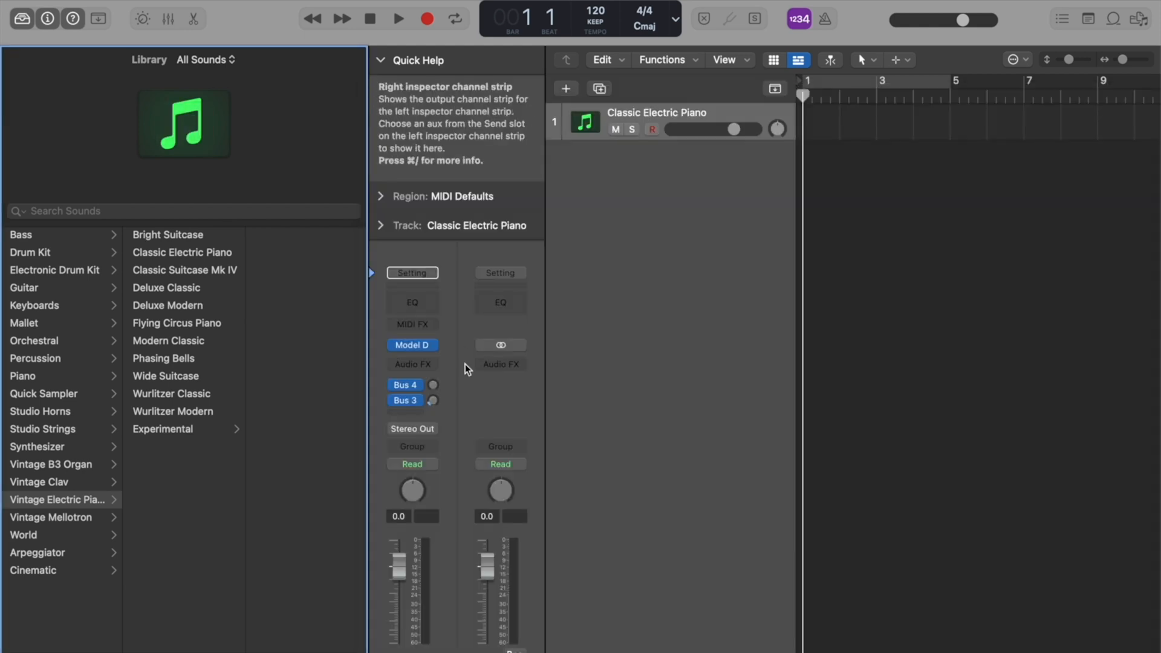
pyautogui.click(412, 364)
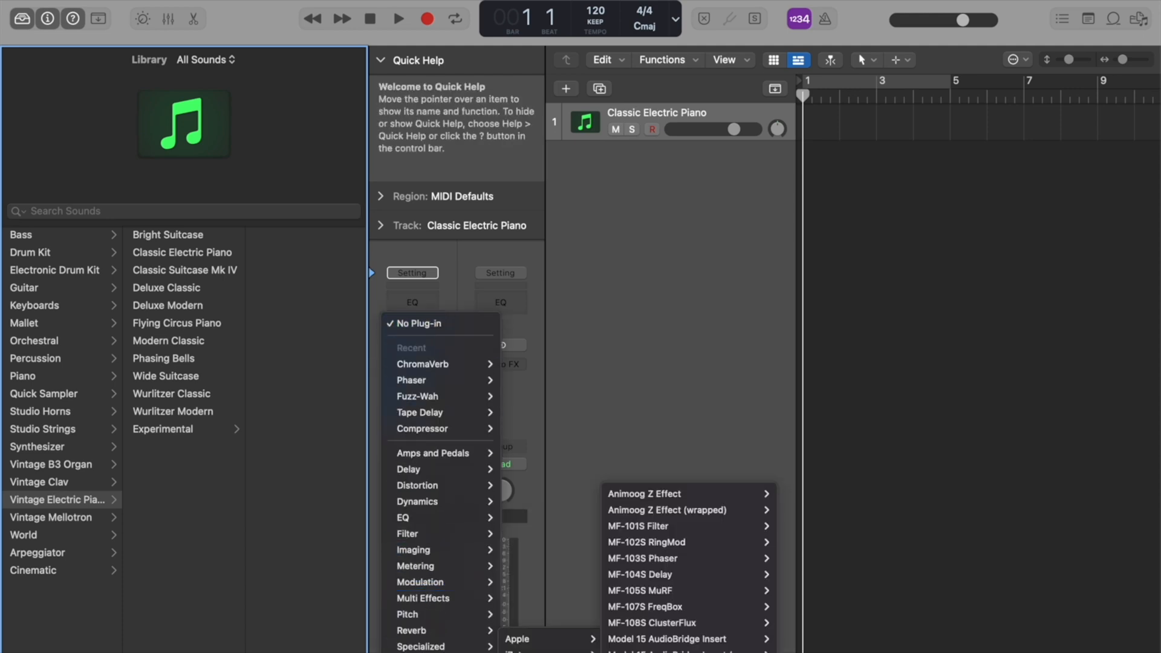
pyautogui.moveTo(663, 590)
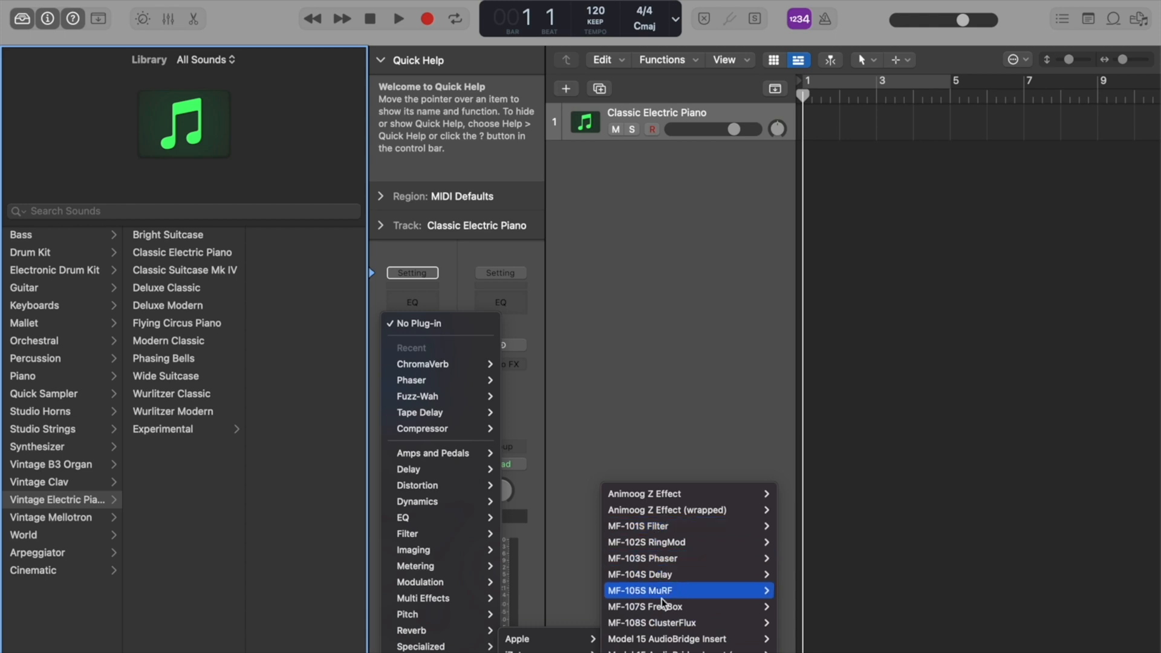
pyautogui.moveTo(662, 606)
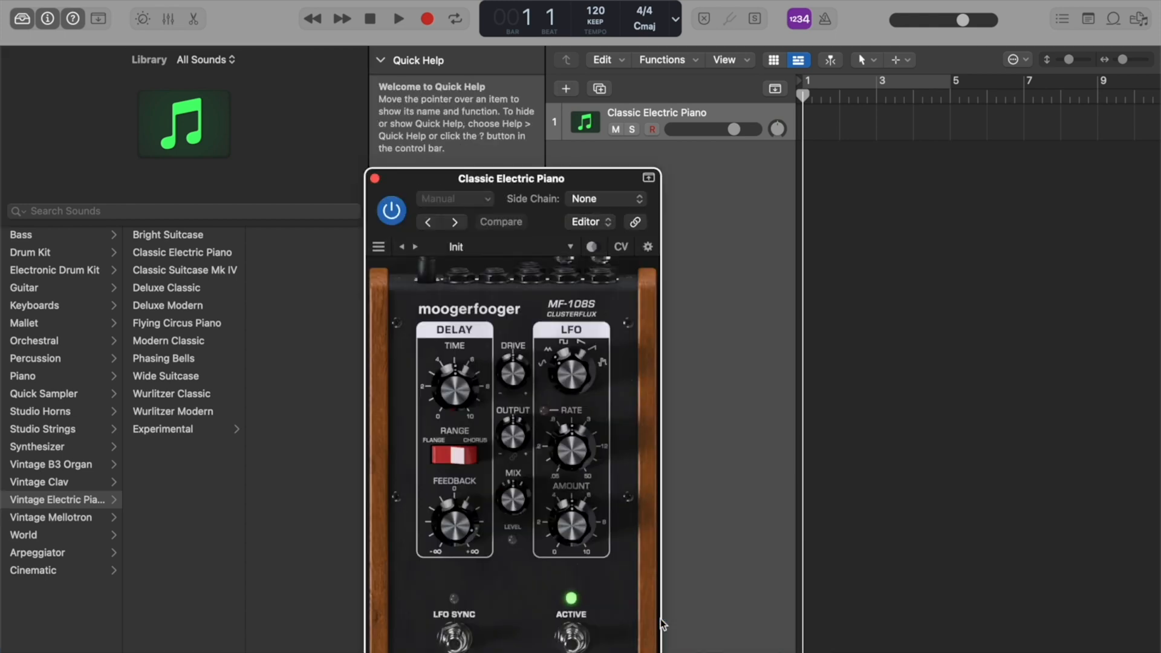
# Move the ClusterFlux window aside and show the Musical Typing keyboard
pyautogui.moveTo(508, 177); pyautogui.dragTo(374, 42)
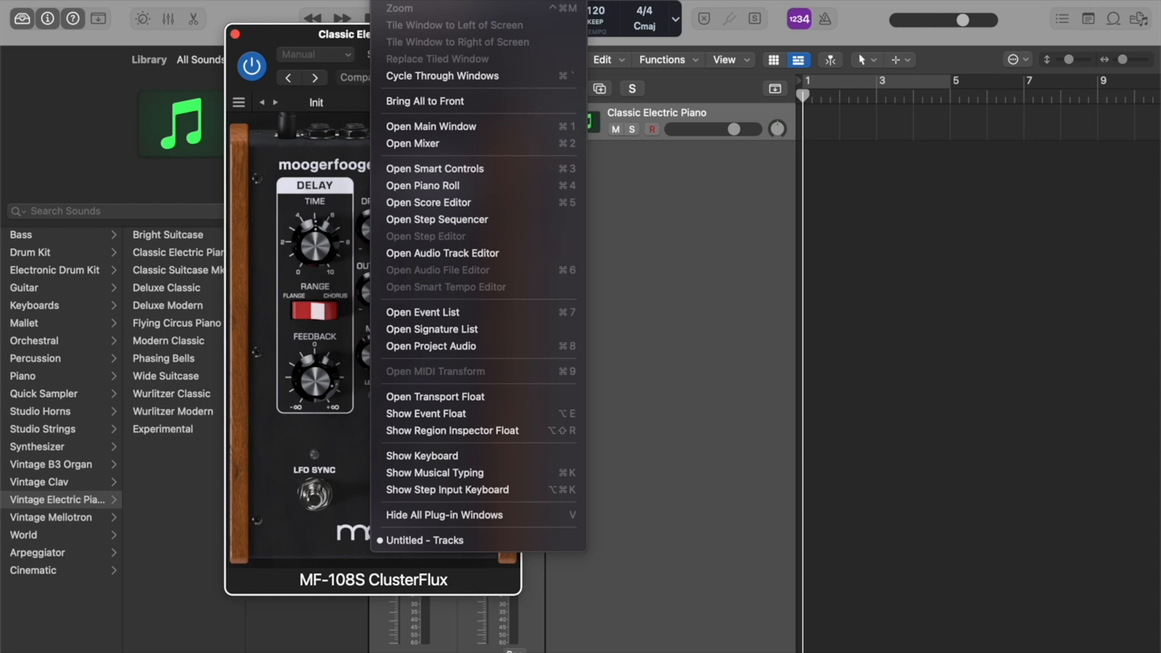
pyautogui.click(435, 472)
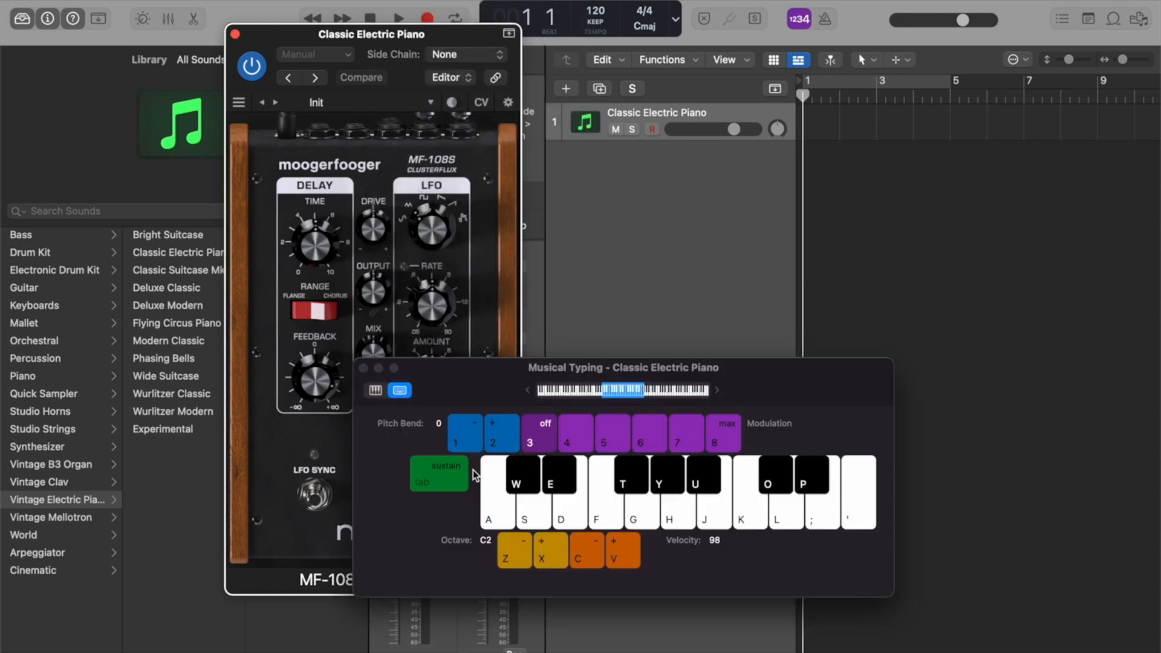